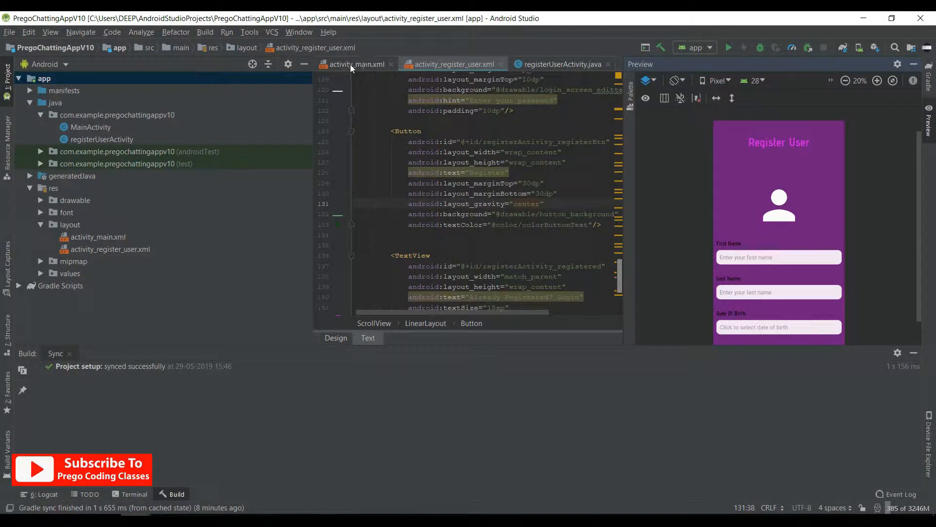
Review the activity_main login layout, then view the registerUserActivity.java code.
{"action": "left_click", "coordinate": [357, 65]}
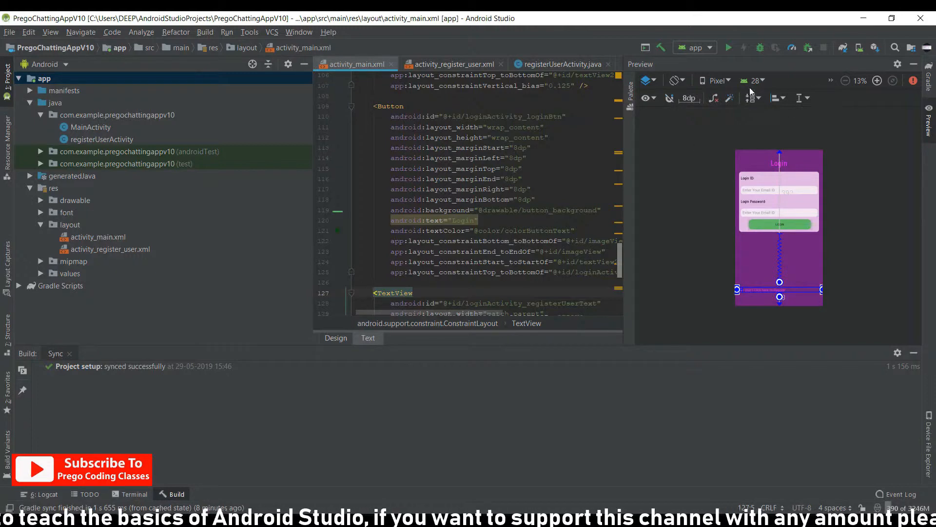
{"action": "left_click", "coordinate": [560, 64]}
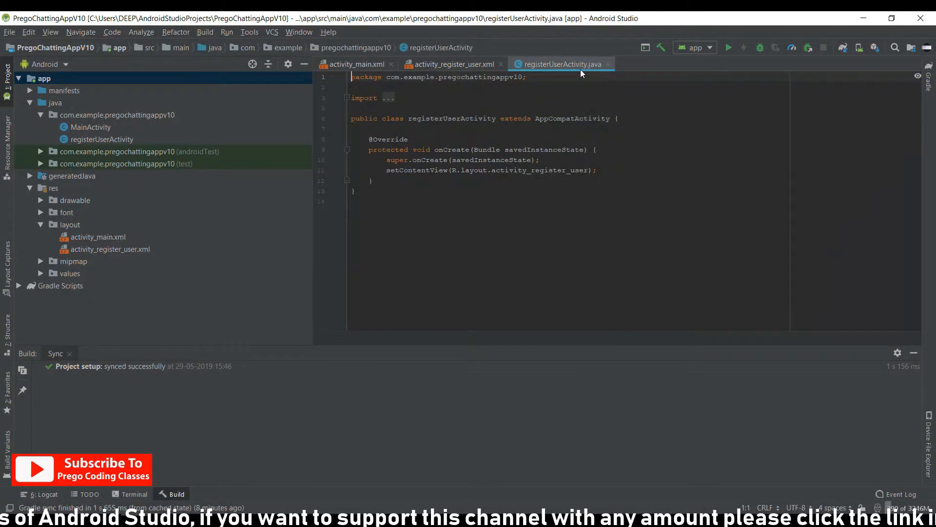
In MainActivity, declare private EditText fields loginActivity_emailID and loginActivity_password.
{"action": "left_click", "coordinate": [91, 127]}
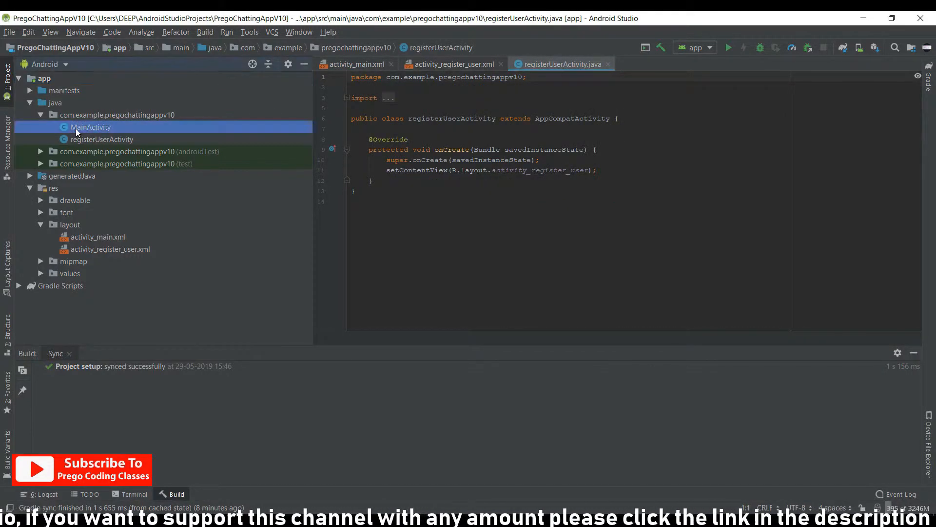
{"action": "double_click", "coordinate": [91, 127]}
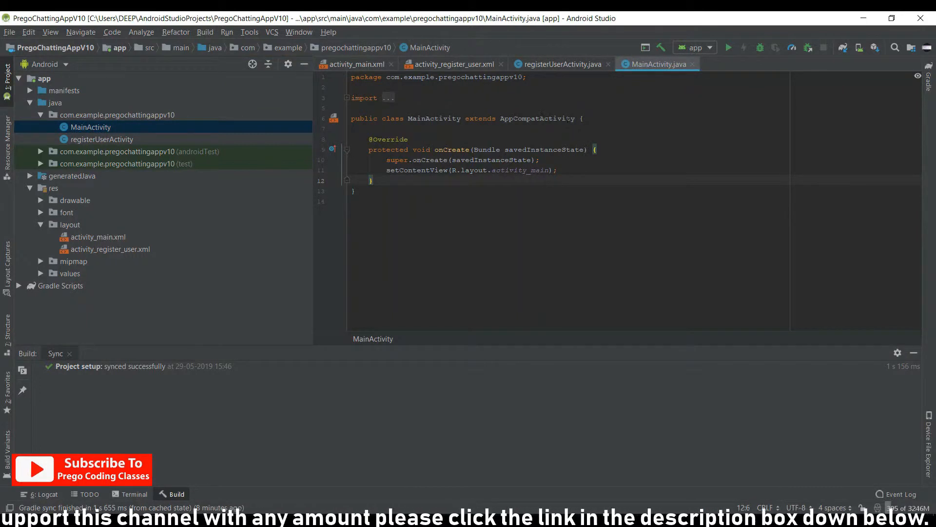
{"action": "key", "text": "enter"}
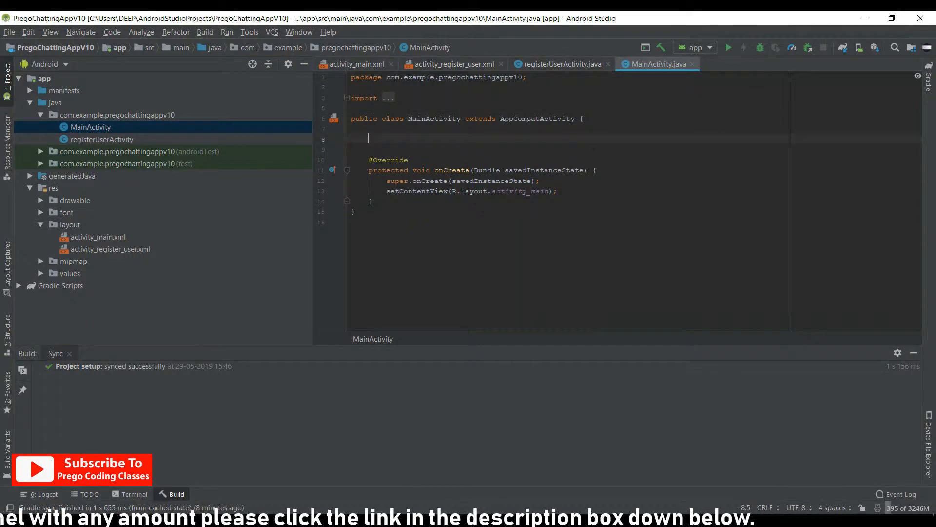
{"action": "type", "text": "priva"}
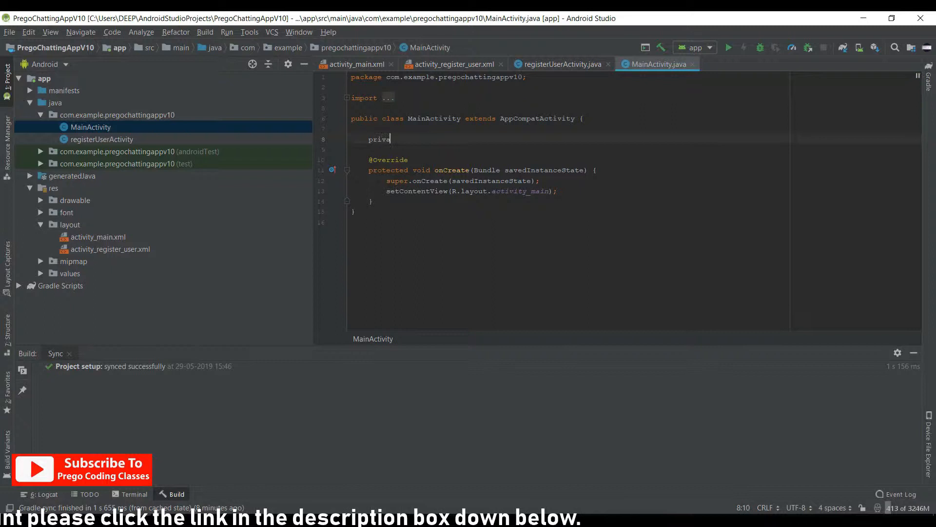
{"action": "type", "text": "te"}
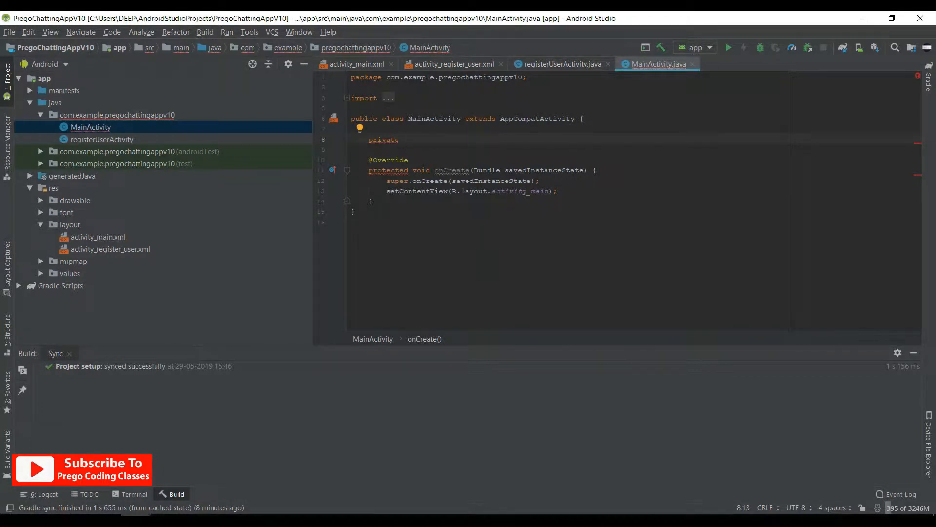
{"action": "type", "text": "EditText loginActivity_emailID"}
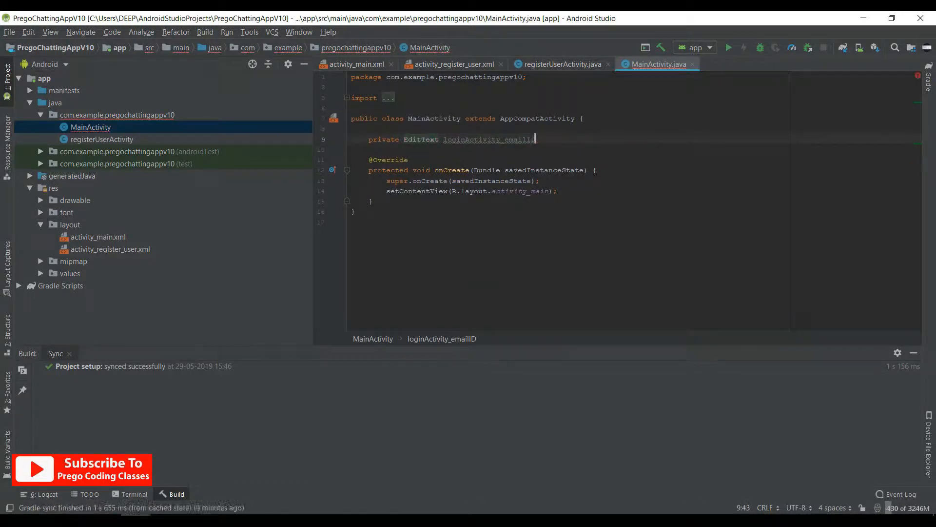
{"action": "type", "text": ", loginActivity_password;"}
{"action": "type", "text": "private void CastComponents(){"}
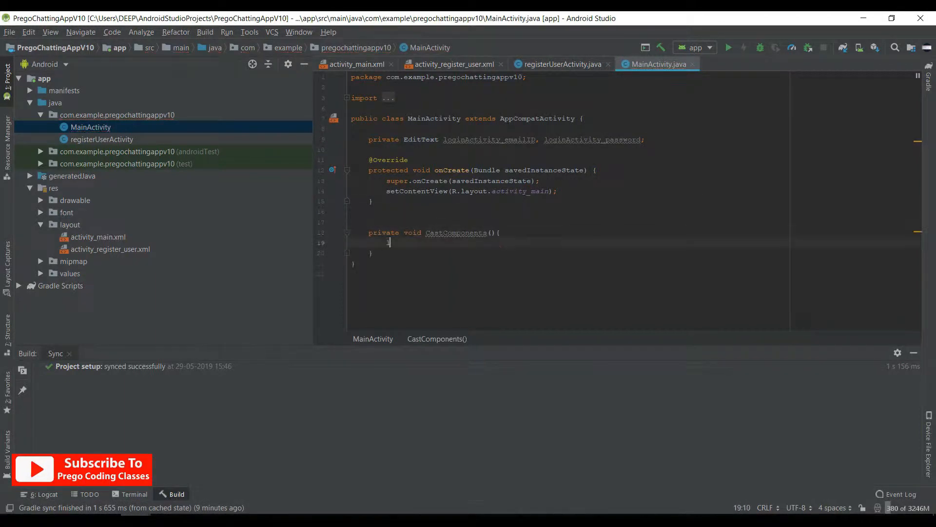
Cast emailID, password, loginBtn and newUser views via findViewById in CastComponents.
{"action": "type", "text": "loginActivity_emailID = (EditText) findViewById(R.id.l"}
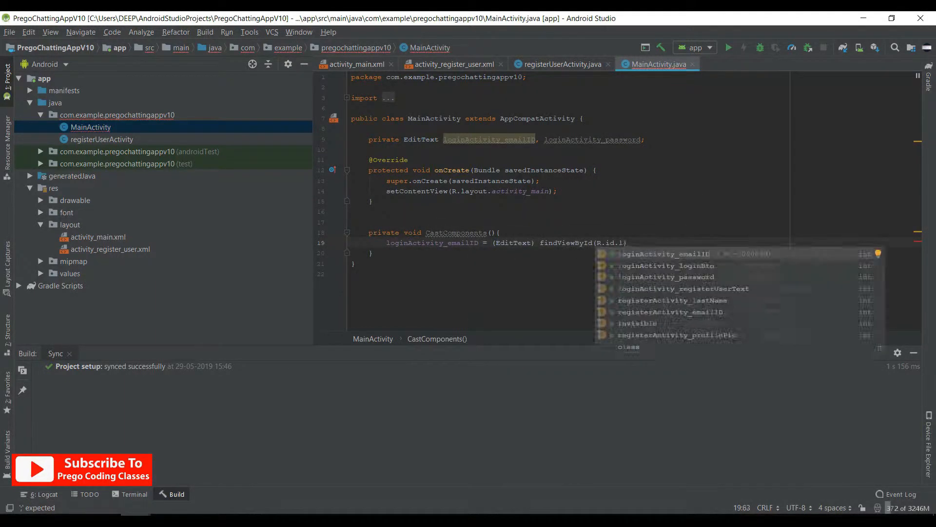
{"action": "type", "text": "loginActivity_password = (EditText) findViewById(R.id.loginActivity_password);"}
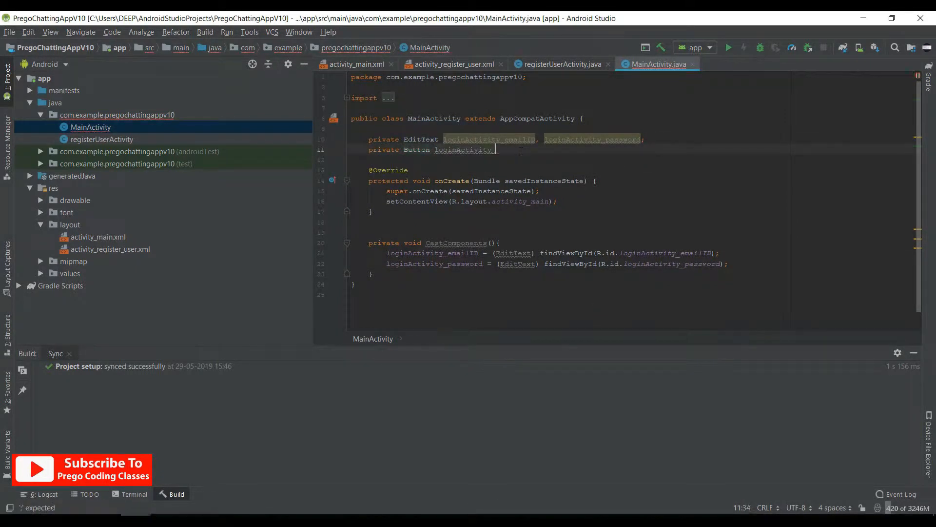
{"action": "type", "text": "loginActivity_loginBtn = (Button) findViewById(R.id.loginActivity_loginBtn"}
{"action": "type", "text": "private TextView"}
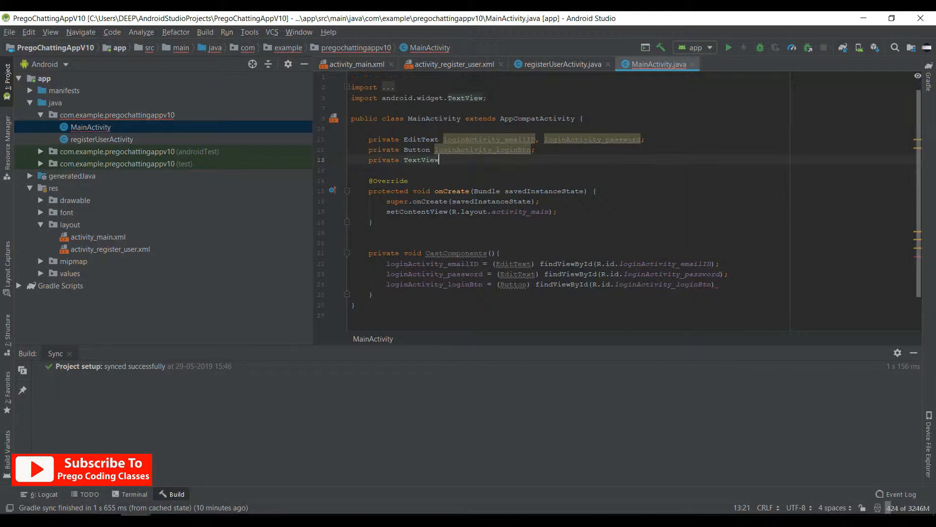
{"action": "type", "text": "loginActivity_newUser;"}
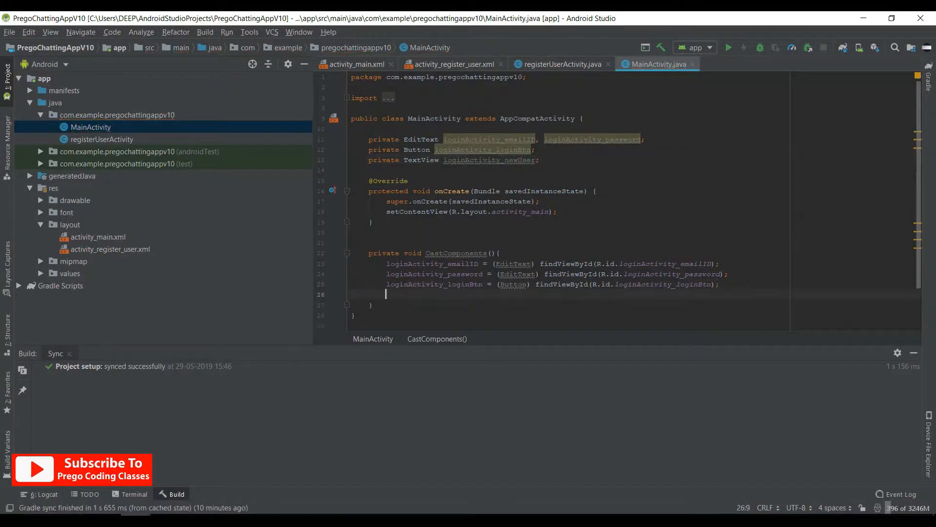
{"action": "type", "text": "loginActivity_newUser = (TextView) findViewById(R.id.loginActivity_registerUserText);"}
{"action": "type", "text": "CastComponents();"}
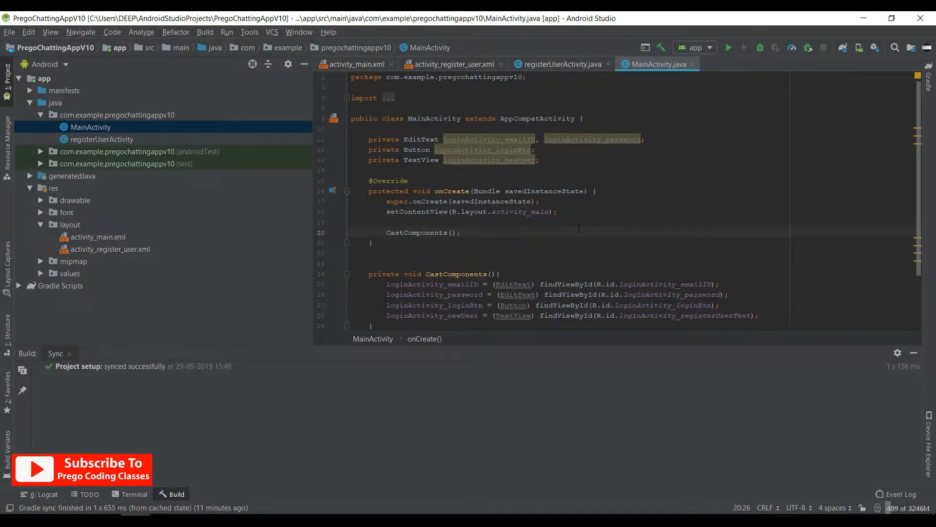
Give loginActivity_newUser a setOnClickListener with a new View.OnClickListener in onCreate.
{"action": "left_click", "coordinate": [460, 232]}
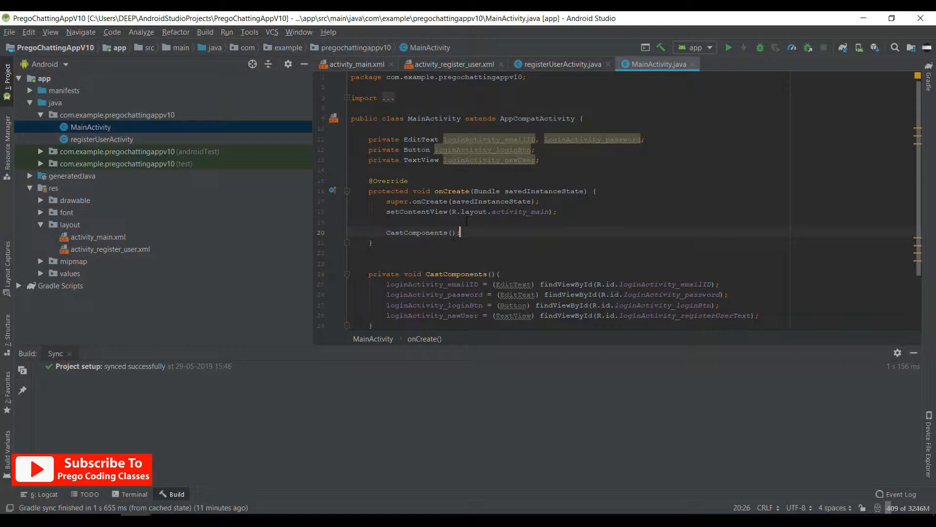
{"action": "key", "text": "enter"}
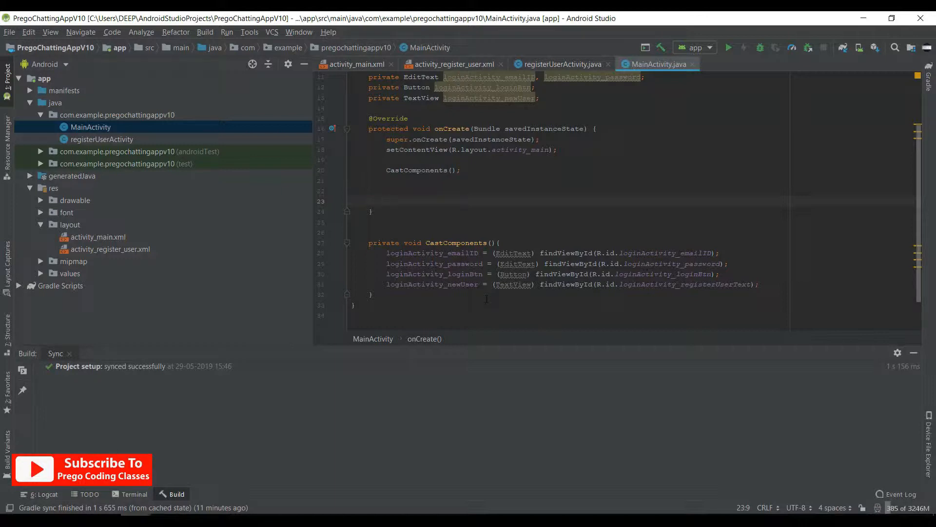
{"action": "type", "text": "loginActivity_newUser"}
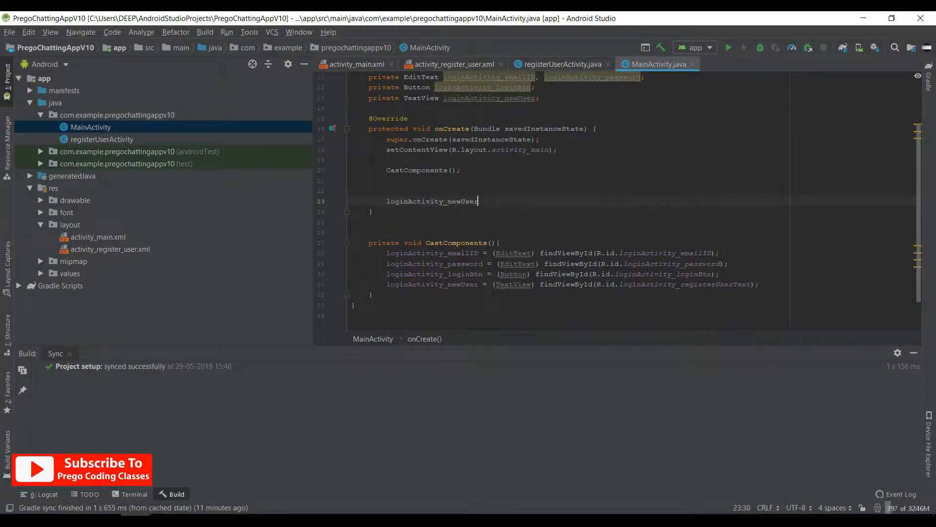
{"action": "type", "text": ".setOnClickListener(new View.OnClickListener() {"}
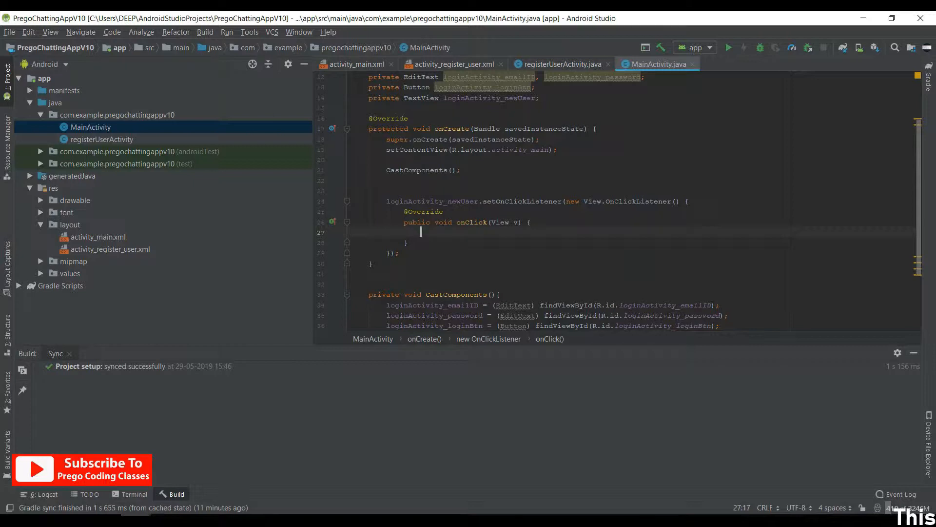
Inside onClick, startActivity with an Intent from MainActivity.this to registerUserActivity.
{"action": "type", "text": "startActivity(new Intent());"}
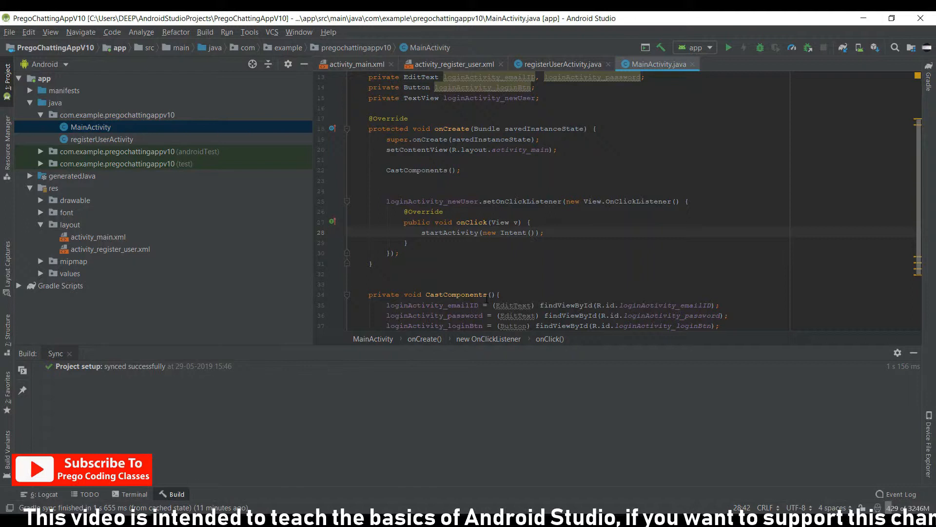
{"action": "type", "text": "m"}
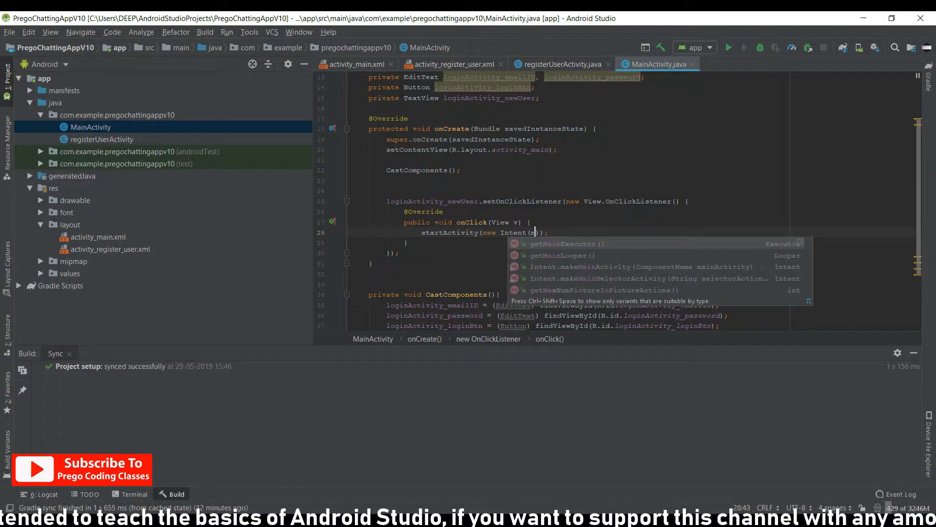
{"action": "type", "text": "ainActivity"}
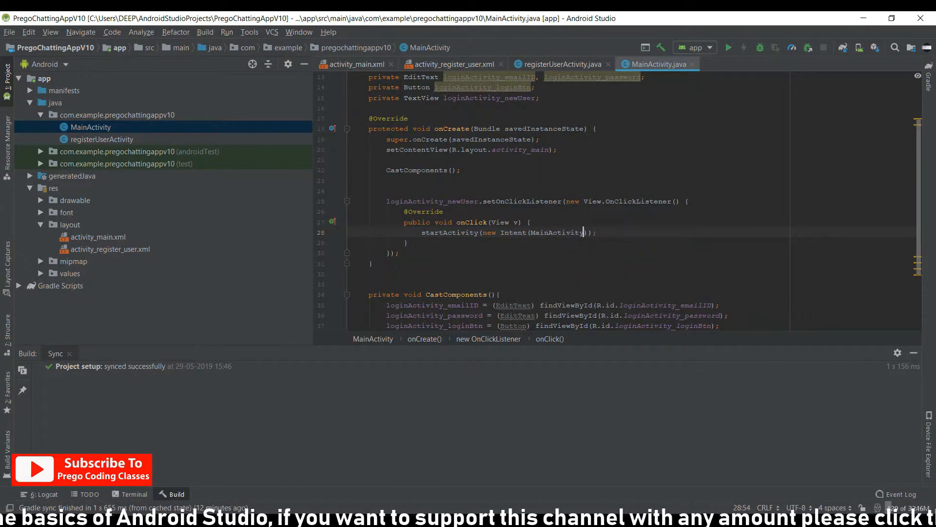
{"action": "type", "text": ".this"}
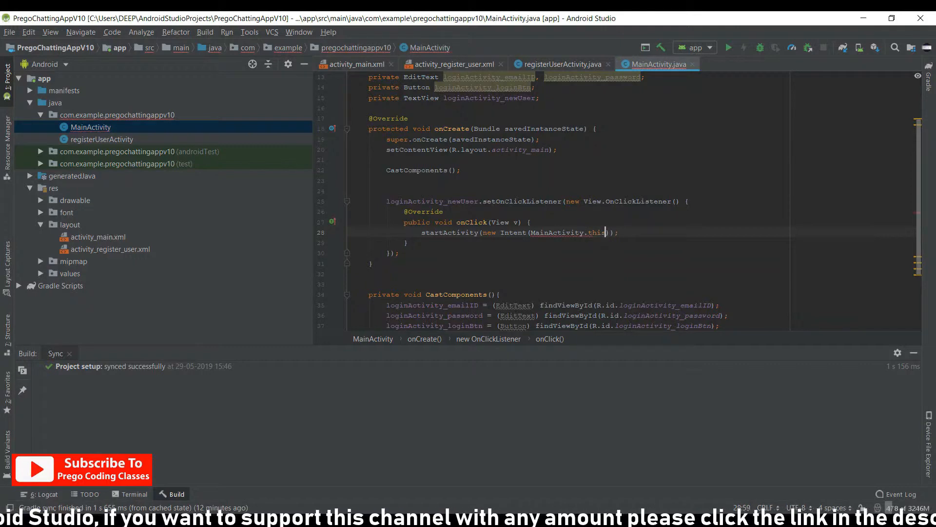
{"action": "type", "text": ", registerUserActivity.class"}
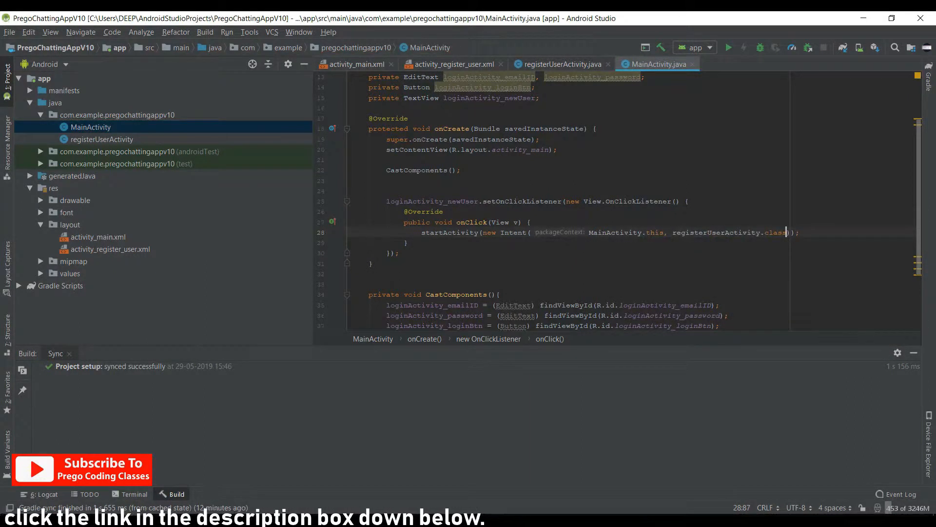
{"action": "mouse_move", "coordinate": [512, 304]}
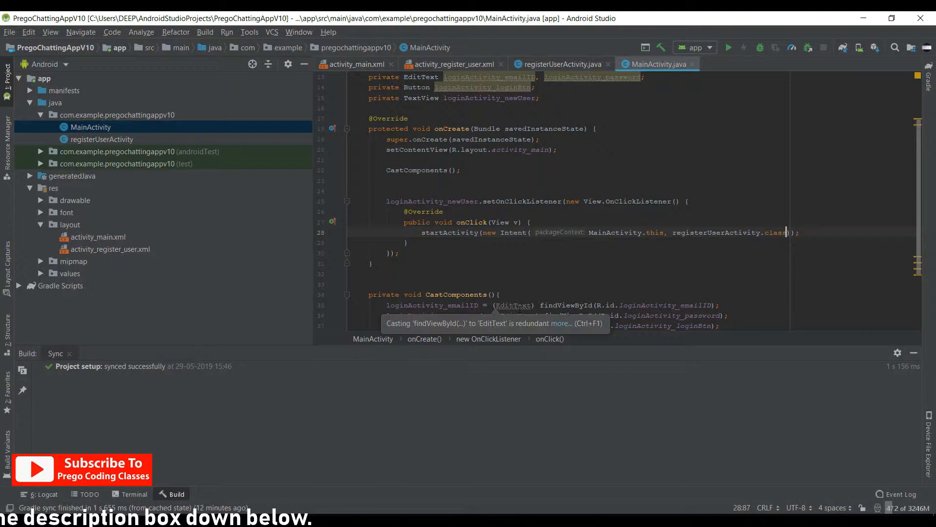
Add a '// new user on click listener' comment above the listener and review the code below.
{"action": "left_click", "coordinate": [385, 190]}
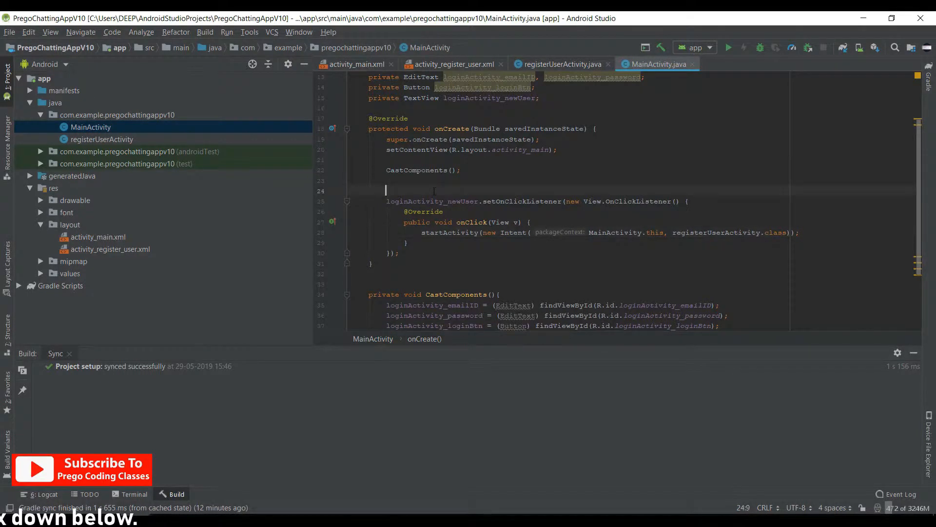
{"action": "type", "text": "//"}
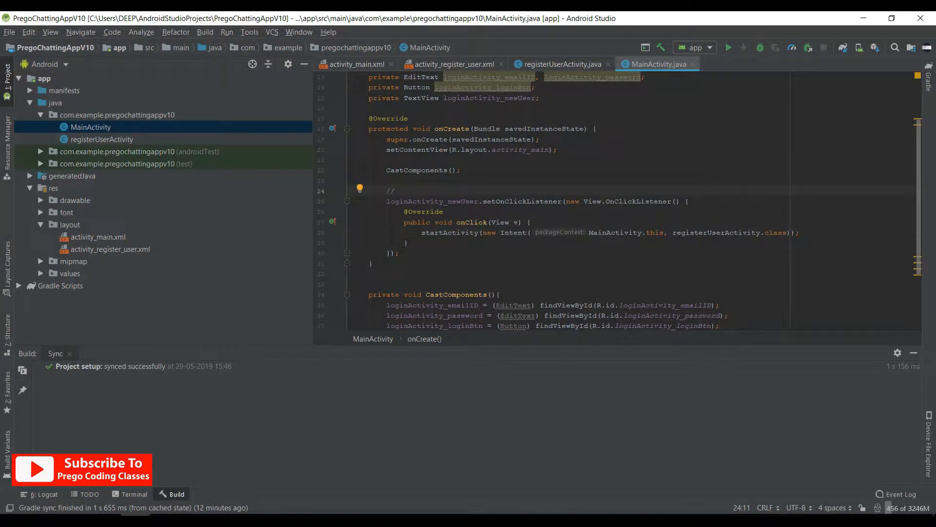
{"action": "type", "text": "new user"}
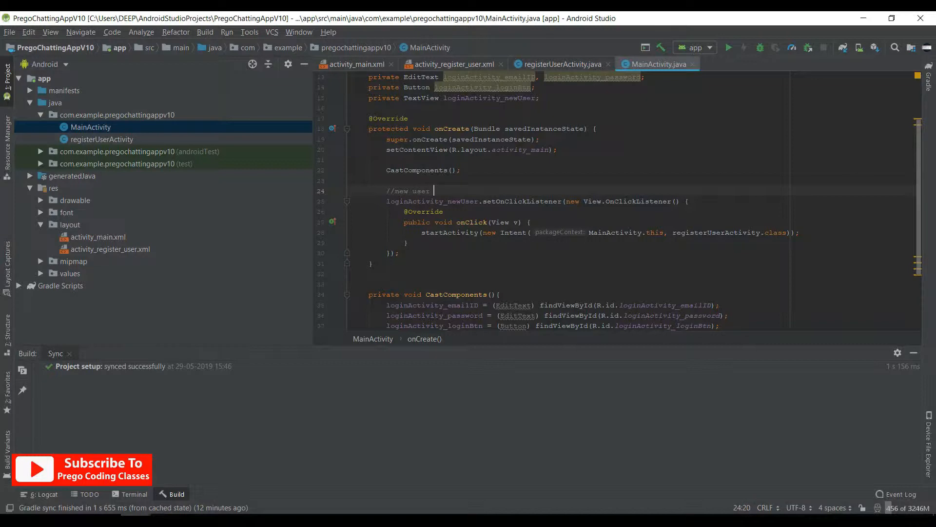
{"action": "type", "text": "on c"}
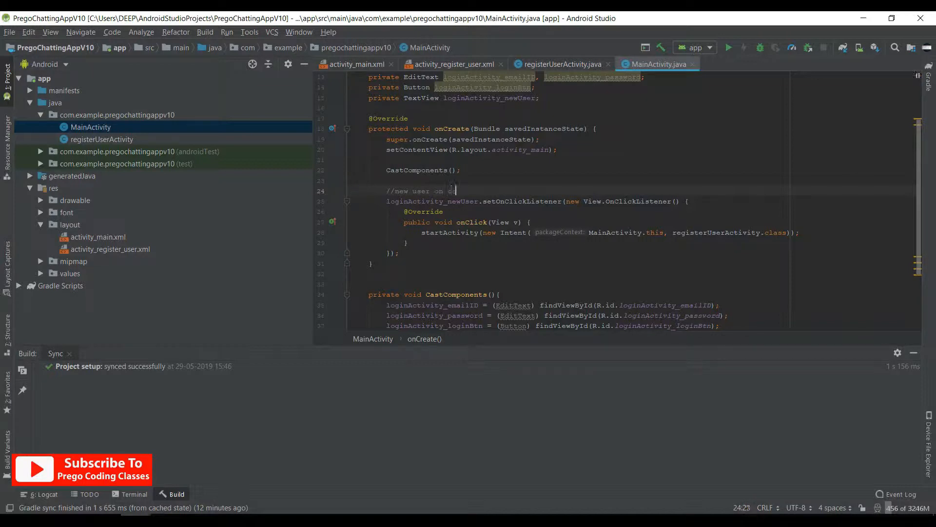
{"action": "type", "text": "click listener to go to the registration activity"}
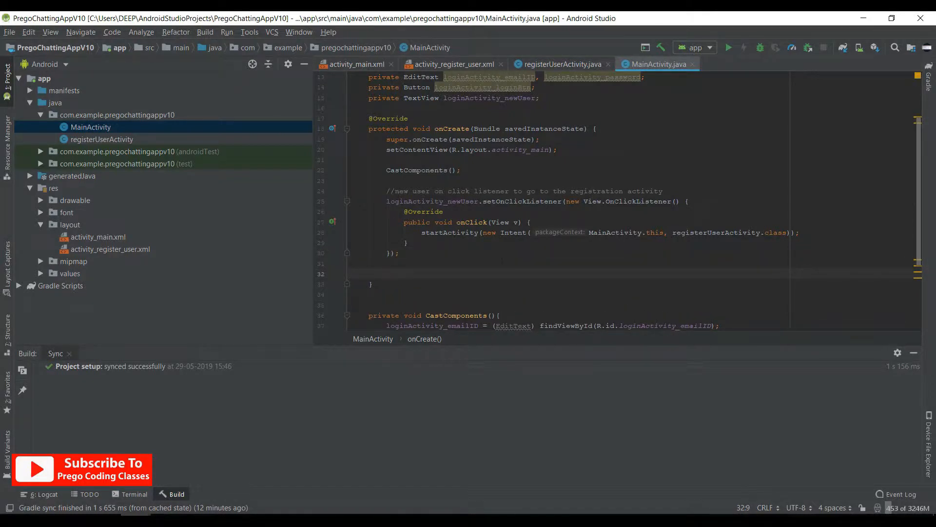
{"action": "scroll", "scroll_direction": "down", "scroll_amount": 3}
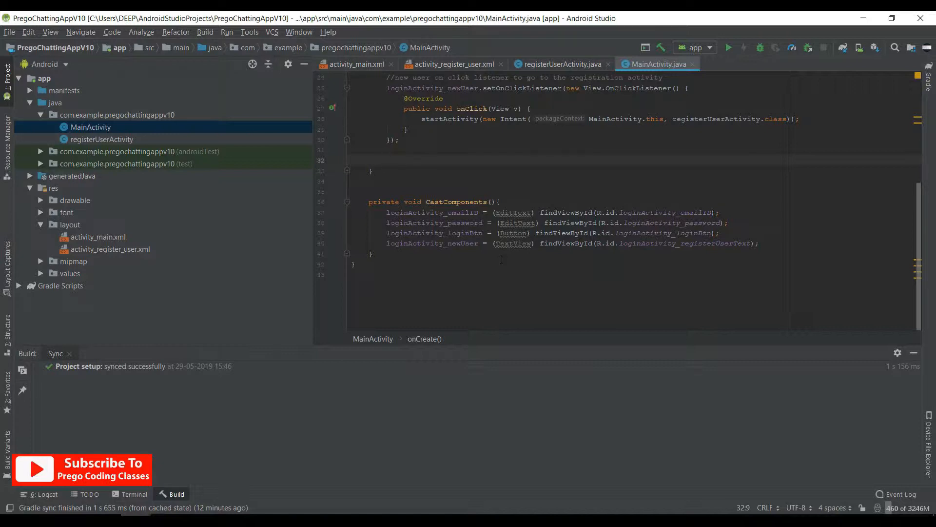
{"action": "mouse_move", "coordinate": [309, 41]}
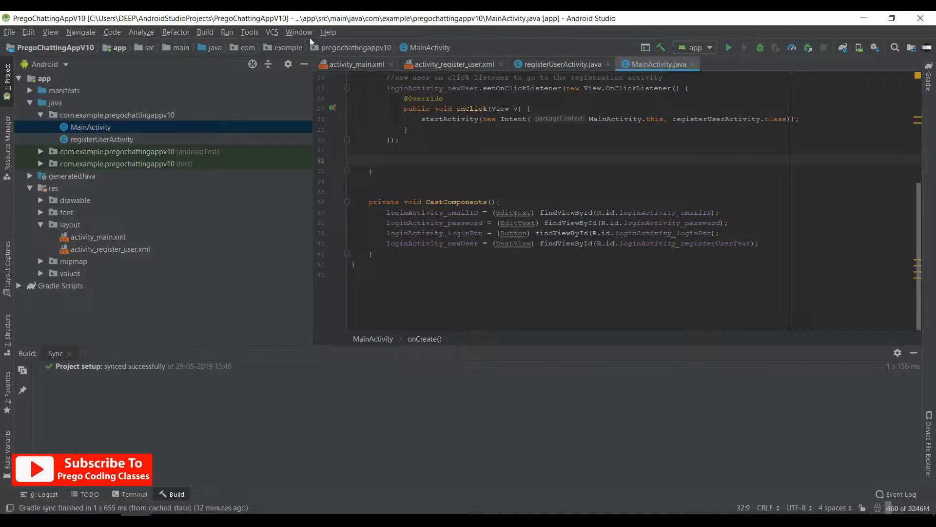
Bring up the Firebase assistant from Tools and expand the Authentication service.
{"action": "left_click", "coordinate": [249, 31]}
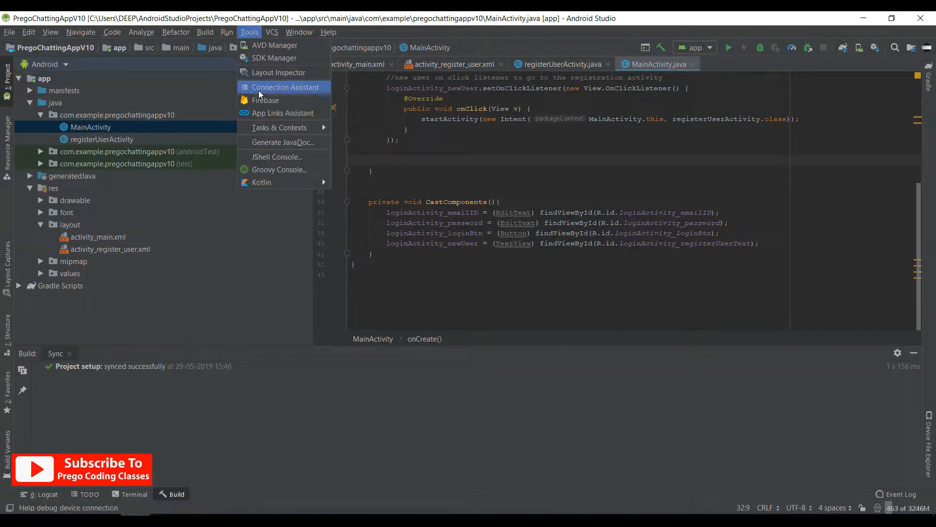
{"action": "left_click", "coordinate": [284, 87]}
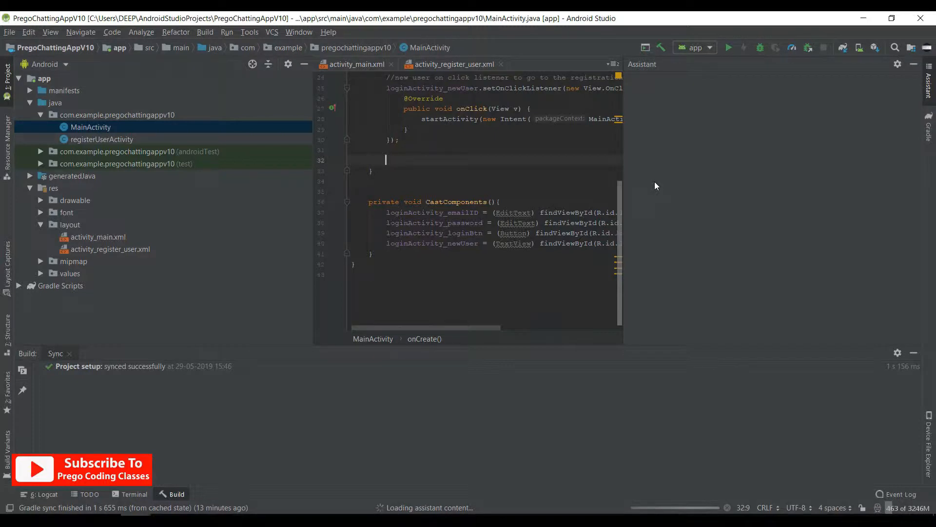
{"action": "left_click", "coordinate": [680, 64]}
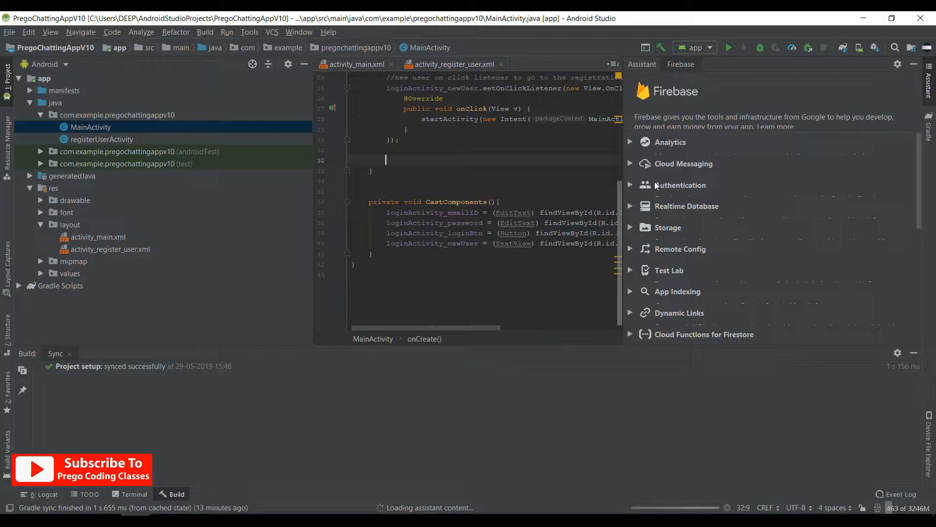
{"action": "left_click", "coordinate": [631, 141]}
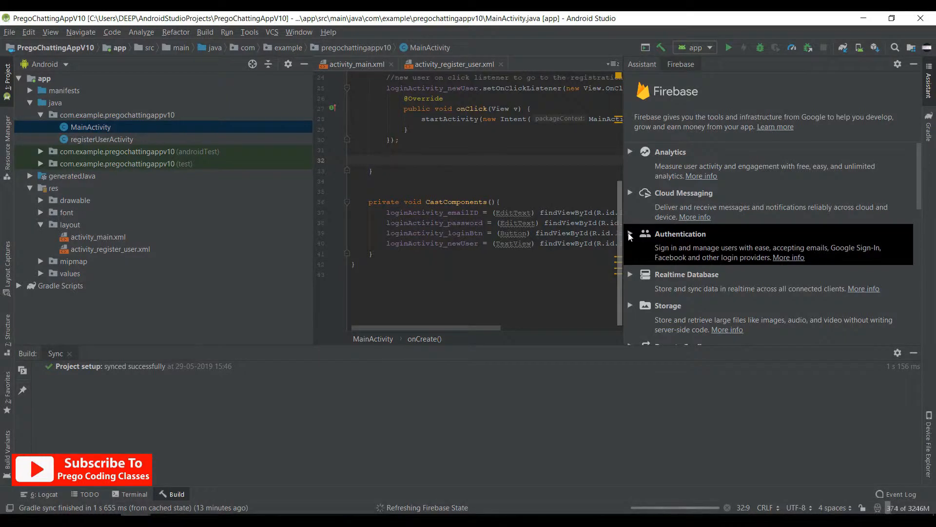
Connect the app to a new PregoChattingAppV10 Firebase project and add Firebase Authentication.
{"action": "left_click", "coordinate": [680, 233]}
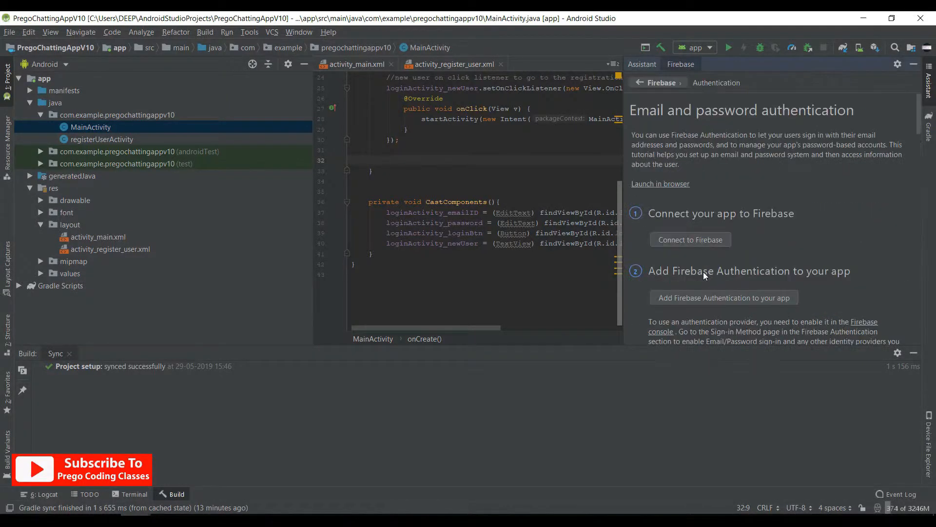
{"action": "left_click", "coordinate": [691, 240]}
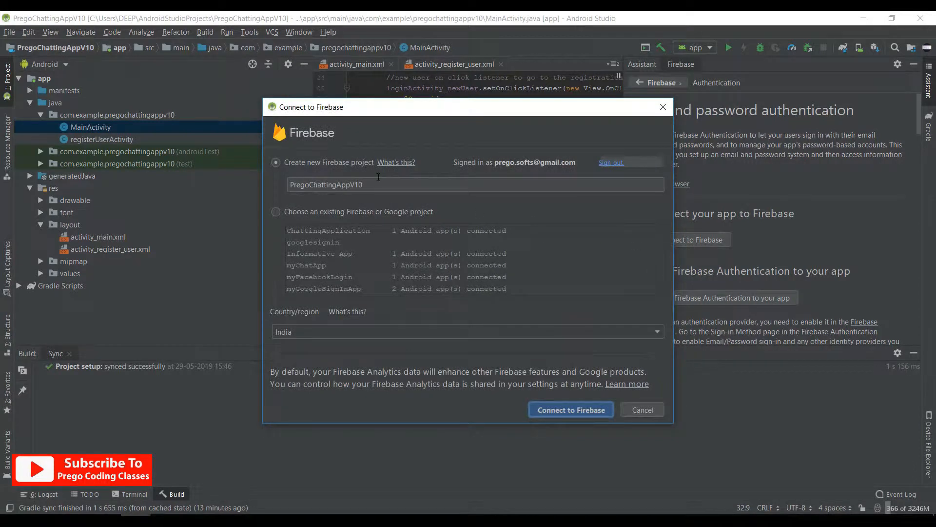
{"action": "left_click", "coordinate": [475, 184]}
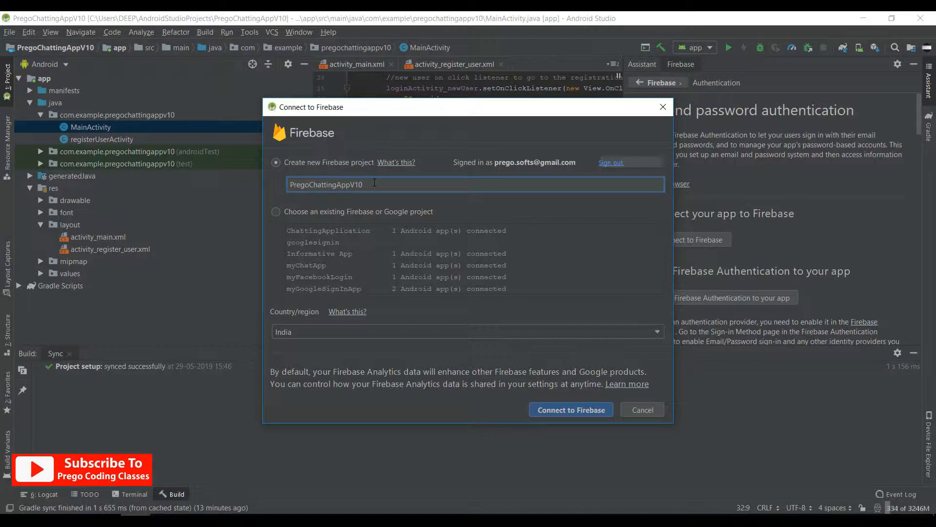
{"action": "mouse_move", "coordinate": [571, 410]}
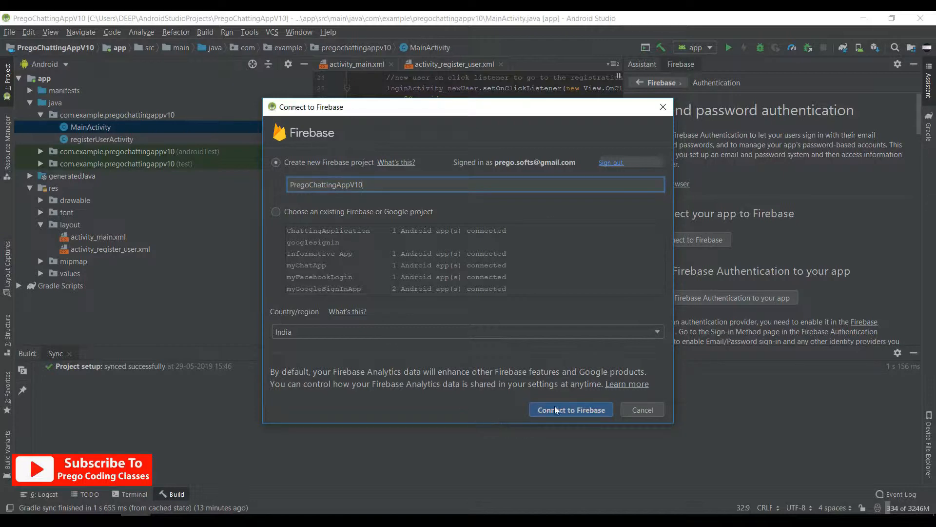
{"action": "left_click", "coordinate": [570, 409]}
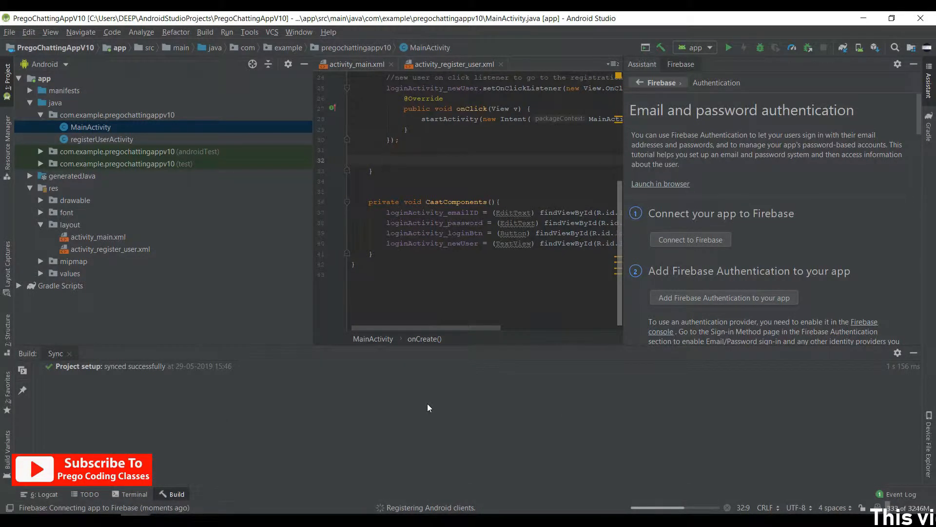
{"action": "left_click", "coordinate": [722, 297]}
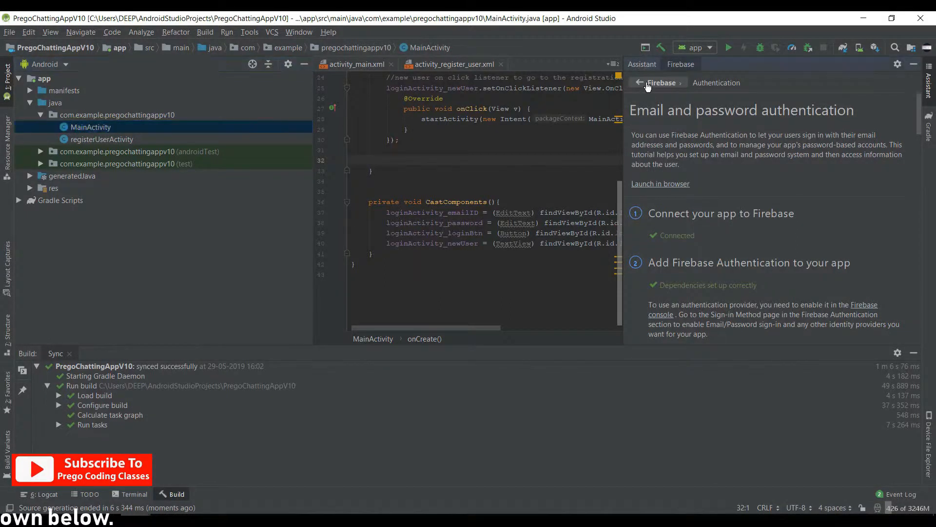
From the Save and retrieve data tutorial, add the Realtime Database and accept the dependency changes.
{"action": "left_click", "coordinate": [640, 82]}
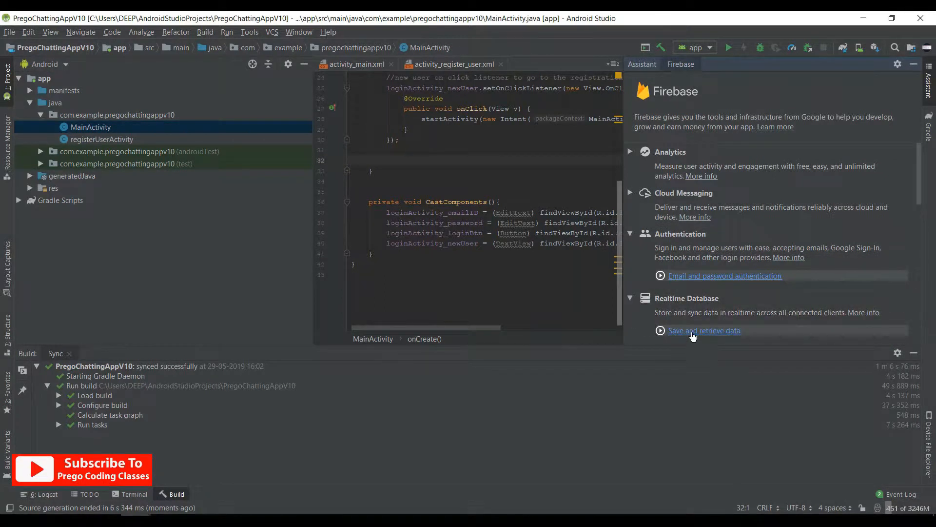
{"action": "left_click", "coordinate": [703, 331]}
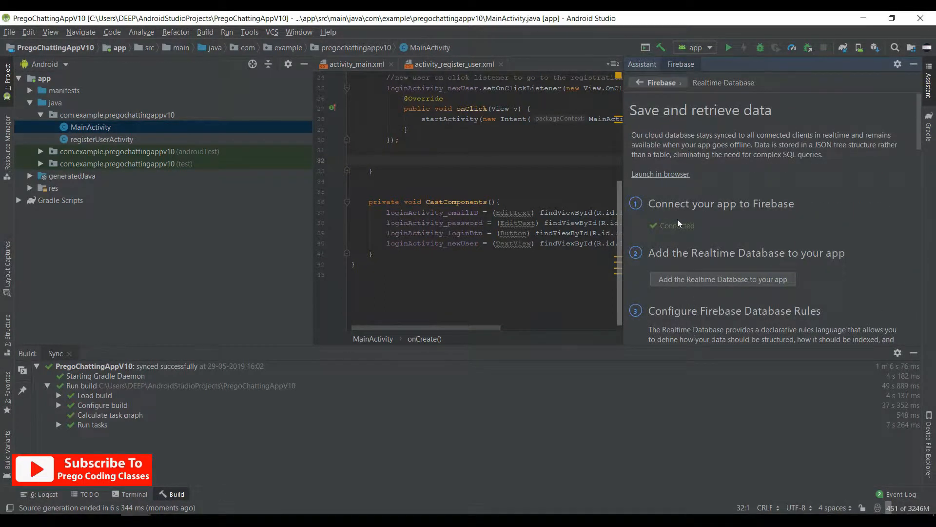
{"action": "mouse_move", "coordinate": [690, 283]}
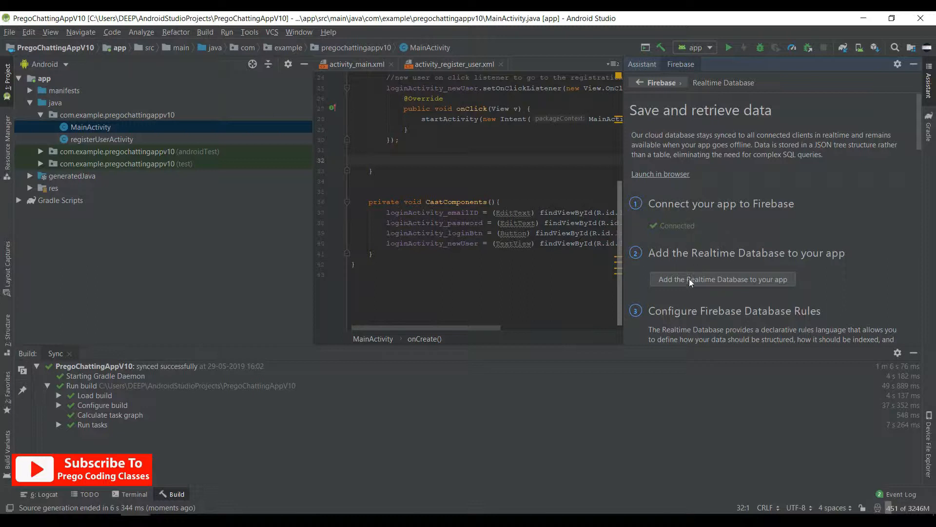
{"action": "mouse_move", "coordinate": [691, 285]}
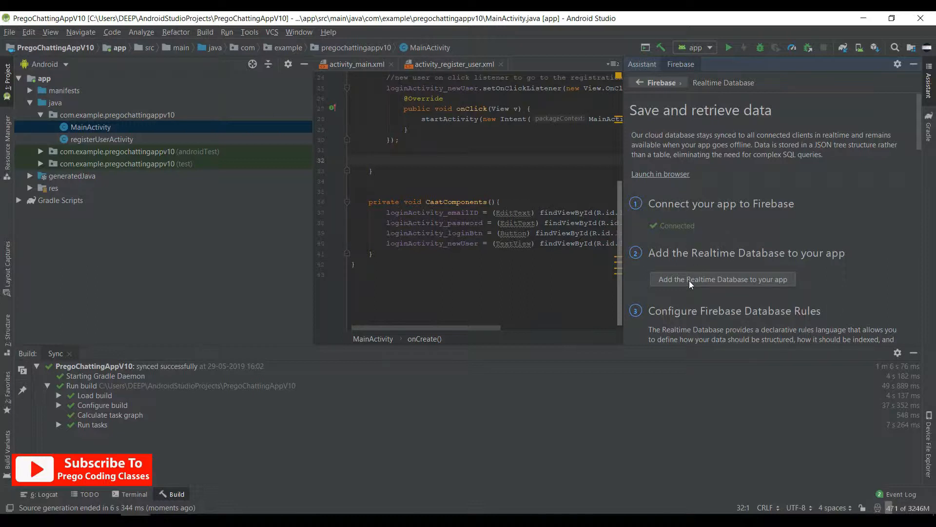
{"action": "left_click", "coordinate": [722, 279]}
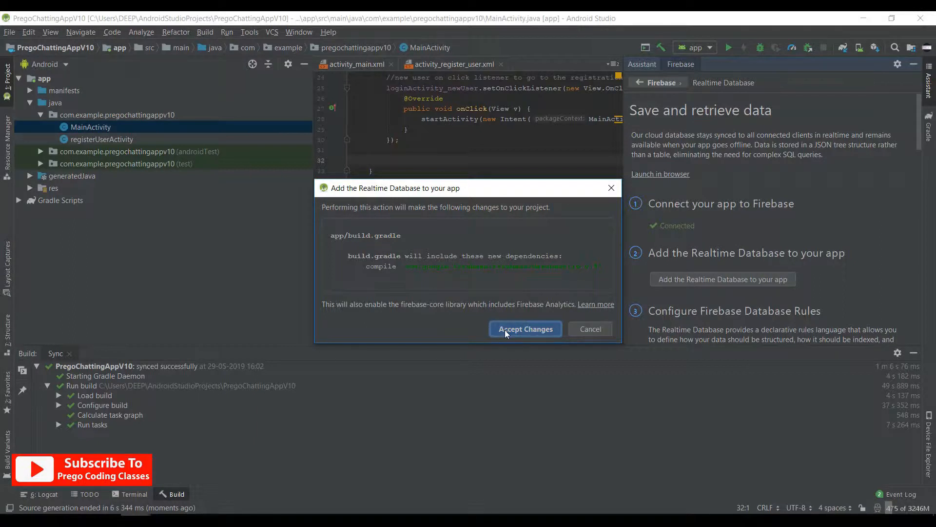
{"action": "left_click", "coordinate": [525, 328]}
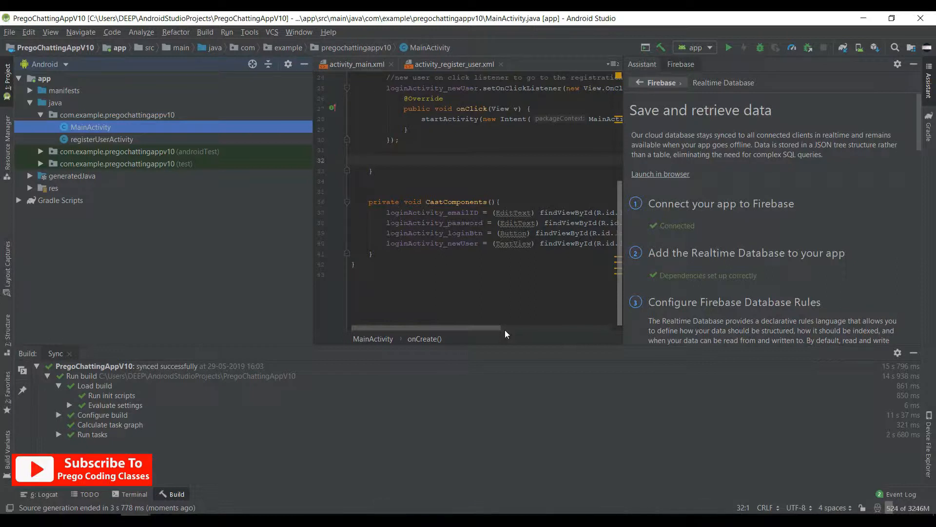
From the Storage upload and download tutorial, add Cloud Storage and accept the dependency changes.
{"action": "left_click", "coordinate": [661, 82]}
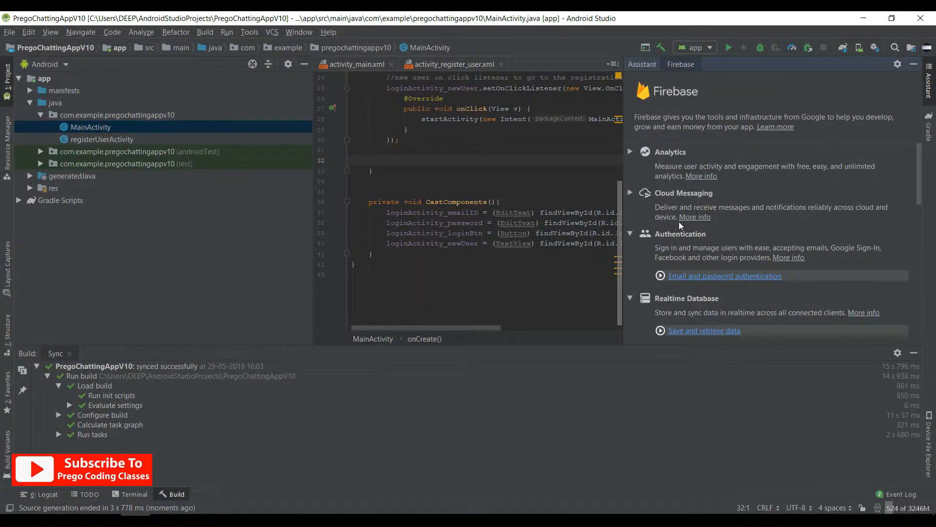
{"action": "scroll", "scroll_direction": "down", "scroll_amount": 3}
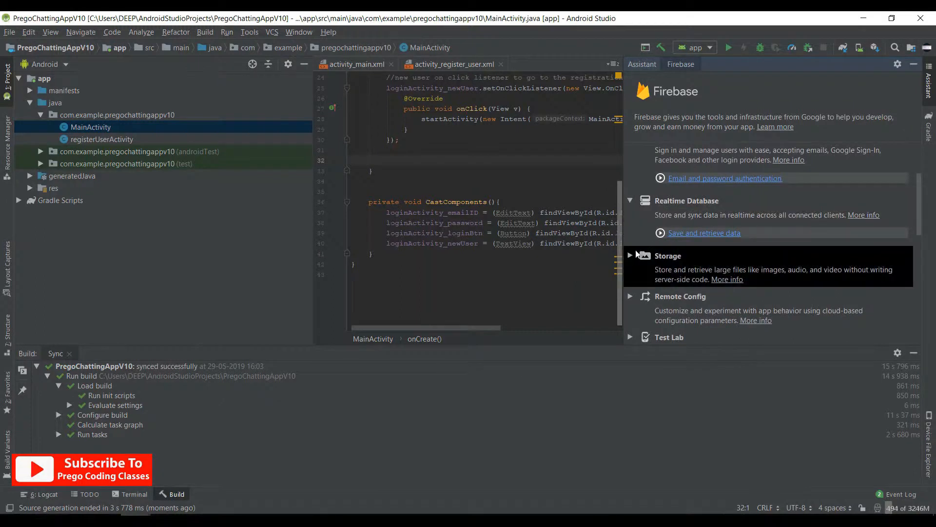
{"action": "left_click", "coordinate": [630, 255]}
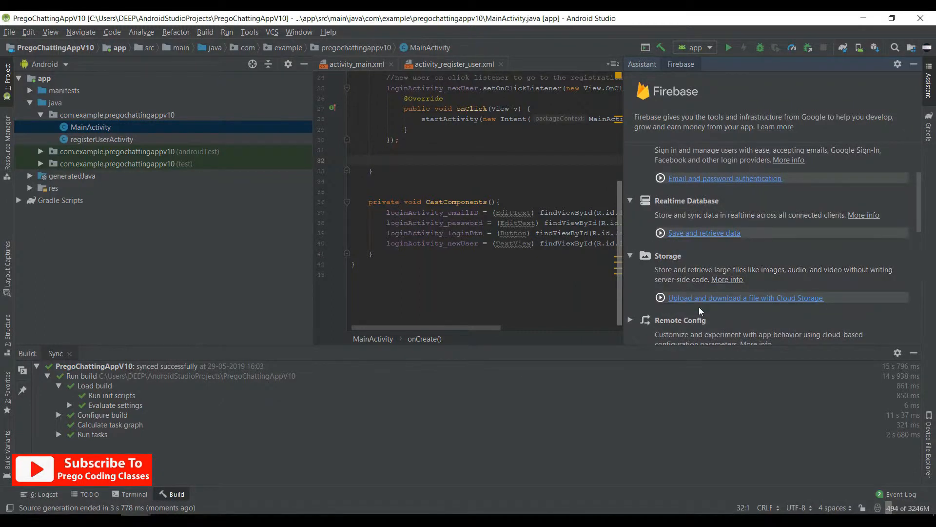
{"action": "left_click", "coordinate": [746, 298]}
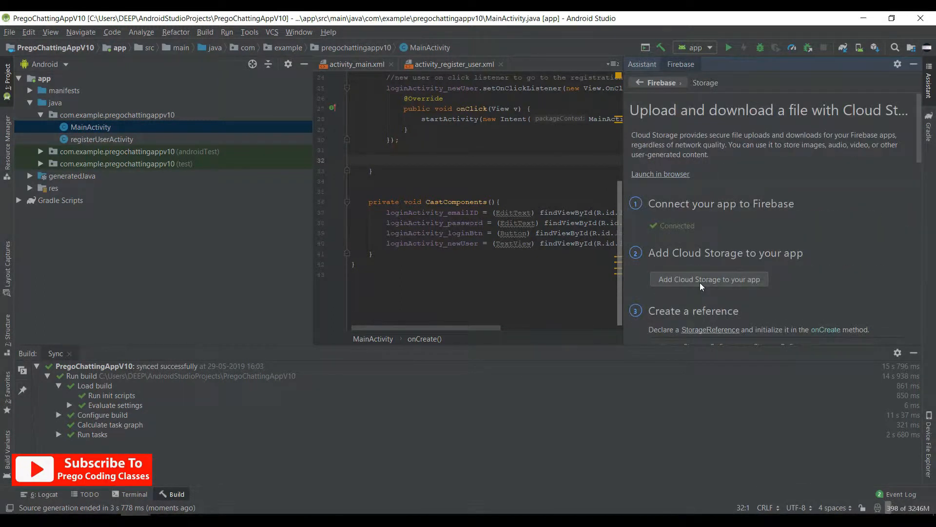
{"action": "left_click", "coordinate": [710, 279]}
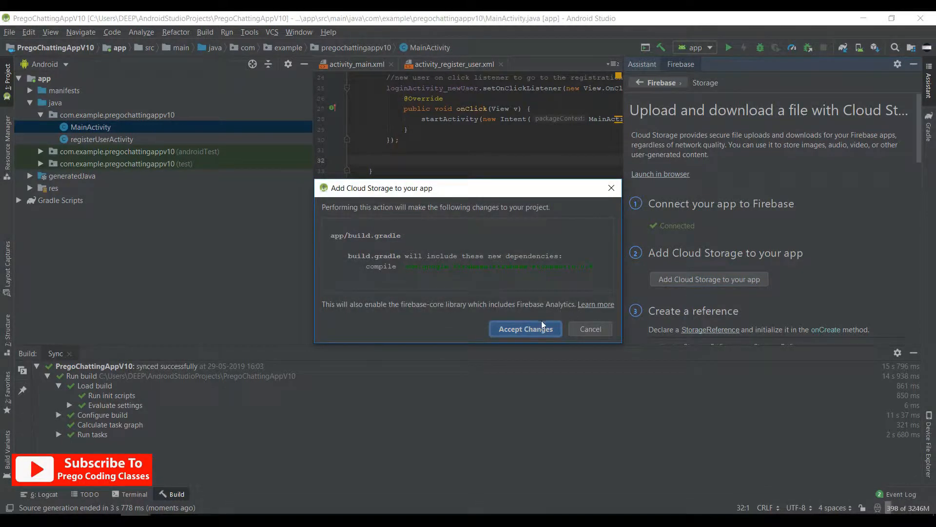
{"action": "left_click", "coordinate": [524, 329]}
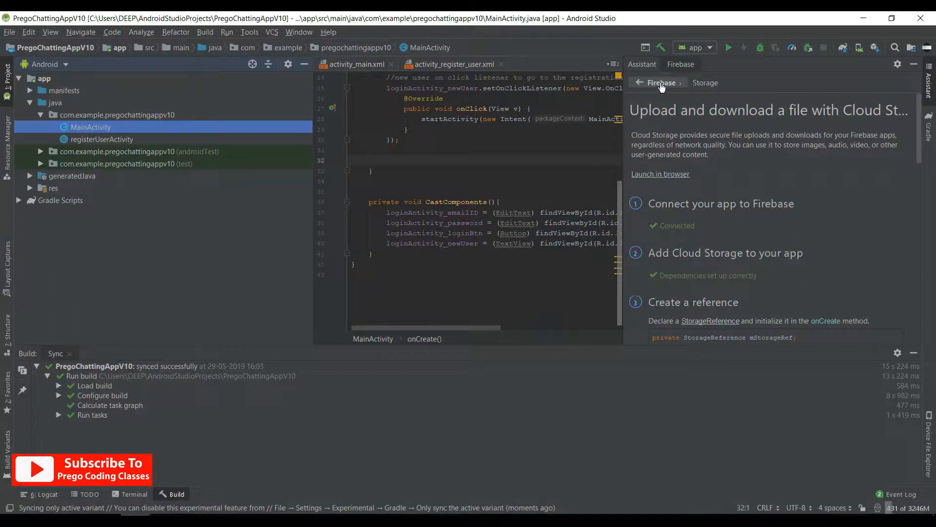
Return to the Firebase service list and scroll through all the services.
{"action": "left_click", "coordinate": [639, 82]}
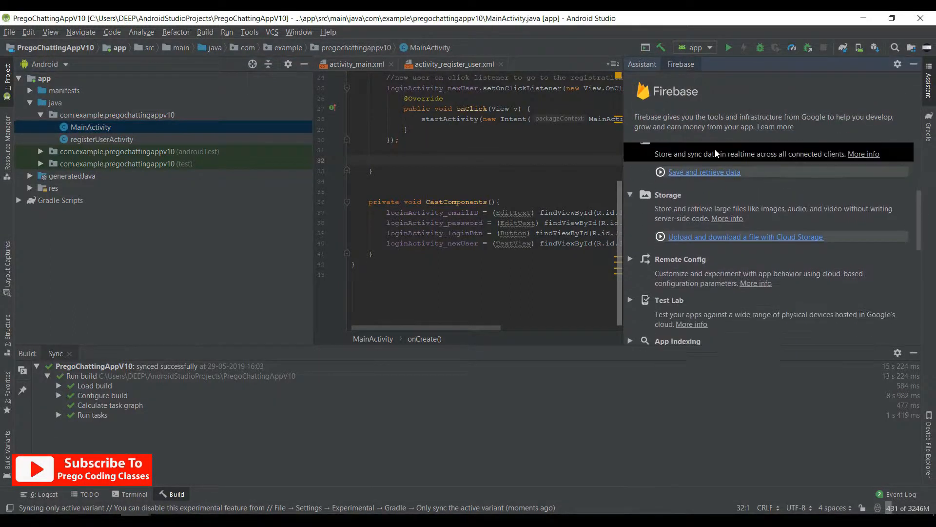
{"action": "scroll", "scroll_direction": "down", "scroll_amount": 3}
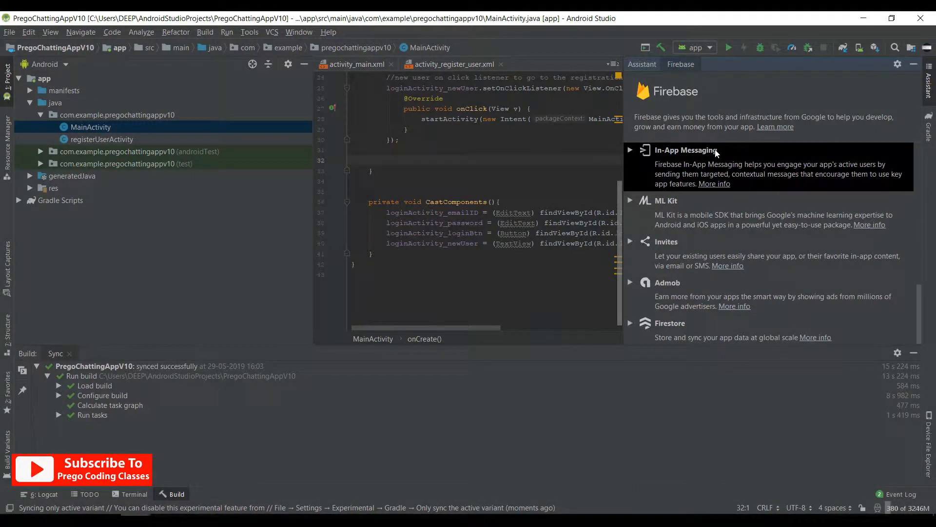
{"action": "scroll", "scroll_direction": "up", "scroll_amount": 3}
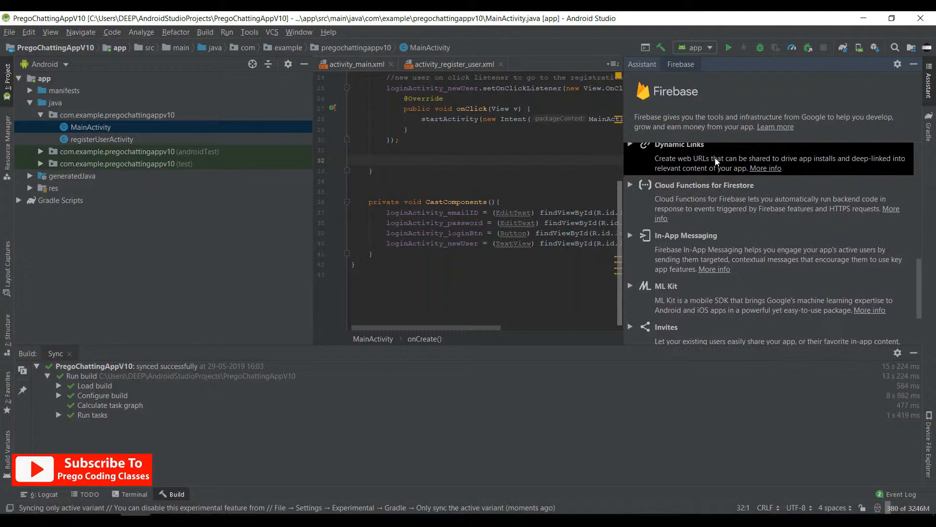
{"action": "scroll", "scroll_direction": "up", "scroll_amount": 3}
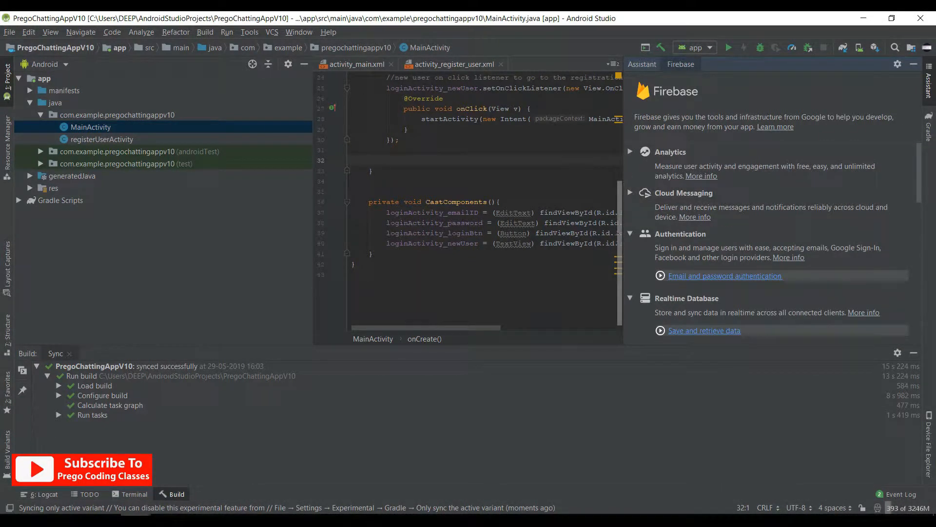
Expand Gradle Scripts and view the app module's build.gradle dependencies.
{"action": "left_click", "coordinate": [536, 242]}
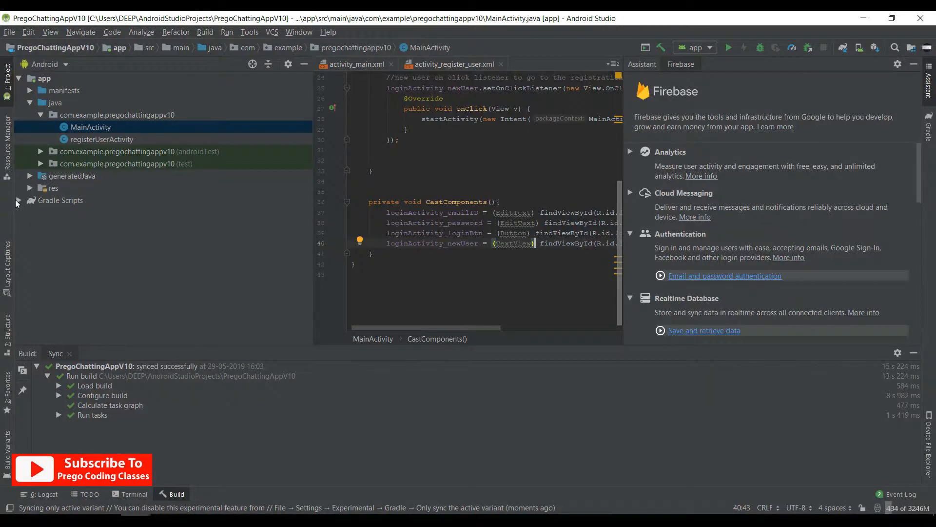
{"action": "left_click", "coordinate": [18, 200]}
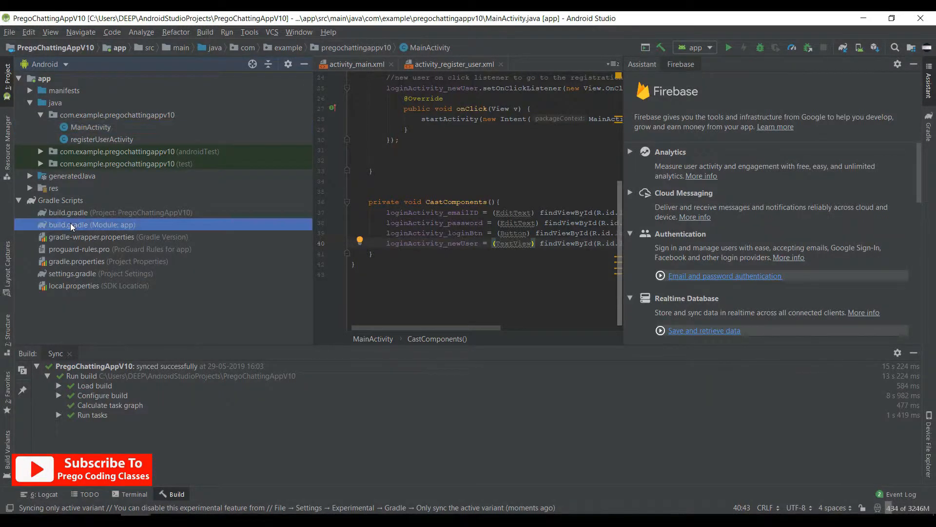
{"action": "double_click", "coordinate": [92, 225]}
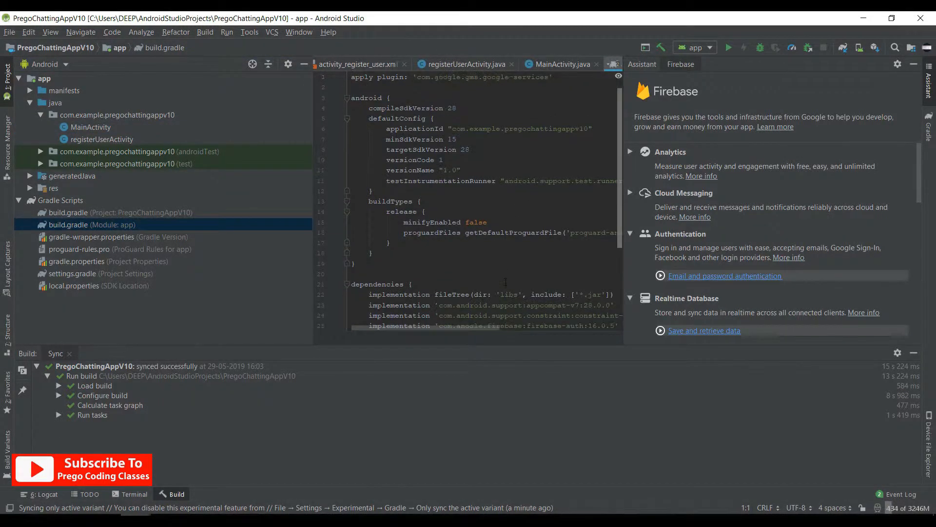
{"action": "scroll", "scroll_direction": "down", "scroll_amount": 3}
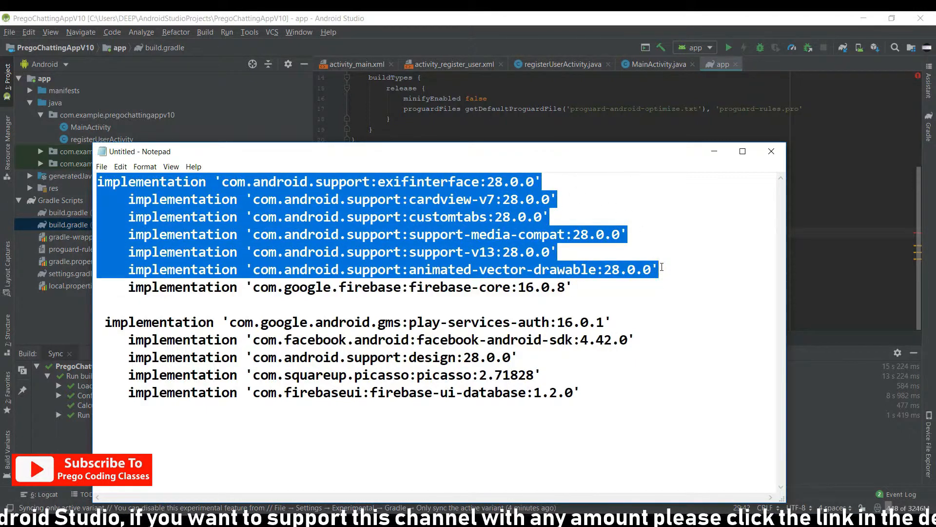
Paste the support library and firebase-core dependency lines from Notepad into build.gradle.
{"action": "left_click", "coordinate": [771, 151]}
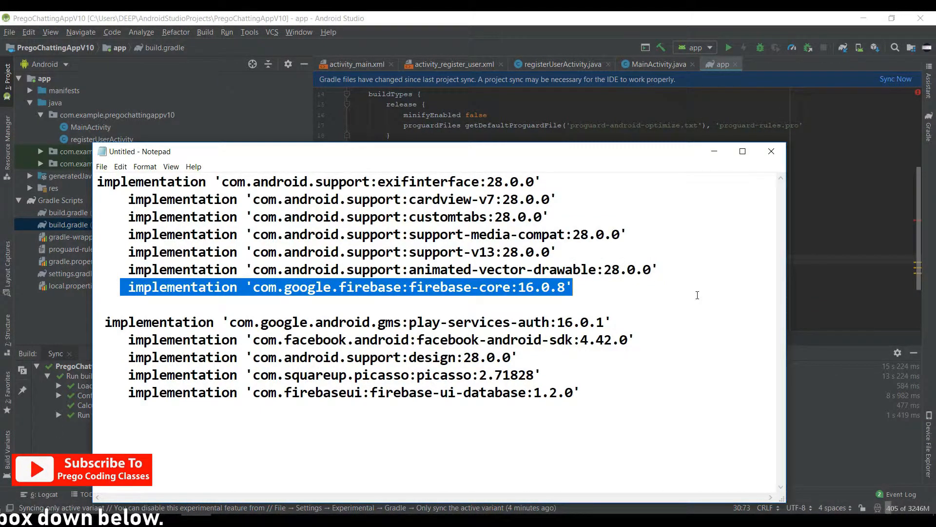
{"action": "left_click", "coordinate": [771, 151]}
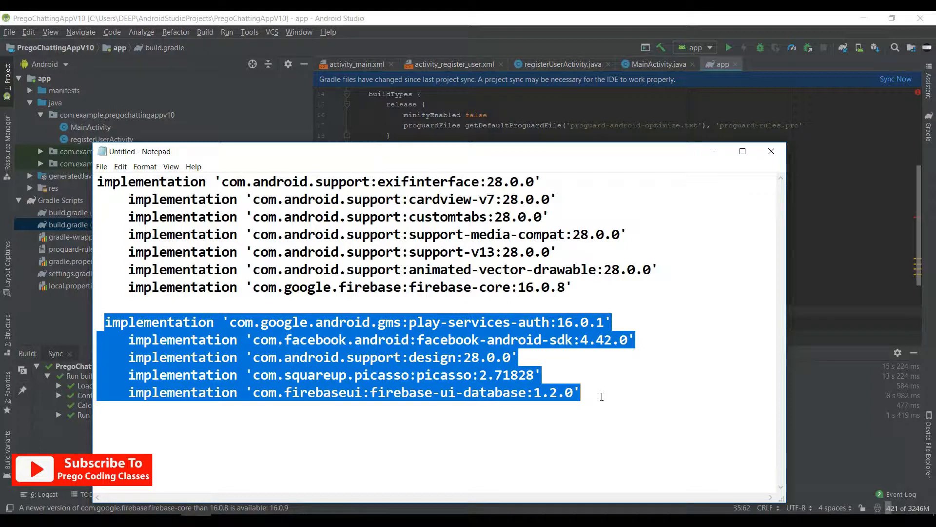
{"action": "left_click", "coordinate": [771, 151]}
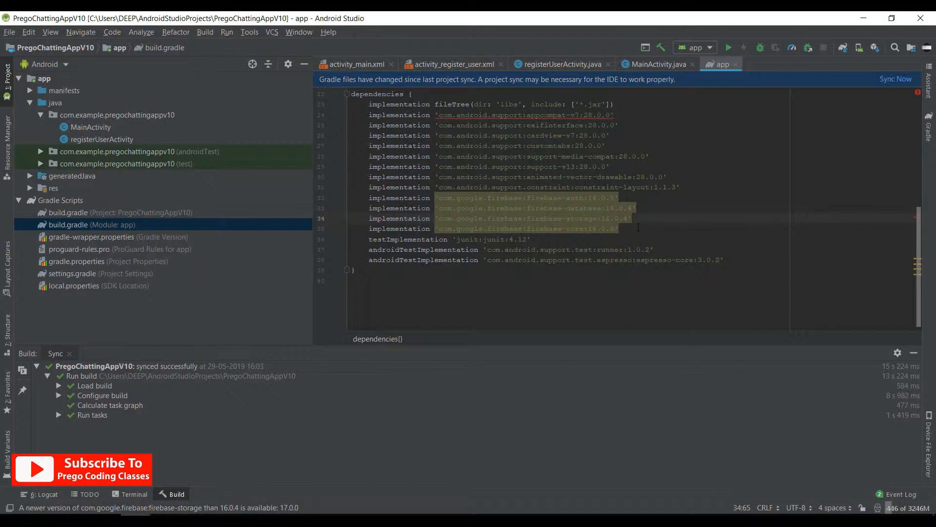
Paste the Play services, Facebook, design, Picasso and FirebaseUI dependencies and bump firebase-auth and firebase-database to 17.0.0.
{"action": "key", "text": "enter"}
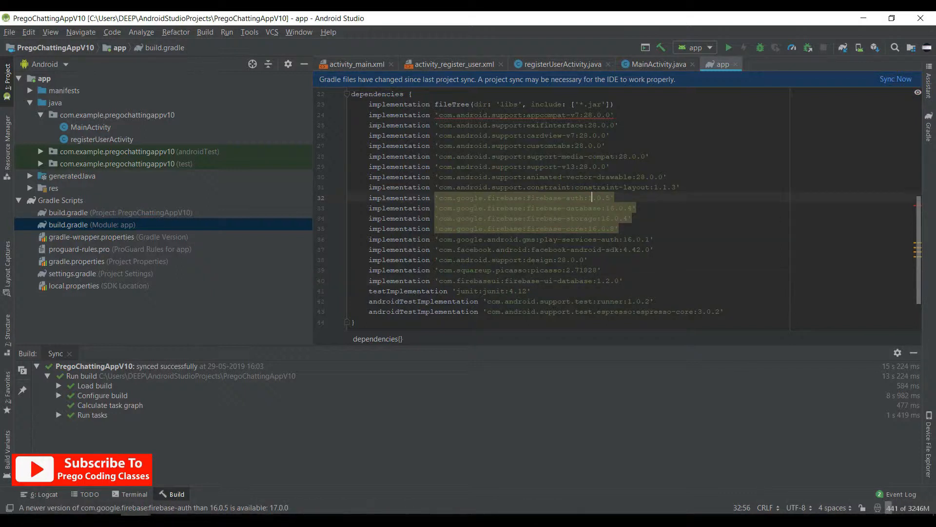
{"action": "type", "text": "17.0.0"}
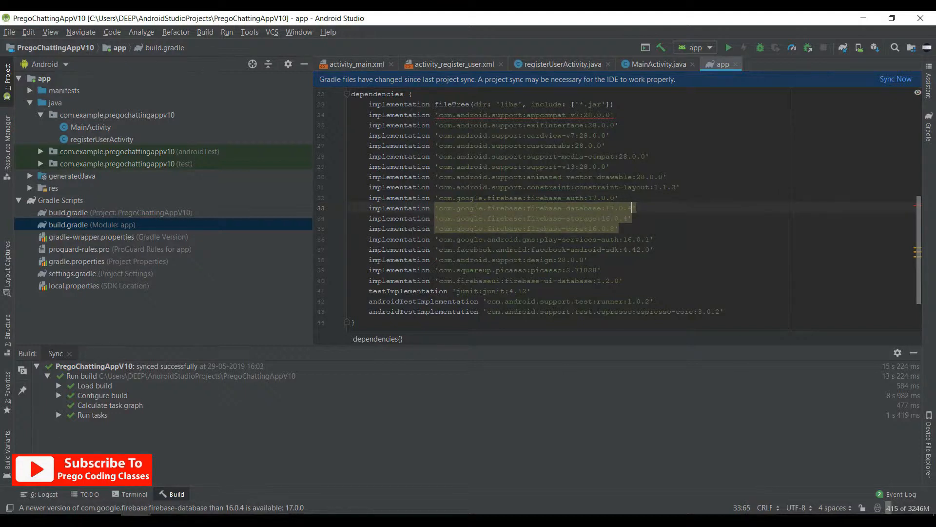
{"action": "left_click", "coordinate": [631, 218]}
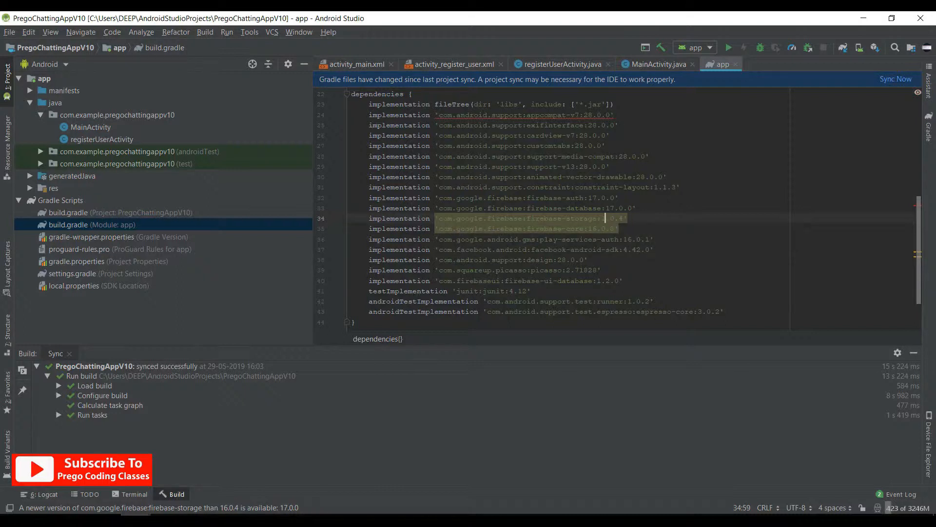
{"action": "type", "text": "17.0."}
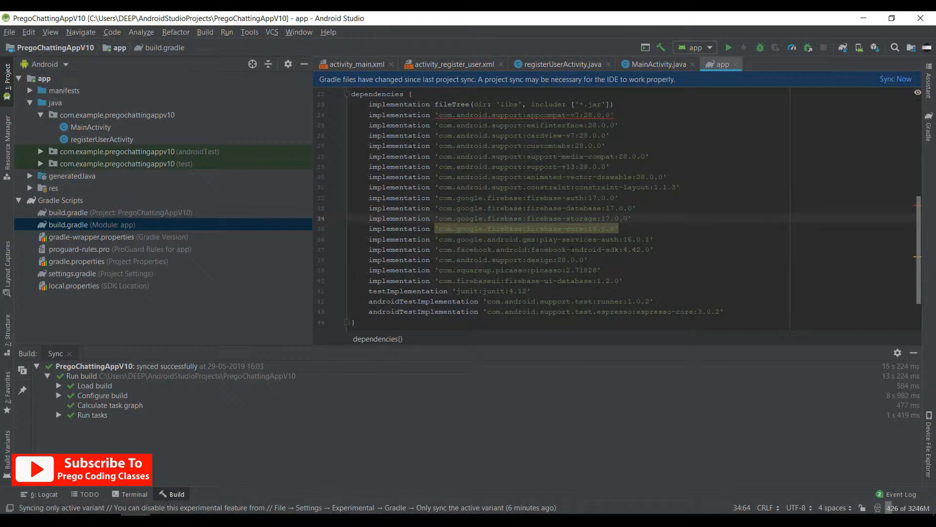
{"action": "mouse_move", "coordinate": [599, 228]}
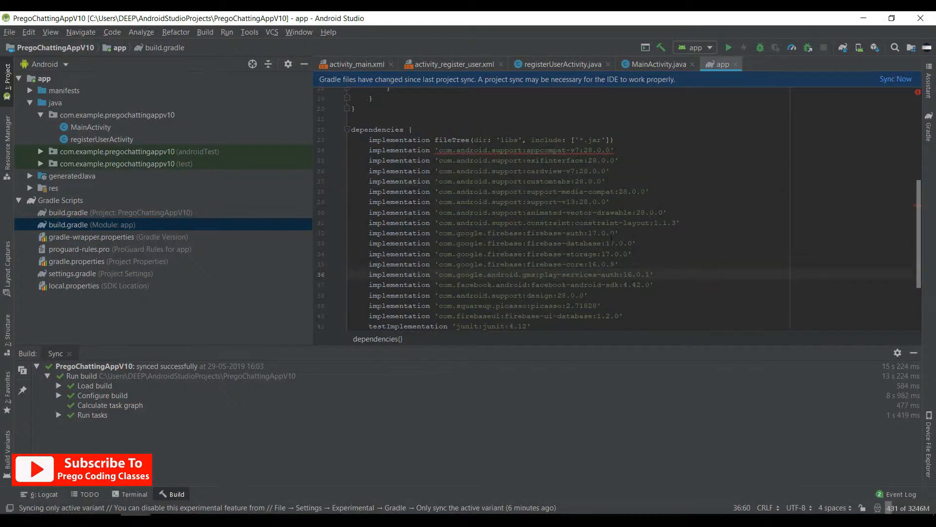
Sync Gradle, then raise minSdkVersion to 16 in defaultConfig to clear the firebase-auth manifest error.
{"action": "left_click", "coordinate": [896, 79]}
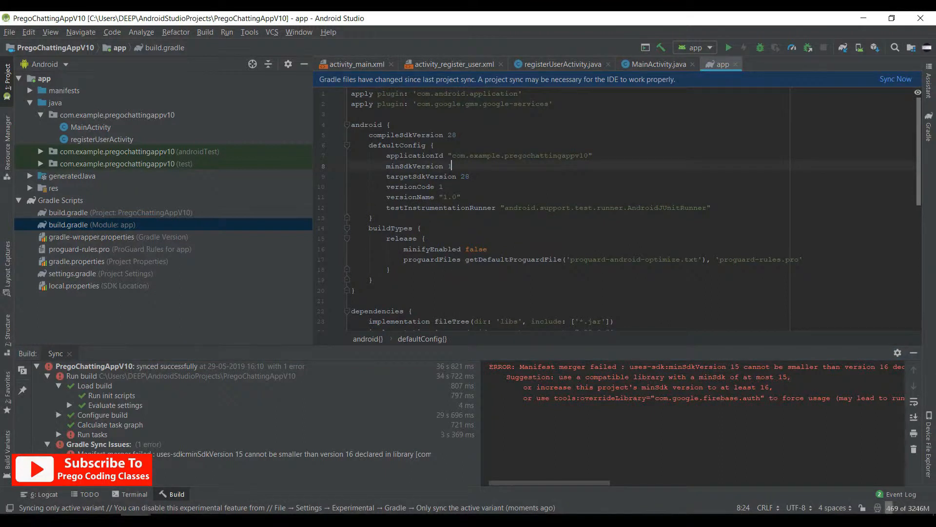
{"action": "left_click", "coordinate": [896, 79]}
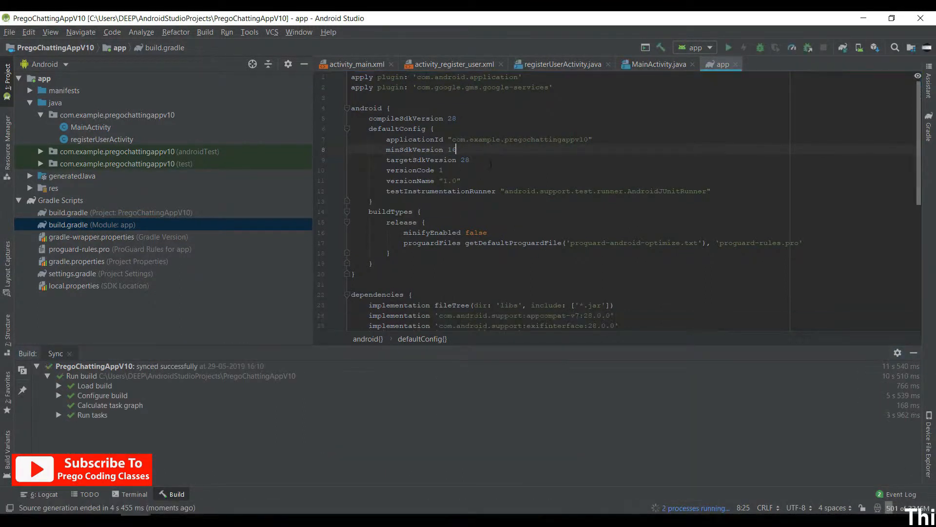
{"action": "scroll", "scroll_direction": "down", "scroll_amount": 3}
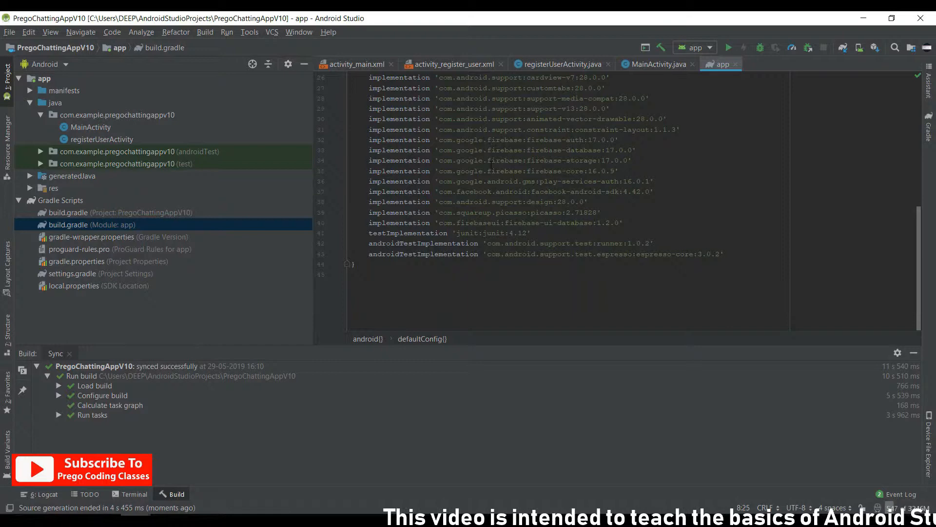
In MainActivity onCreate, give loginActivity_loginBtn a new View.OnClickListener with an empty onClick.
{"action": "left_click", "coordinate": [654, 64]}
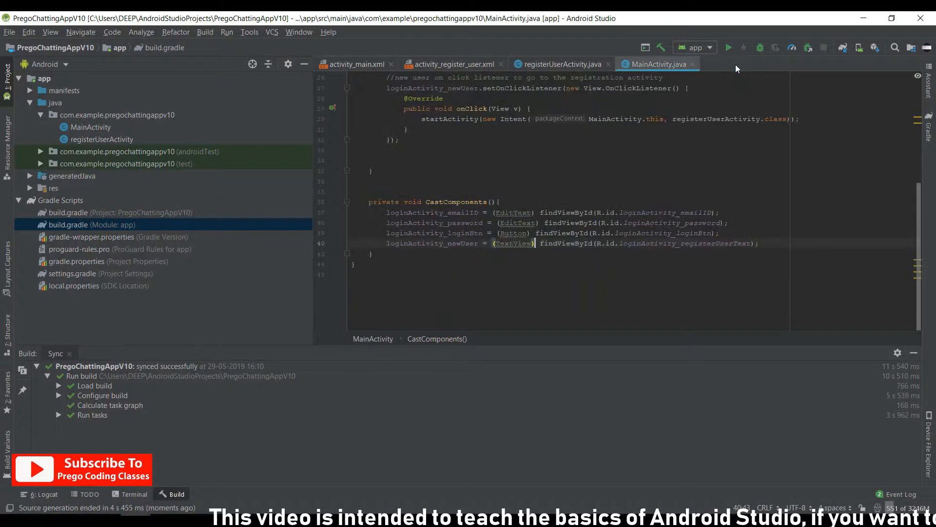
{"action": "scroll", "scroll_direction": "up", "scroll_amount": 3}
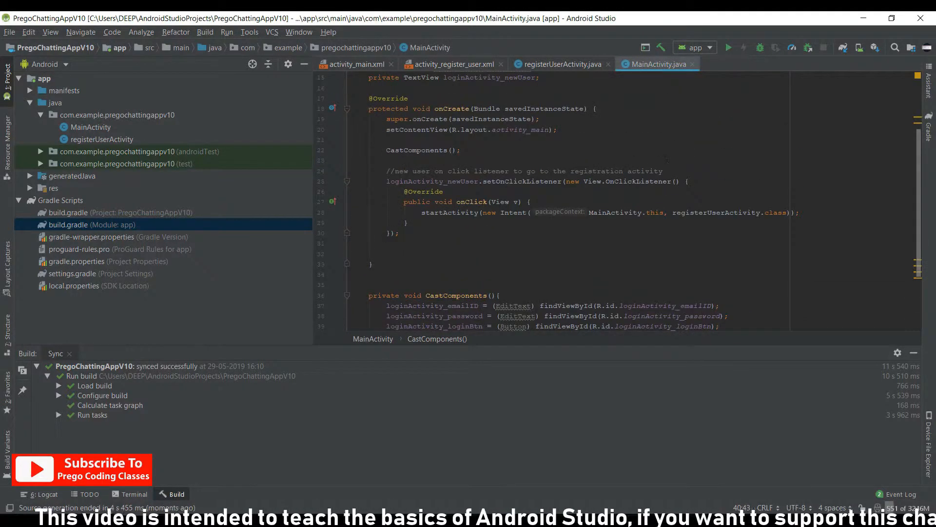
{"action": "left_click", "coordinate": [491, 234]}
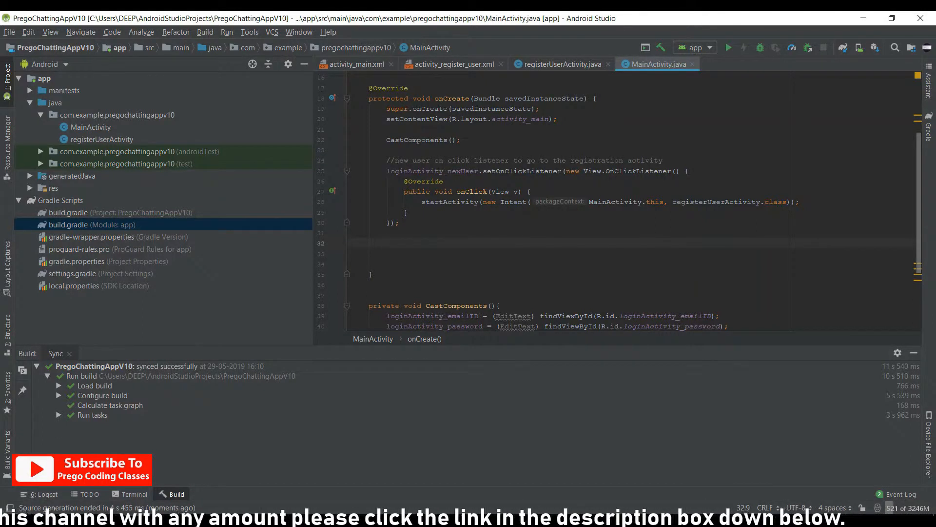
{"action": "type", "text": "loginActivity_loginBtn"}
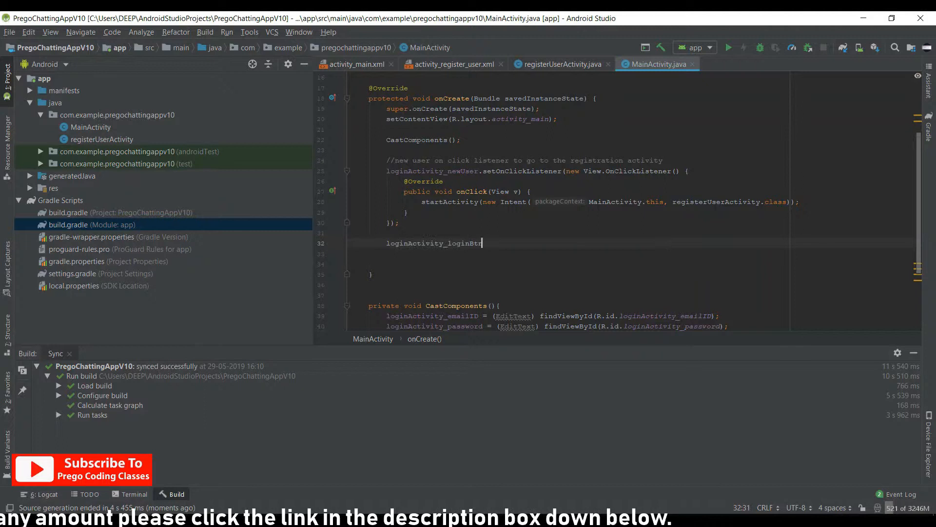
{"action": "type", "text": ".setOn"}
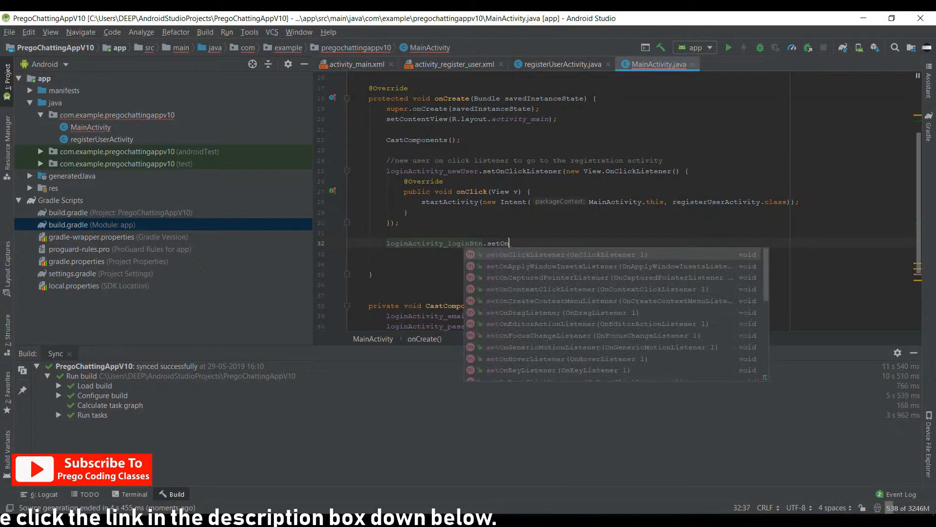
{"action": "left_click", "coordinate": [555, 254]}
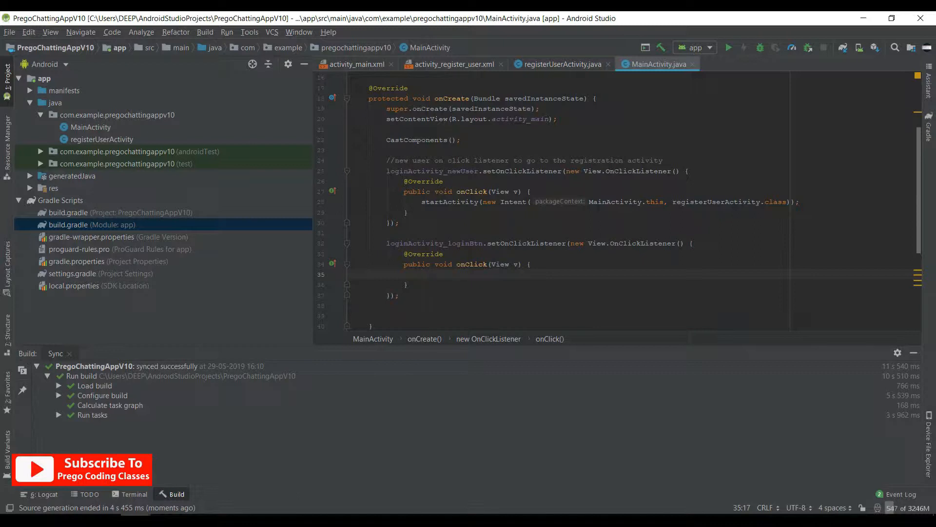
In onClick, read String emailID from loginActivity_emailID.getText().toString().trim().
{"action": "type", "text": "if"}
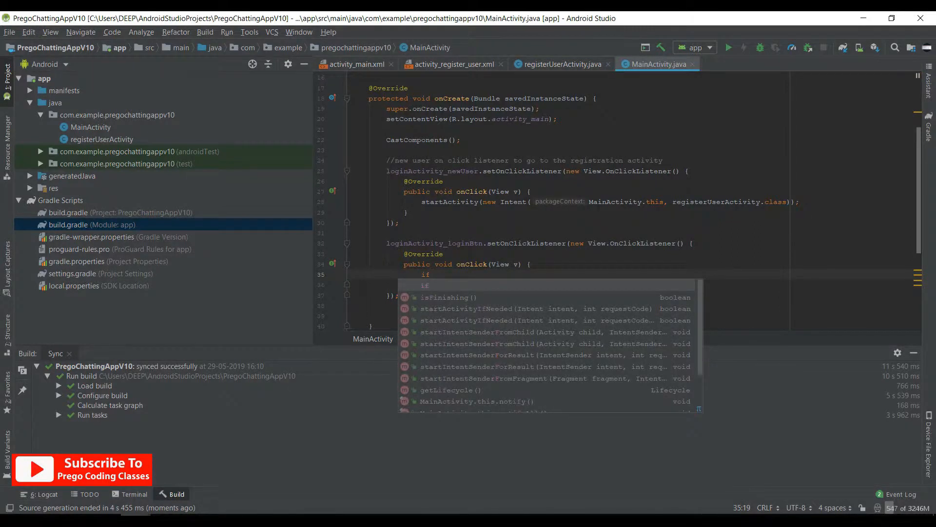
{"action": "key", "text": "Escape"}
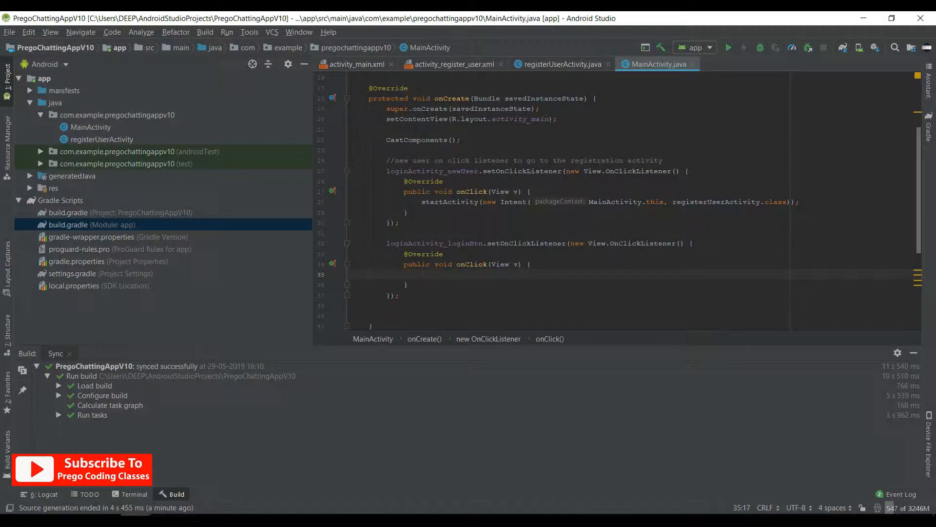
{"action": "type", "text": "String emailID ="}
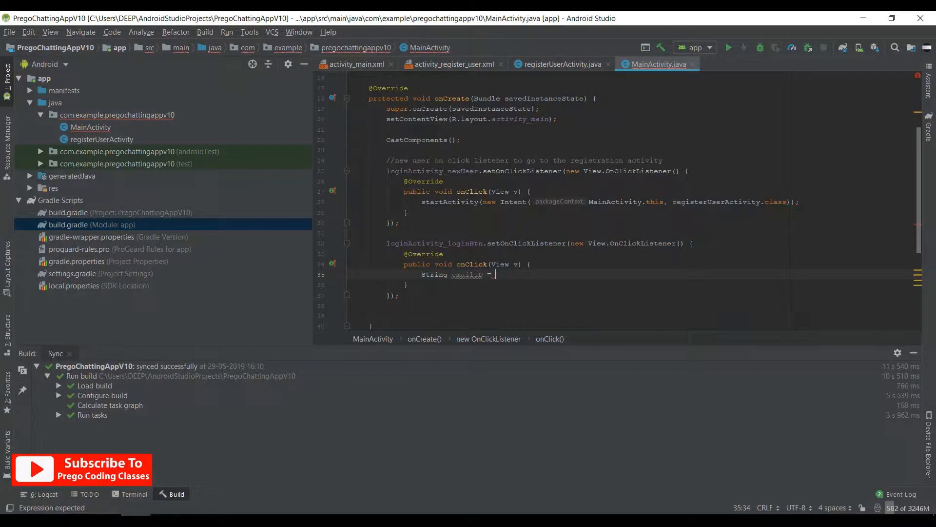
{"action": "type", "text": "loginActivity_emailID"}
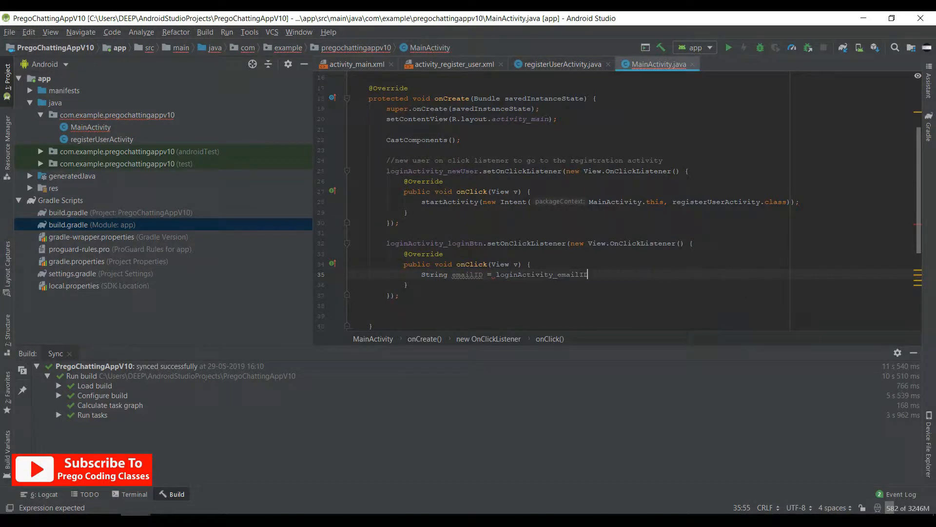
{"action": "type", "text": ".getText().t"}
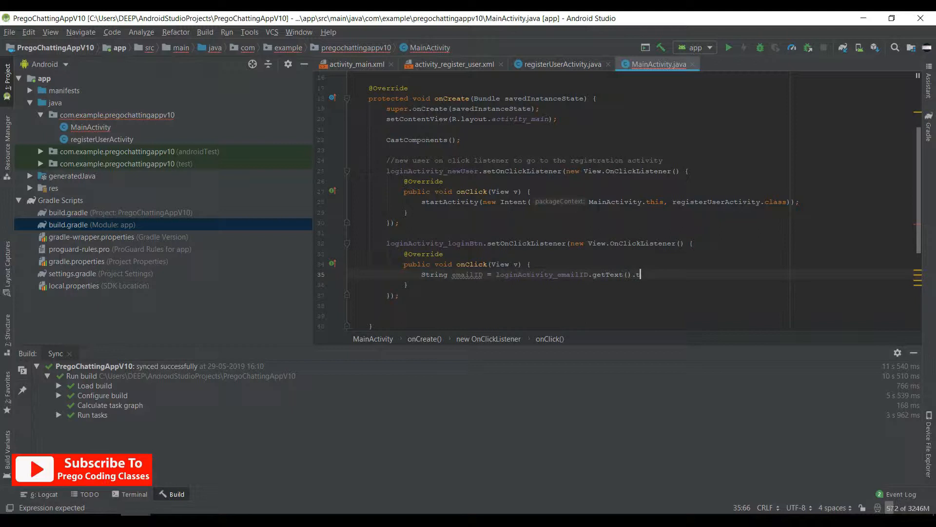
{"action": "type", "text": "oString()"}
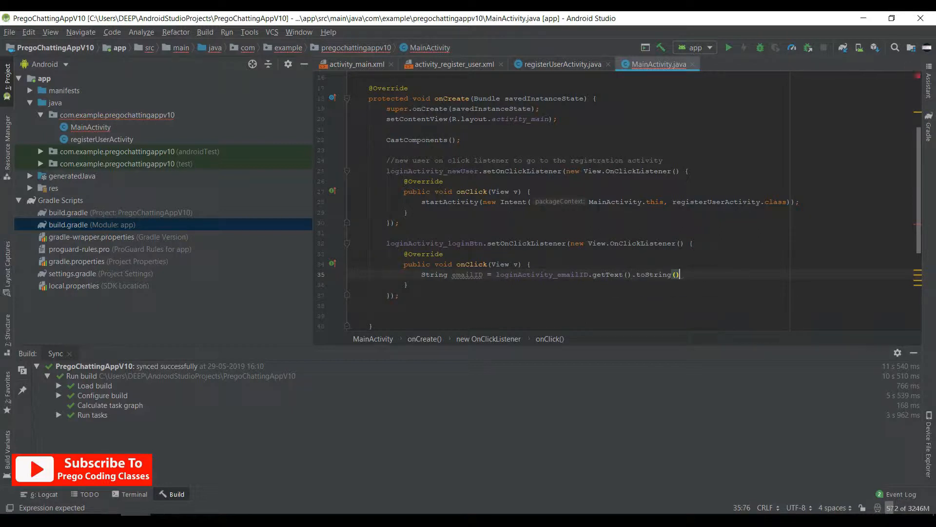
{"action": "type", "text": ".trim()"}
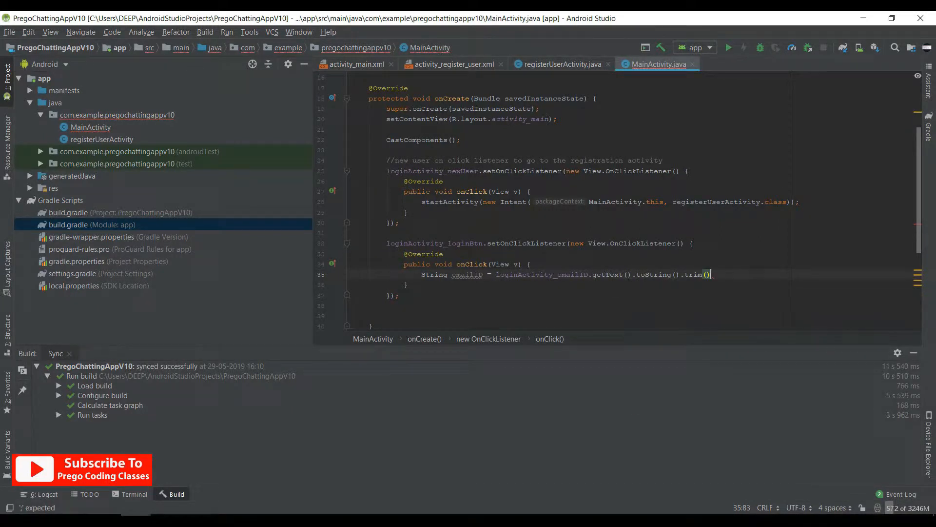
{"action": "type", "text": ";"}
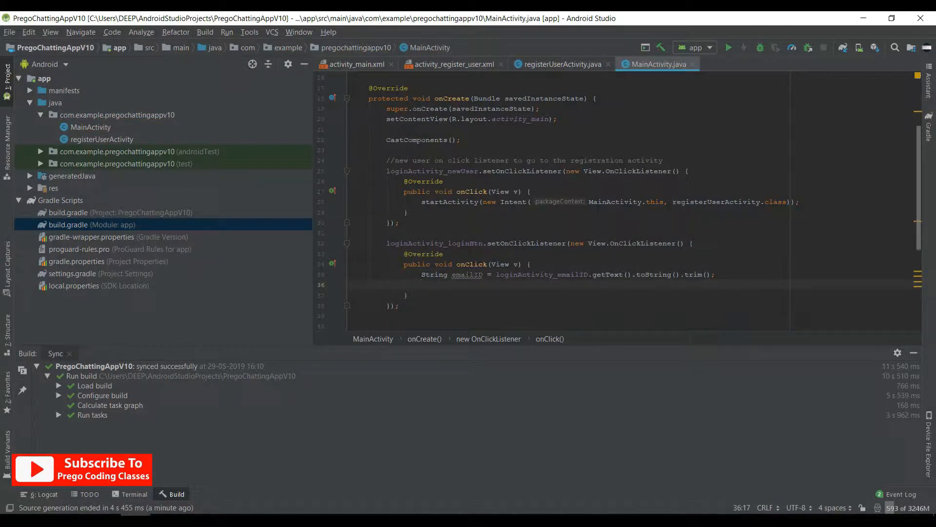
Read String password from the password EditText's getText().toString(), leaving a blank line below.
{"action": "type", "text": "String pass"}
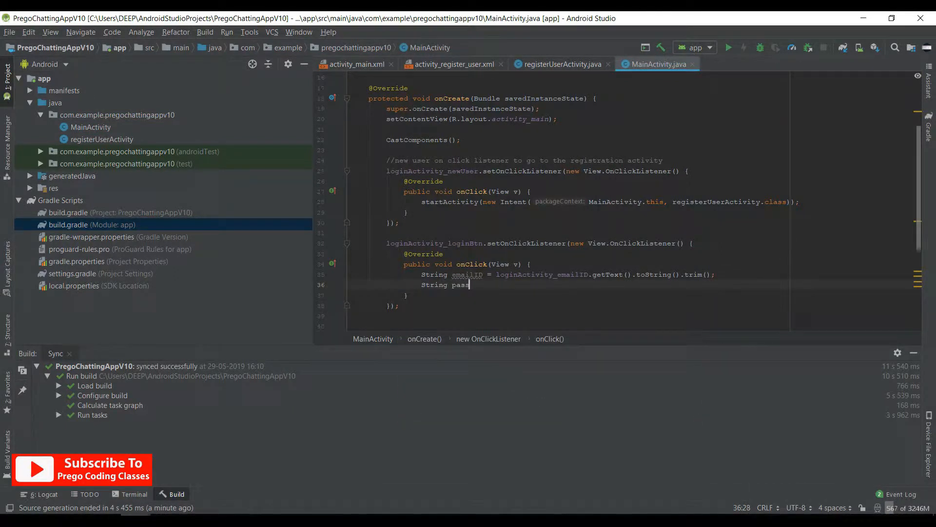
{"action": "type", "text": "w"}
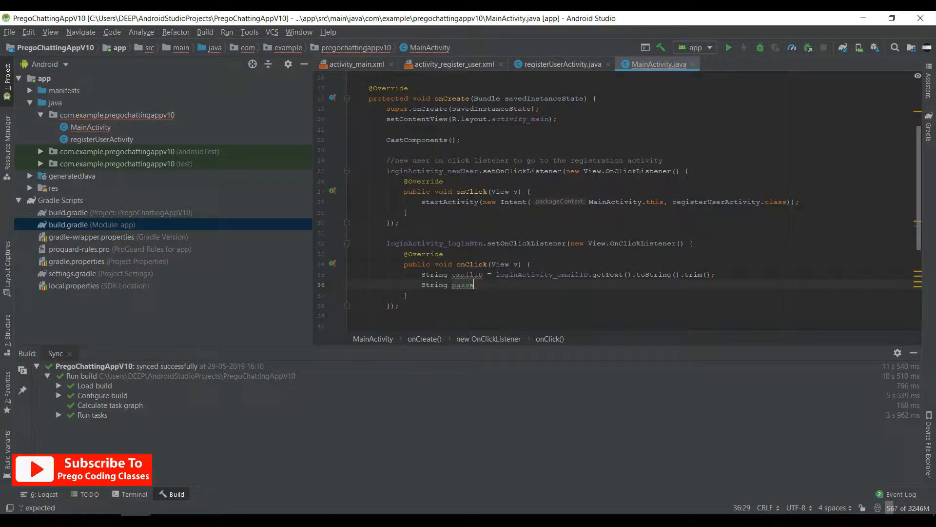
{"action": "type", "text": "word.getText().toString();"}
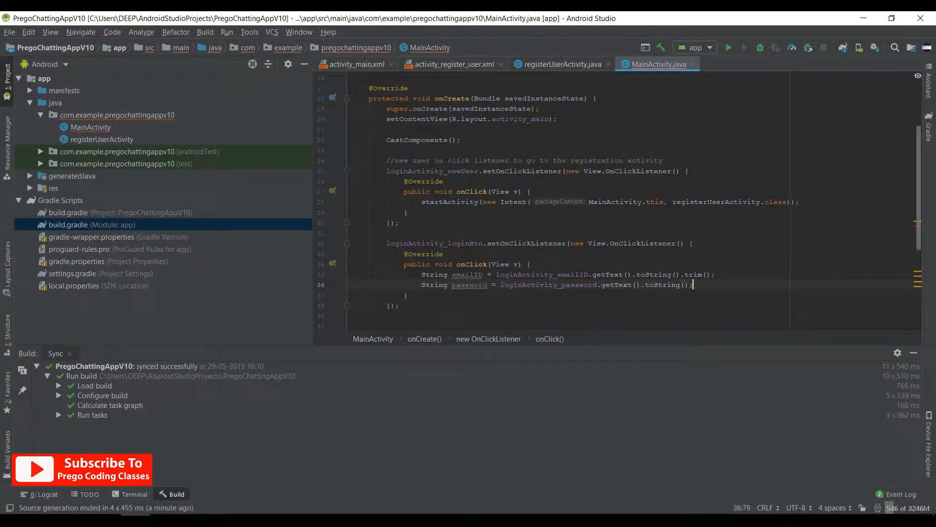
{"action": "key", "text": "enter"}
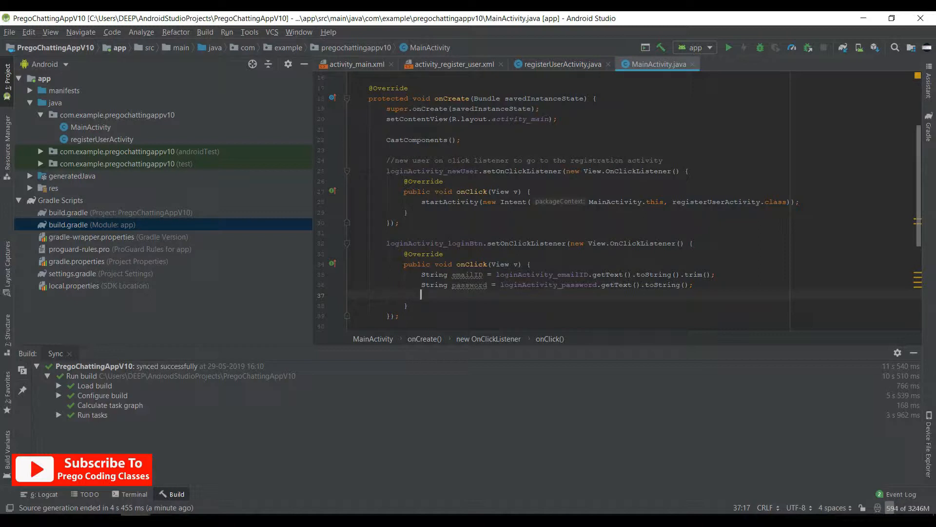
{"action": "key", "text": "enter"}
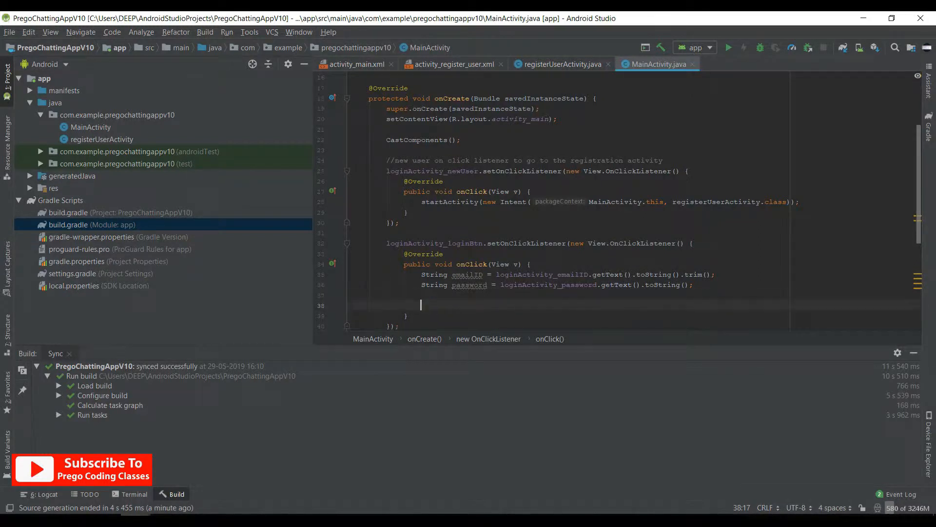
Add if(emailID.equals("") && password.equals("")) with an empty else{} branch.
{"action": "type", "text": "if(emailID.equals("}
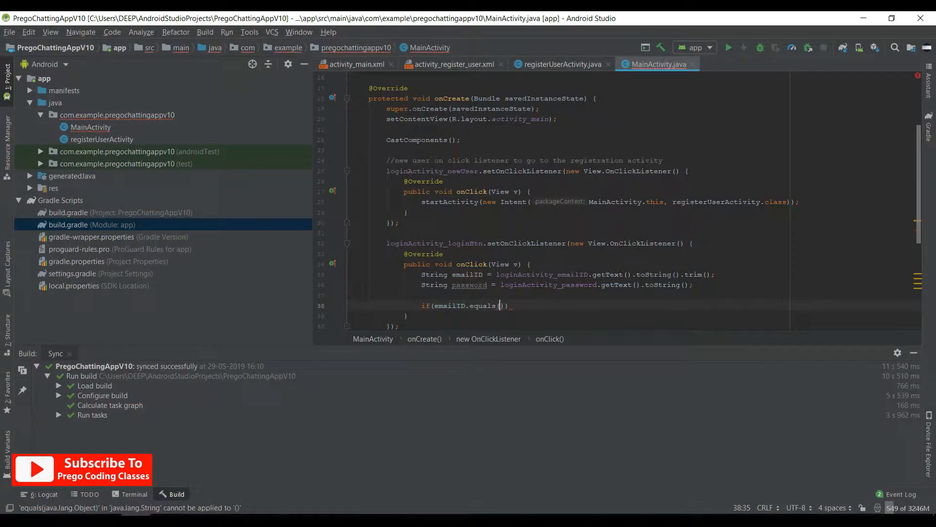
{"action": "type", "text": "nu"}
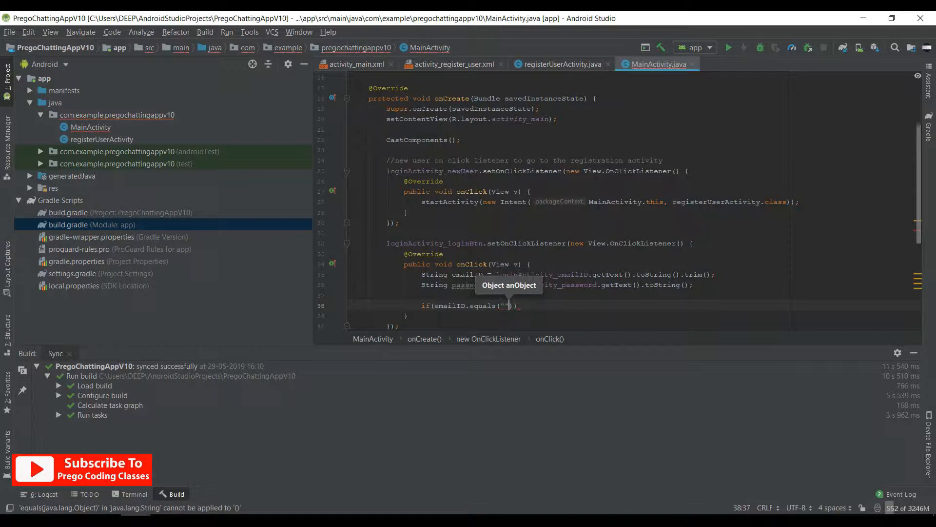
{"action": "type", "text": "&"}
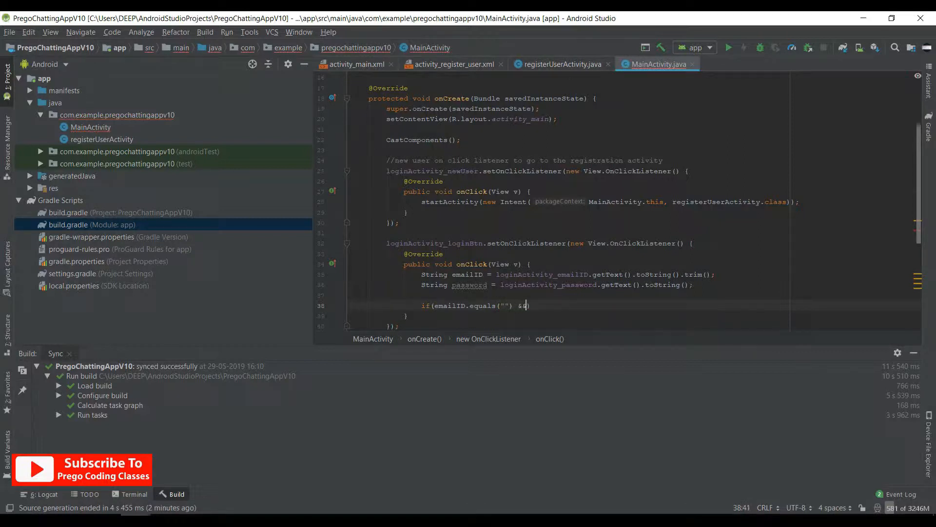
{"action": "type", "text": "&"}
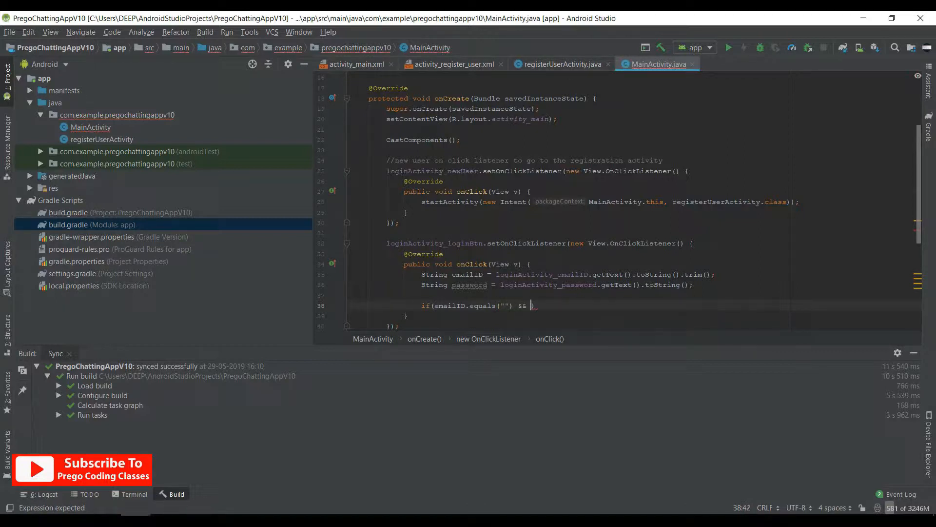
{"action": "type", "text": "password"}
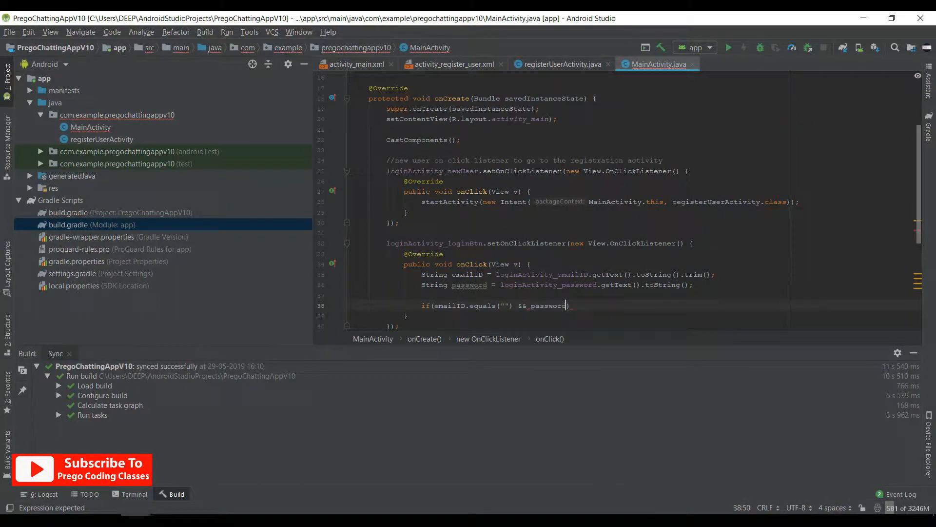
{"action": "type", "text": ".equals(\""}
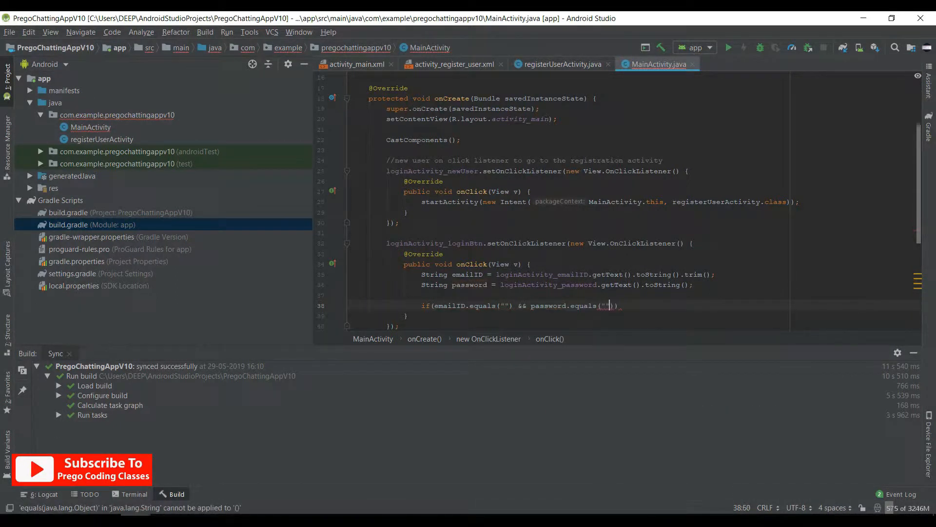
{"action": "type", "text": "{"}
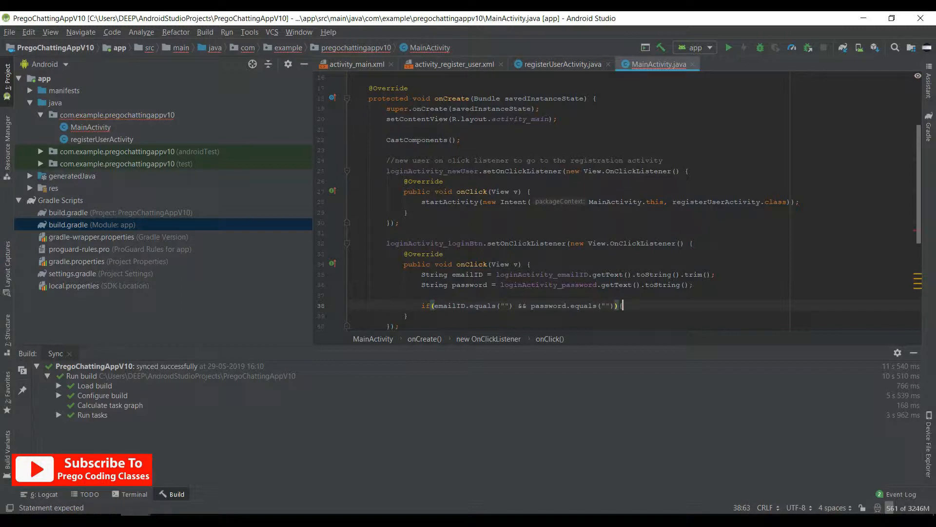
{"action": "key", "text": "enter"}
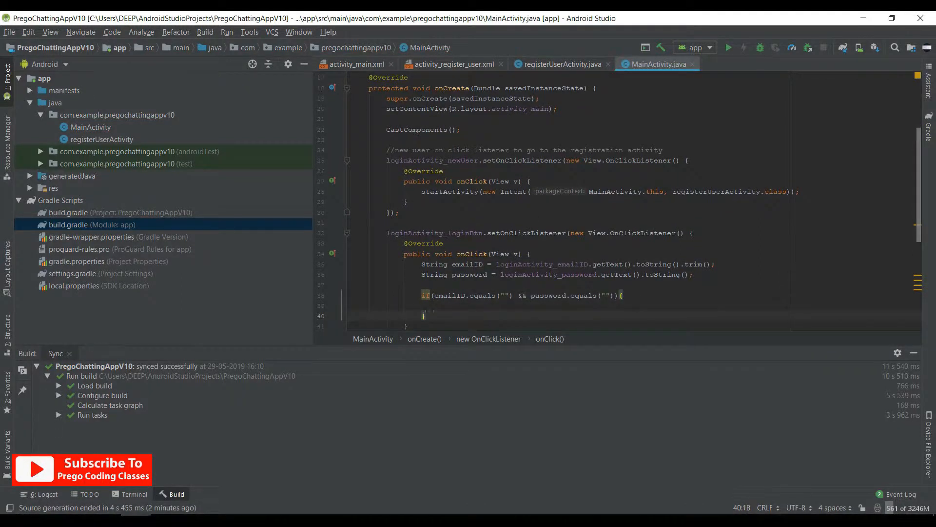
{"action": "type", "text": "else{"}
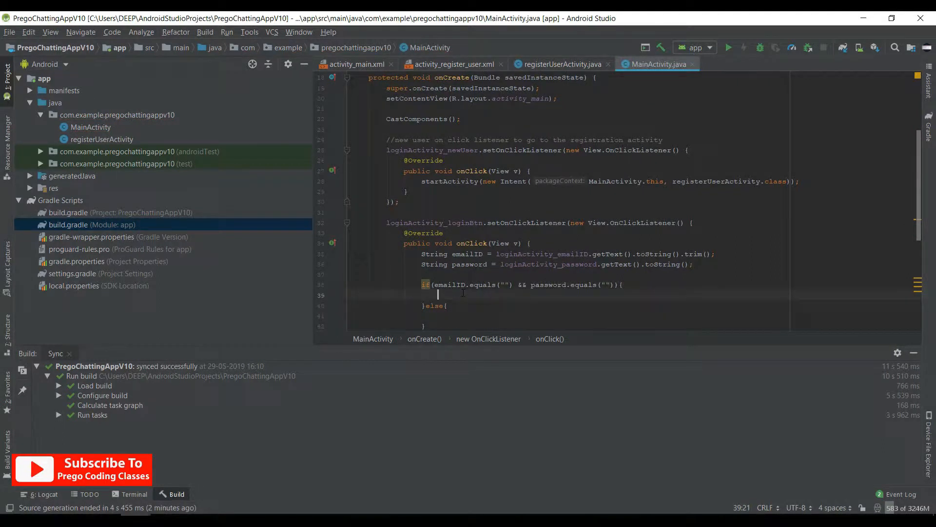
In the if branch, toast "Email Id Or Password Cannot be Empty".
{"action": "type", "text": "Toast.makeText(MainActivity.this, \"Email I\", Toast.LENGTH_SHORT).show();"}
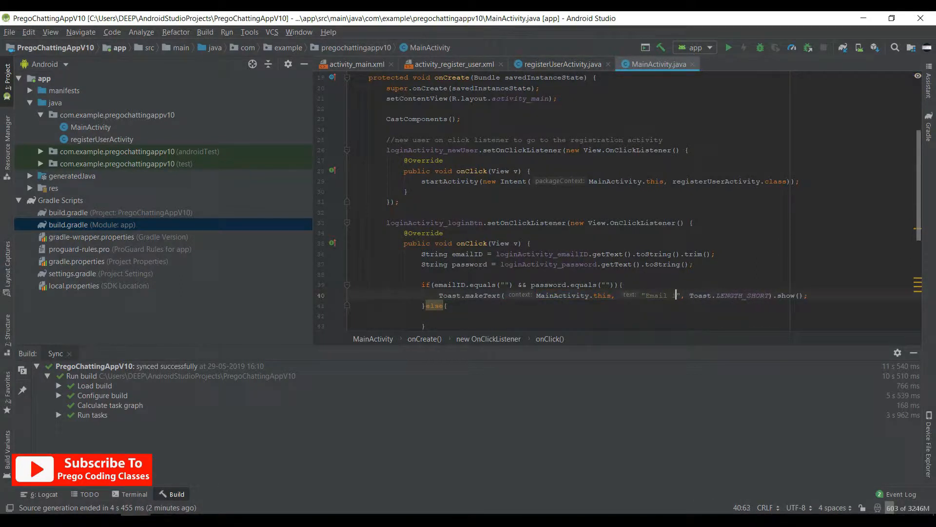
{"action": "type", "text": "Id Or Password Cannot be Empty"}
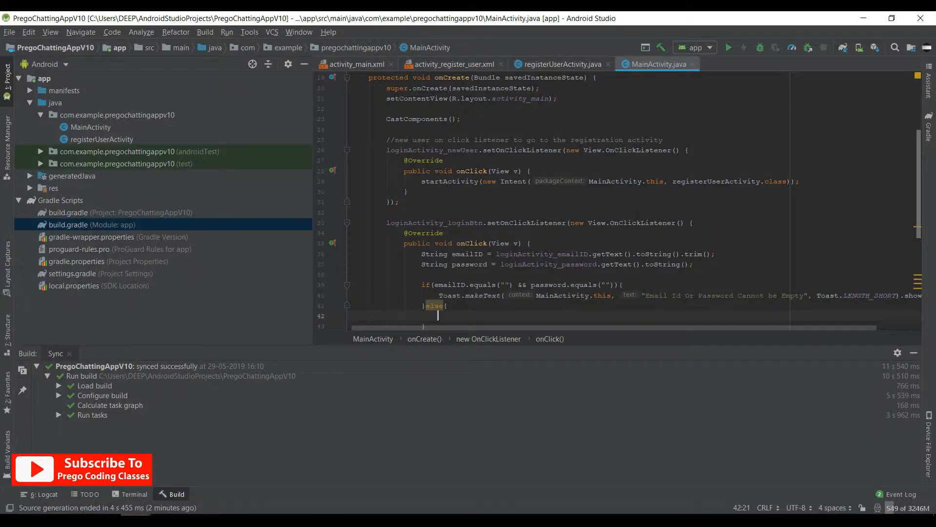
Below onCreate, write an empty private void loginUserMethod(String userID, String password).
{"action": "scroll", "scroll_direction": "down", "scroll_amount": 3}
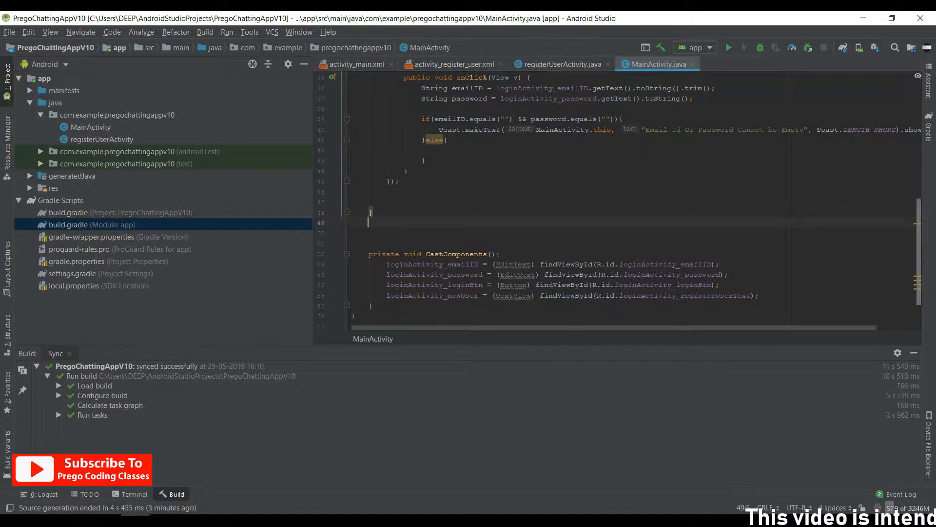
{"action": "type", "text": "private"}
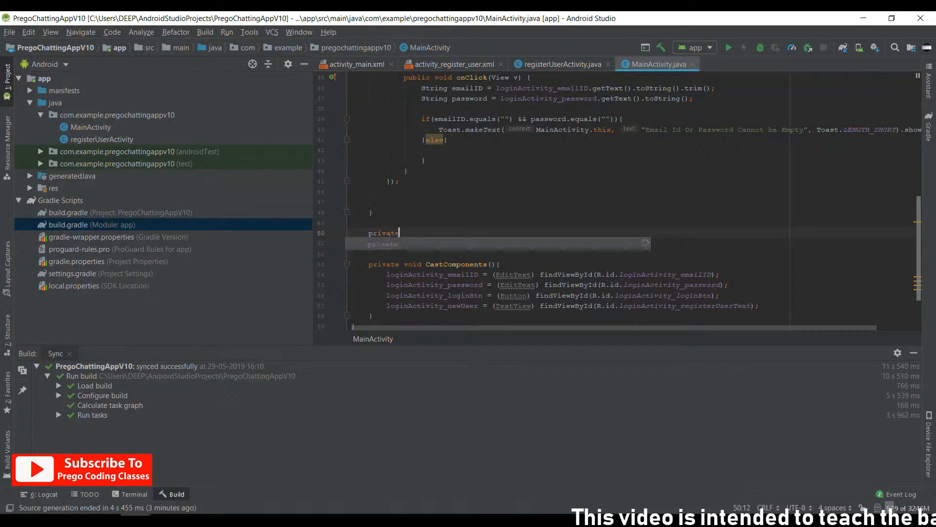
{"action": "type", "text": "void"}
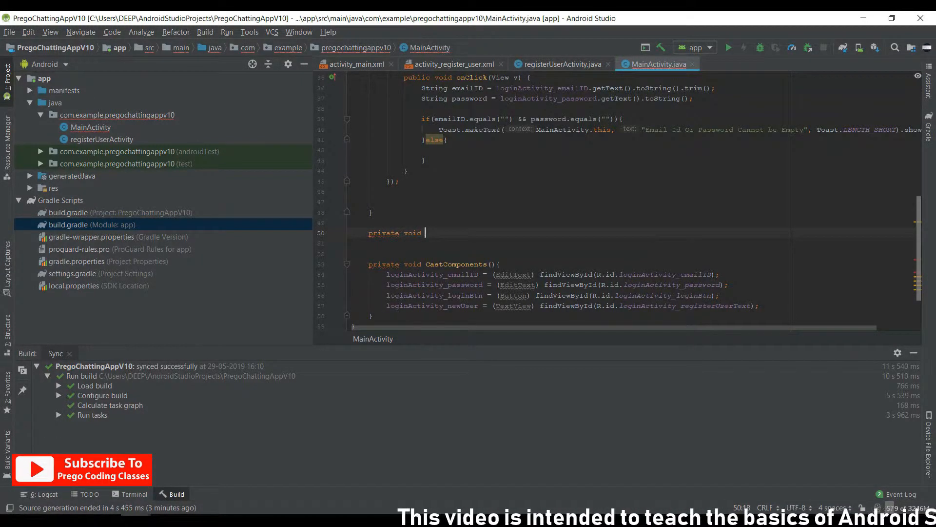
{"action": "type", "text": "loginUserMethod("}
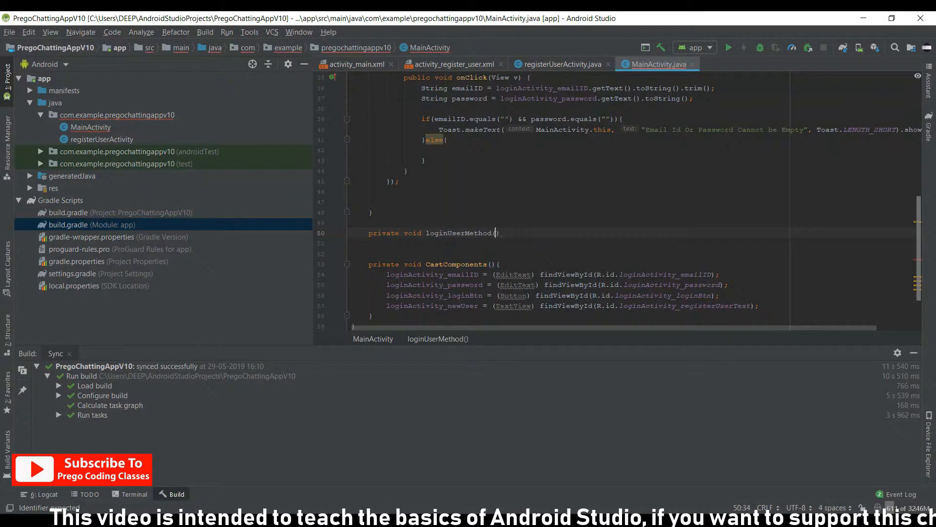
{"action": "type", "text": "String"}
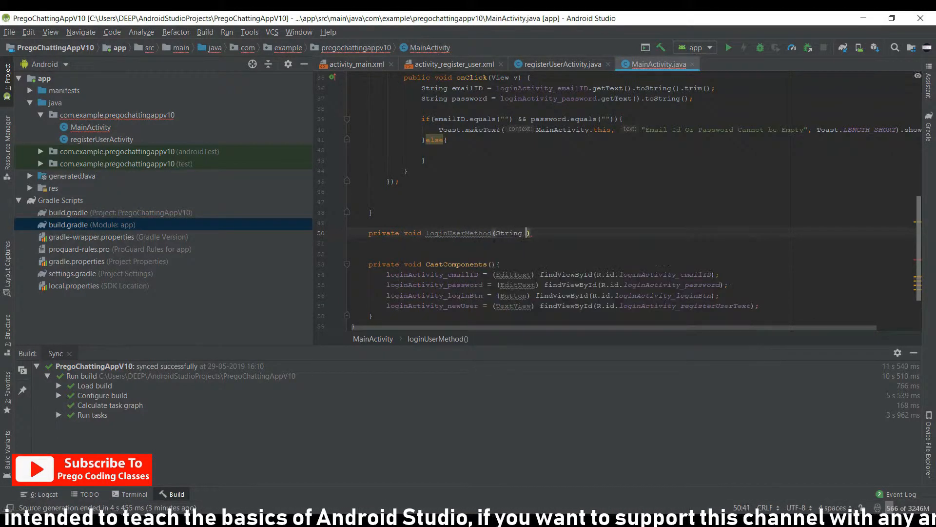
{"action": "type", "text": "userID,"}
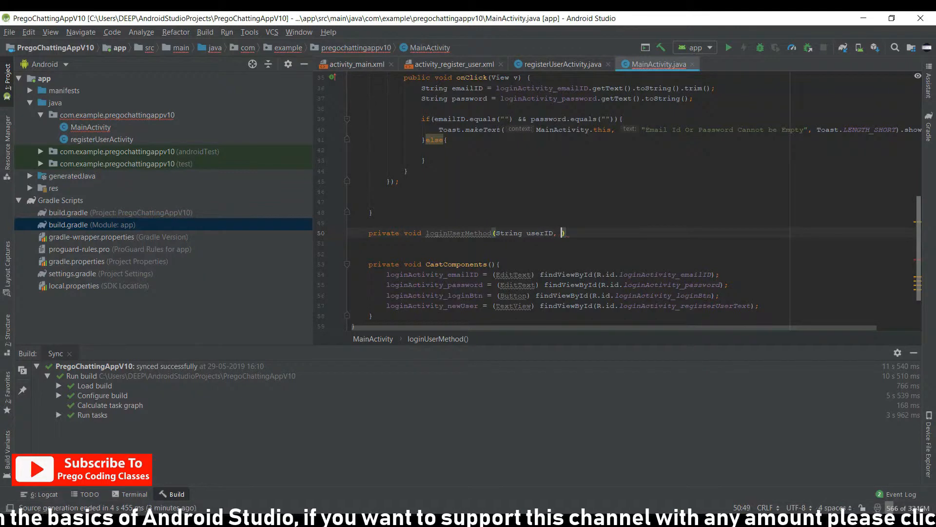
{"action": "type", "text": "String password"}
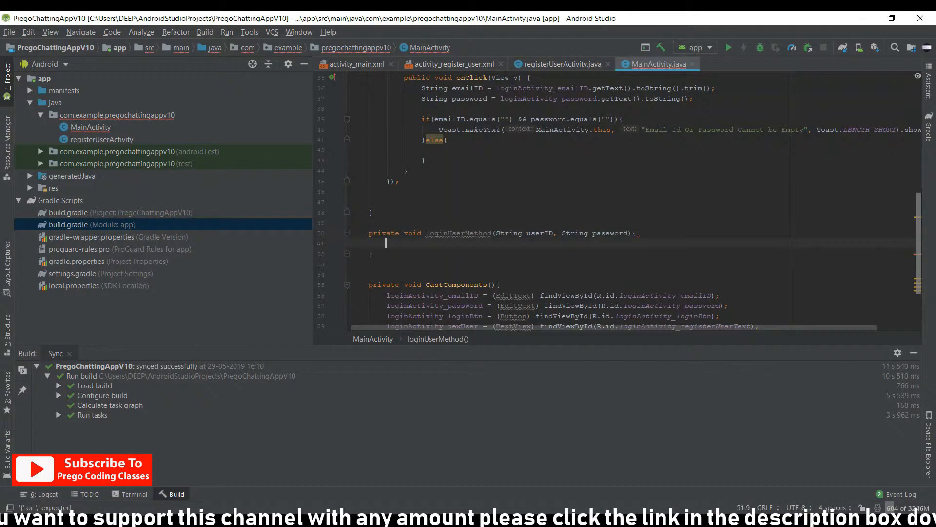
{"action": "key", "text": "enter"}
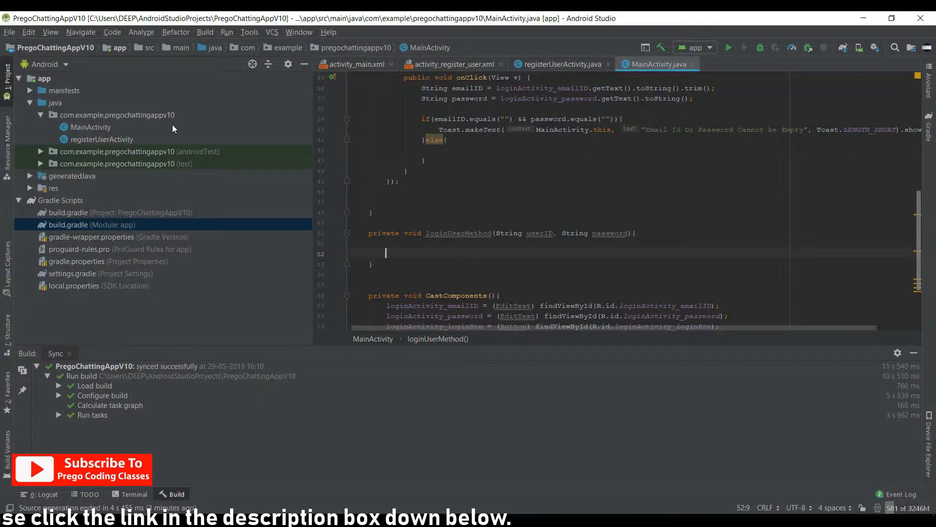
{"action": "scroll", "scroll_direction": "up", "scroll_amount": 3}
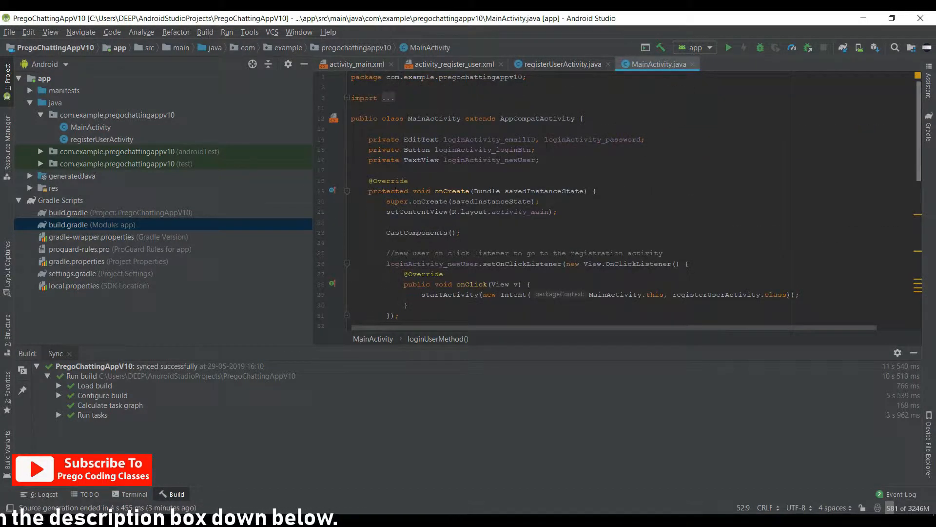
Declare private FirebaseAuth loginActivity_firebaseAuth and set it to FirebaseAuth.getInstance() in CastComponents().
{"action": "type", "text": "private FirebaseAuth"}
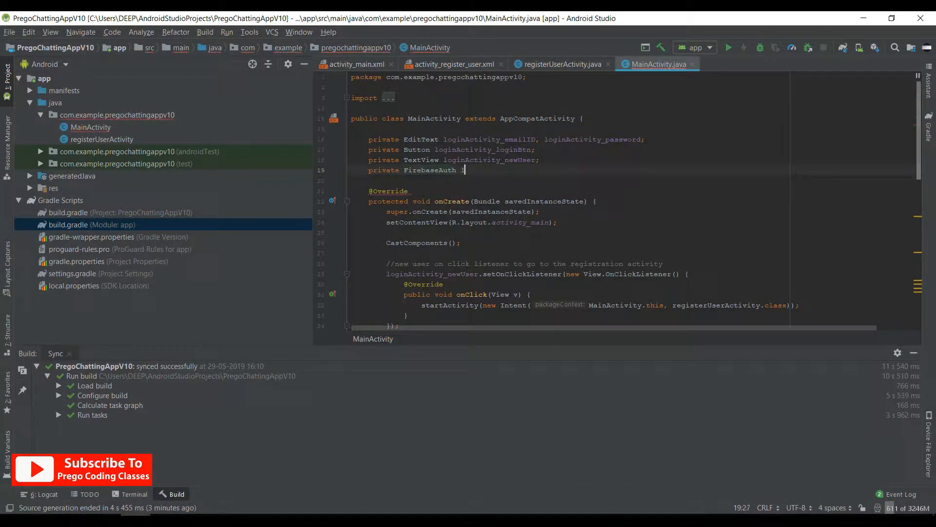
{"action": "type", "text": "loginActivity"}
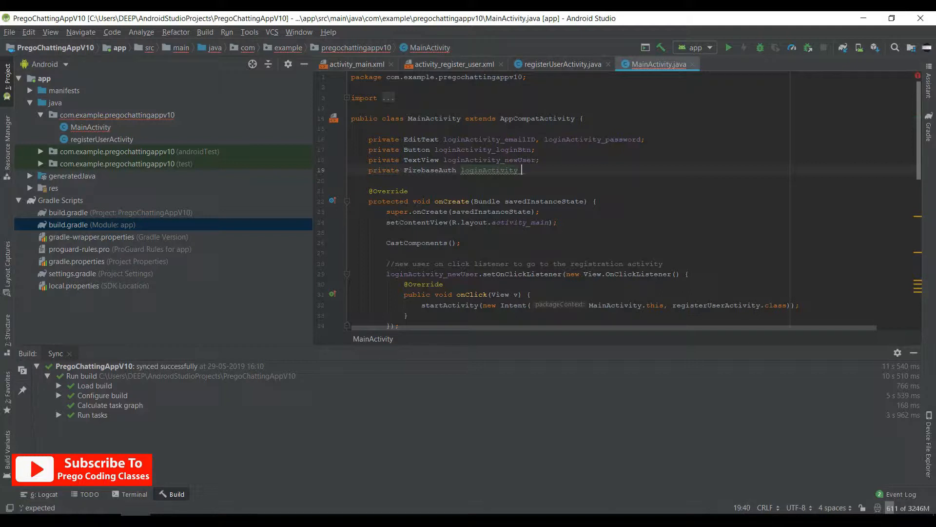
{"action": "type", "text": "_firebaseAuth"}
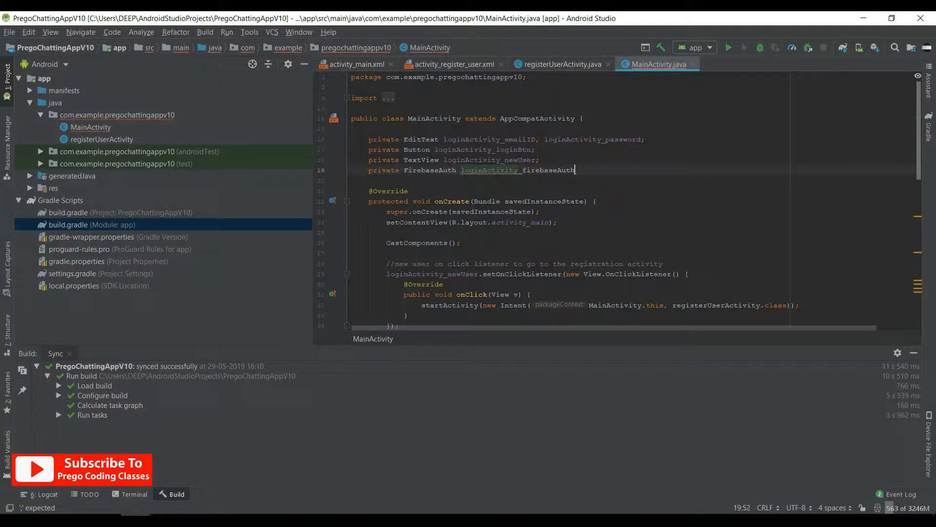
{"action": "scroll", "scroll_direction": "down", "scroll_amount": 3}
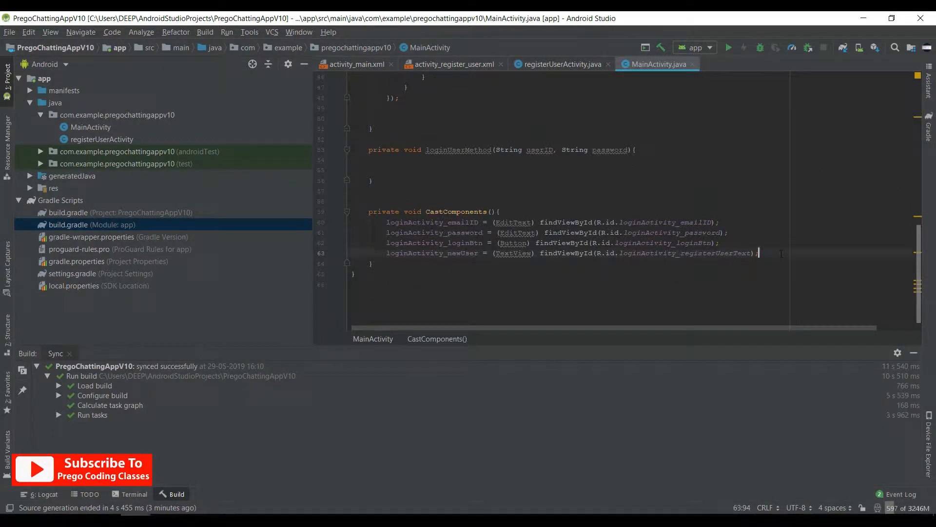
{"action": "type", "text": "loginActivity_firebaseAuth"}
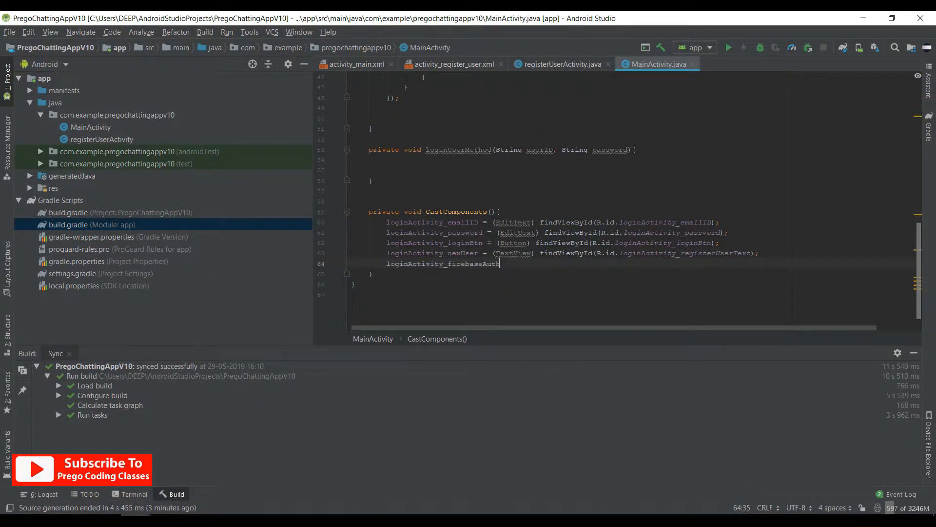
{"action": "type", "text": "= FirebaseAuth"}
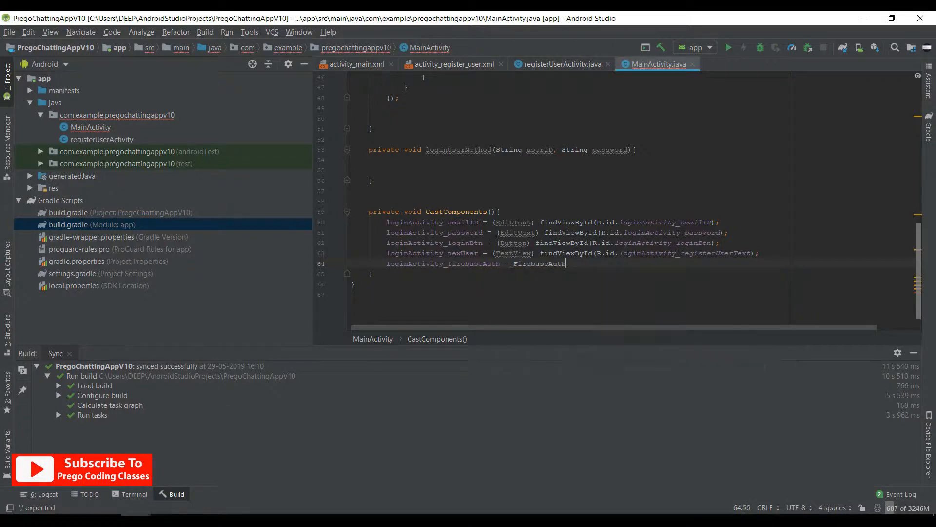
{"action": "type", "text": ".getInstance();"}
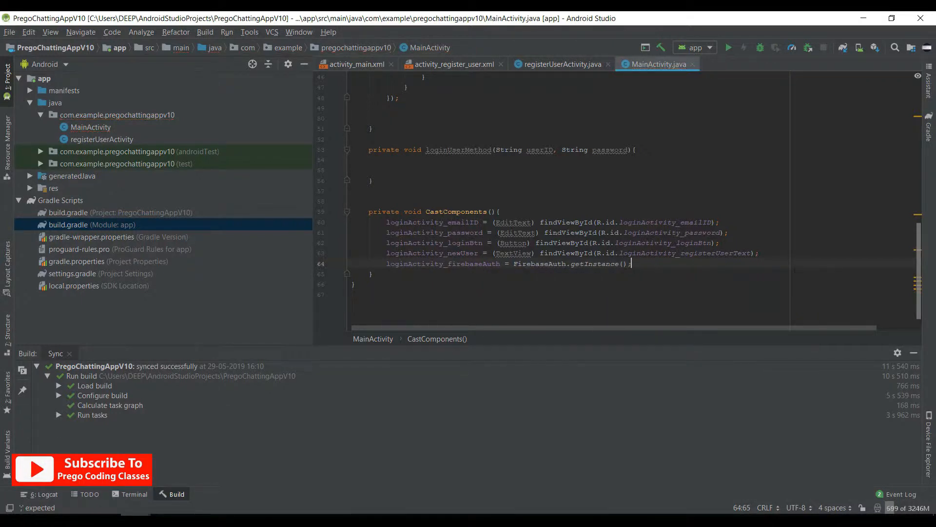
{"action": "scroll", "scroll_direction": "up", "scroll_amount": 3}
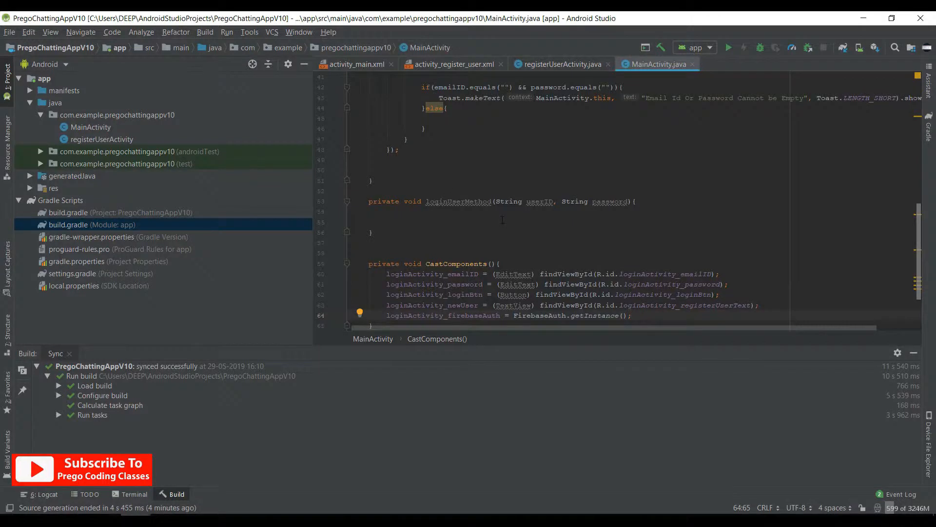
In loginUserMethod call signInWithEmailAndPassword(userID, password) with an empty OnCompleteListener.
{"action": "type", "text": "firebaseAuth."}
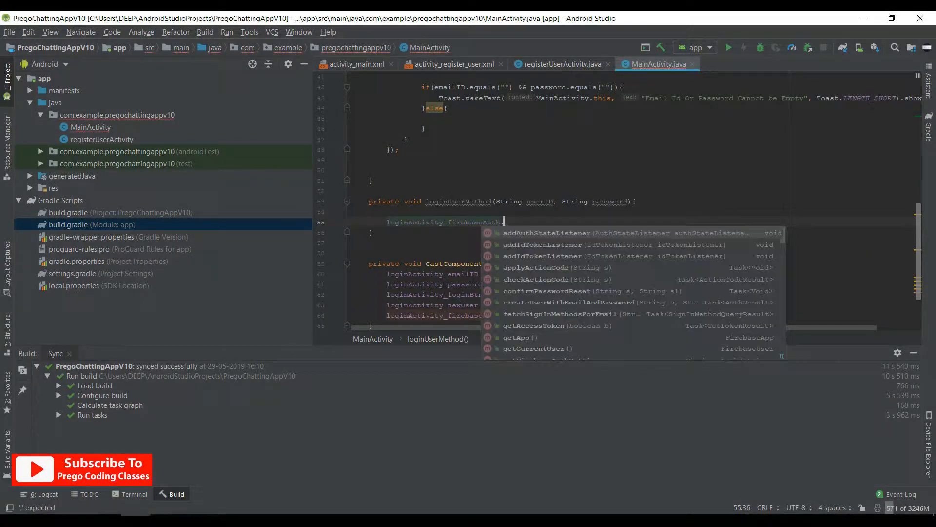
{"action": "type", "text": "signInWithEmailAndPassword("}
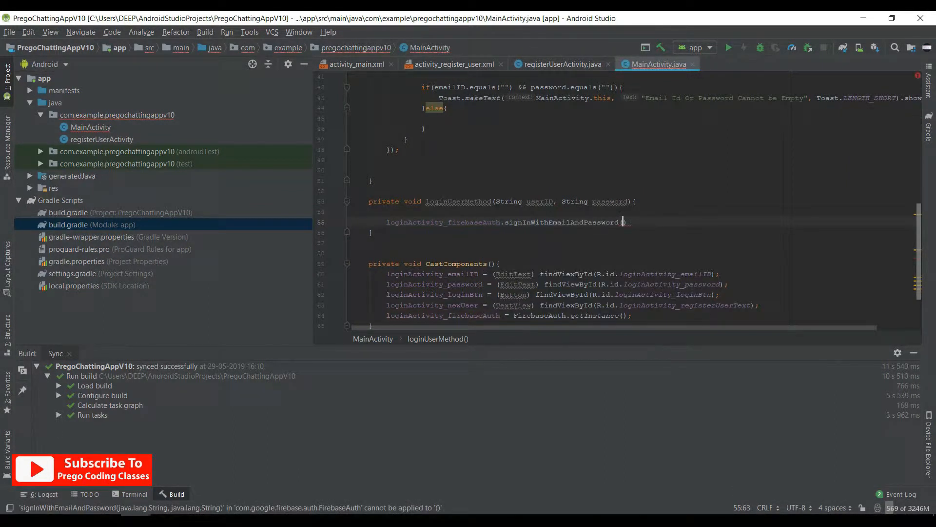
{"action": "type", "text": "ser"}
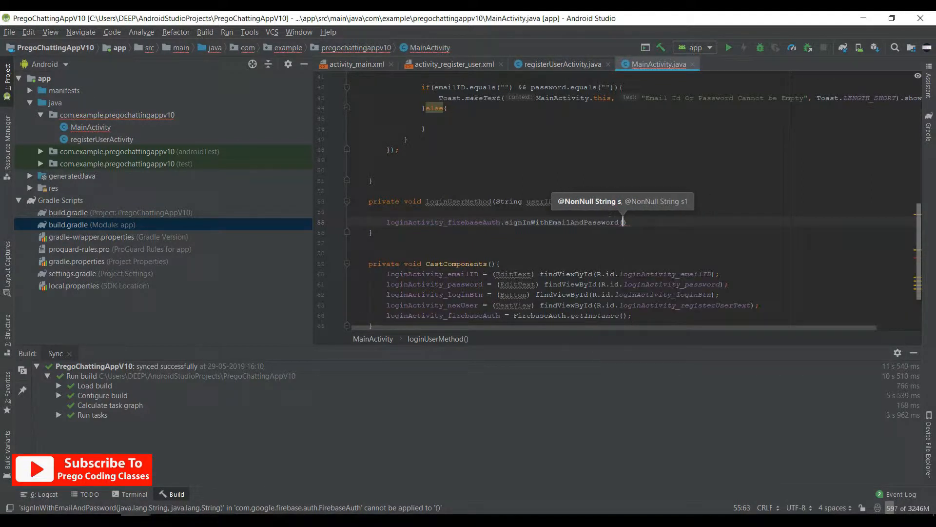
{"action": "type", "text": "userID"}
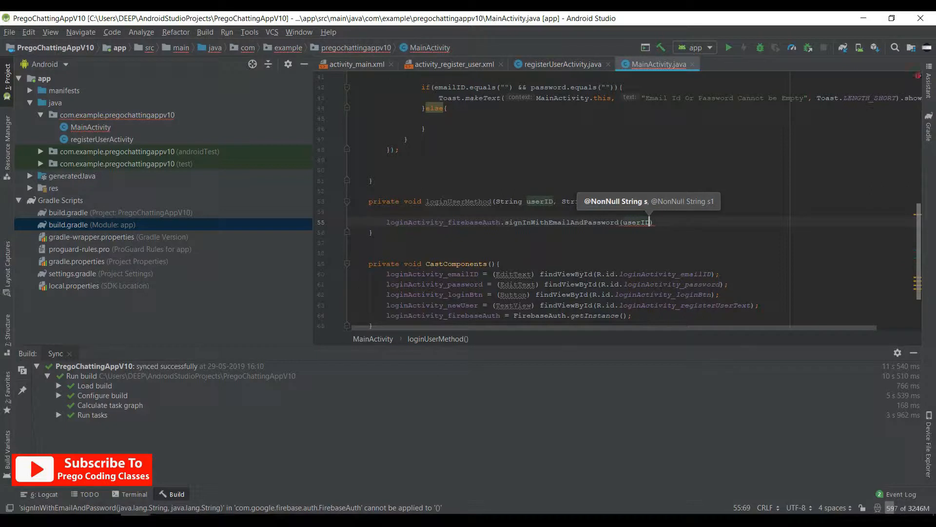
{"action": "type", "text": ", ps"}
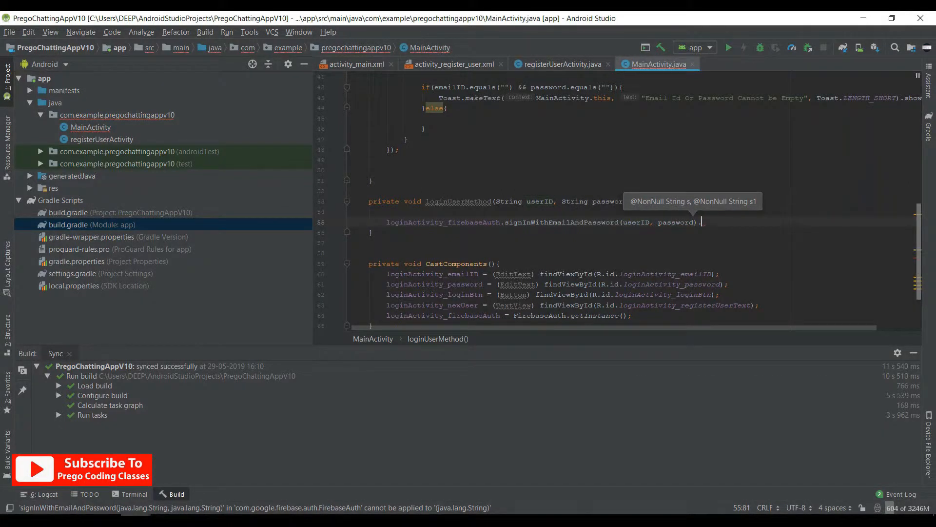
{"action": "type", "text": ".addPm"}
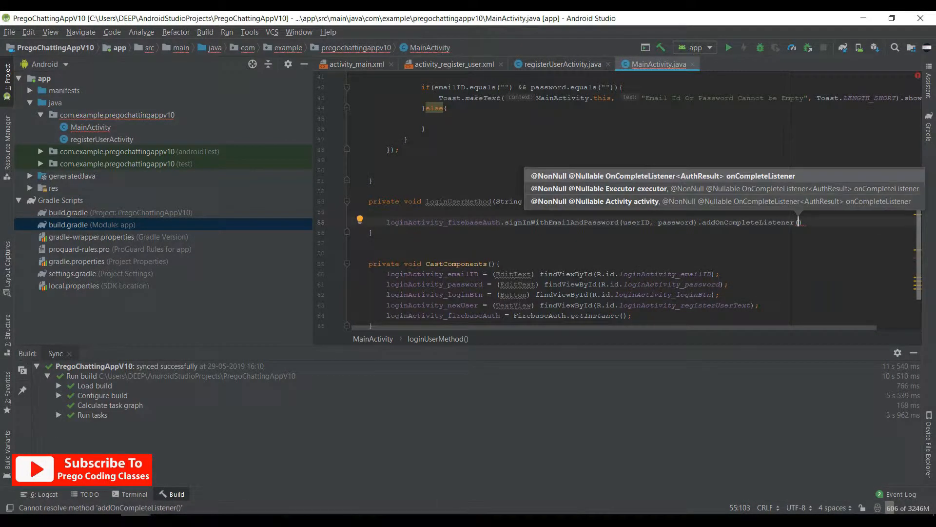
{"action": "type", "text": "new E"}
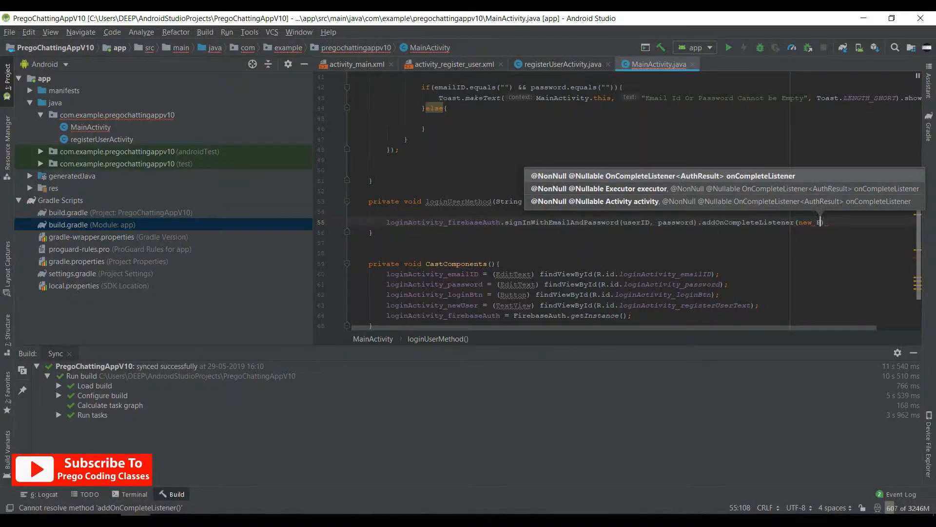
{"action": "type", "text": "n"}
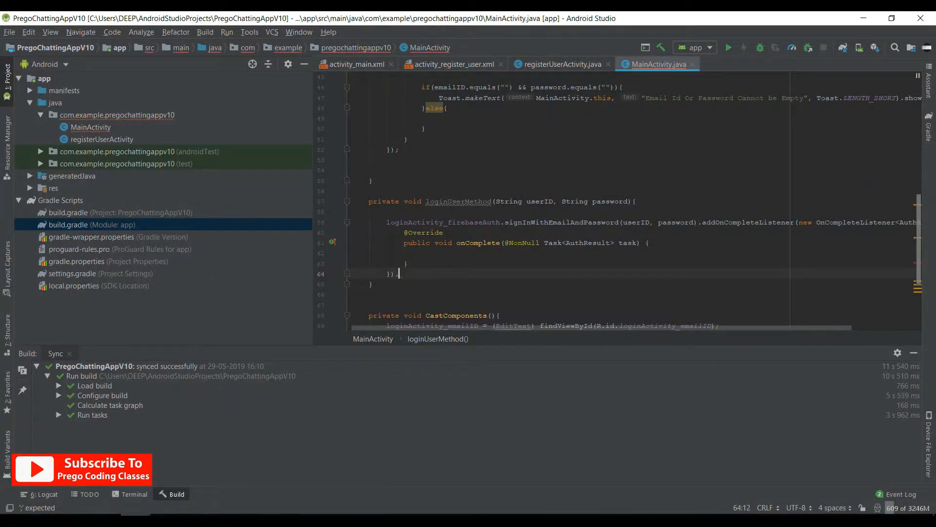
Chain addOnFailureListener with an empty anonymous OnFailureListener.
{"action": "type", "text": ".OnS"}
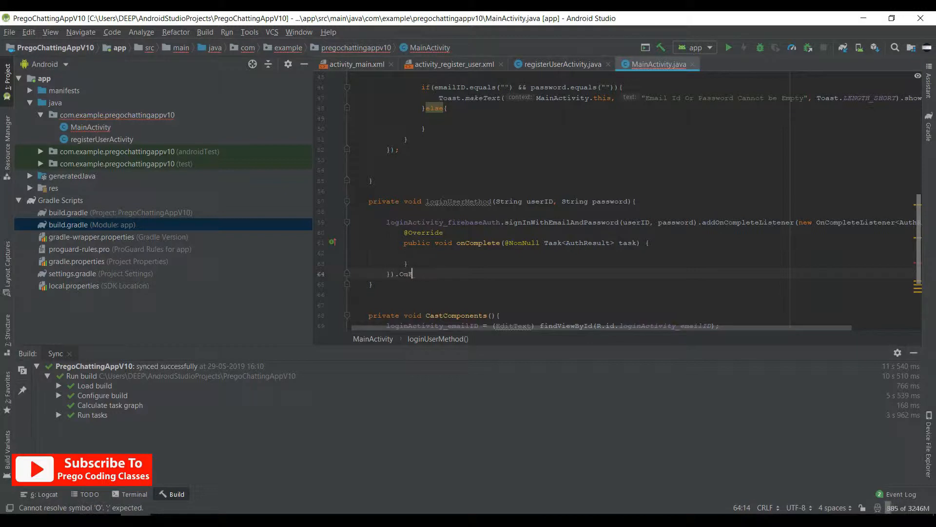
{"action": "type", "text": "ner("}
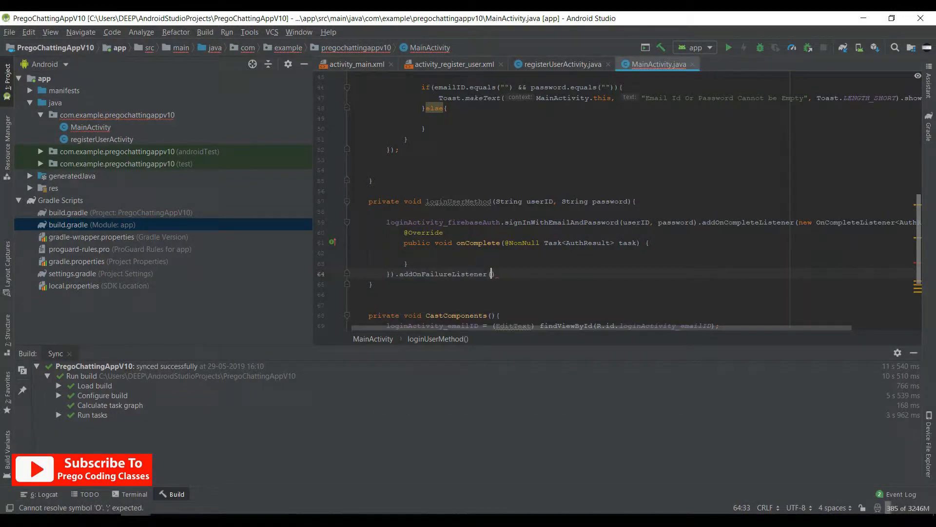
{"action": "type", "text": "new OnFailureListener("}
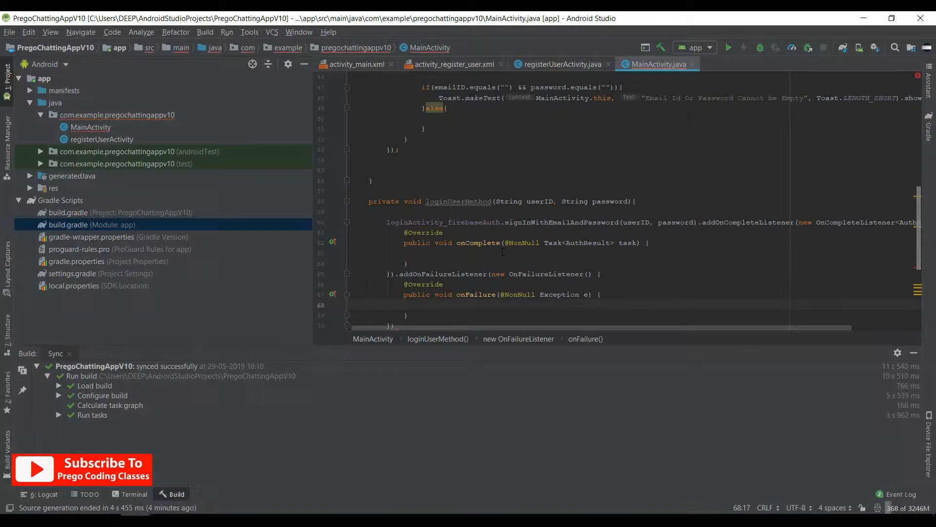
Toast "Logged In Successfully" in onComplete and e.getMessage() in onFailure.
{"action": "left_click", "coordinate": [504, 253]}
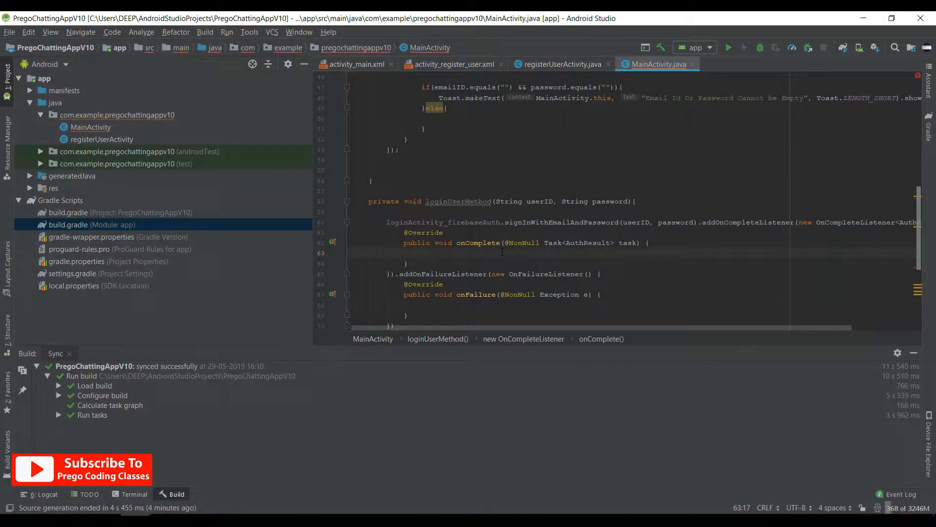
{"action": "type", "text": "Toast.makeText(MainActivity.this, \"\", Toast.LENGTH_SHORT).show();"}
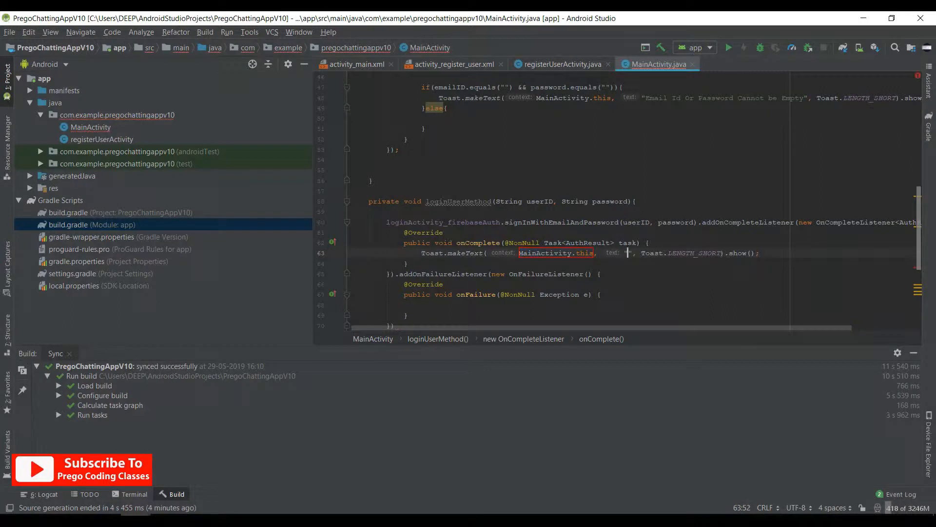
{"action": "type", "text": "Logged In Successfully"}
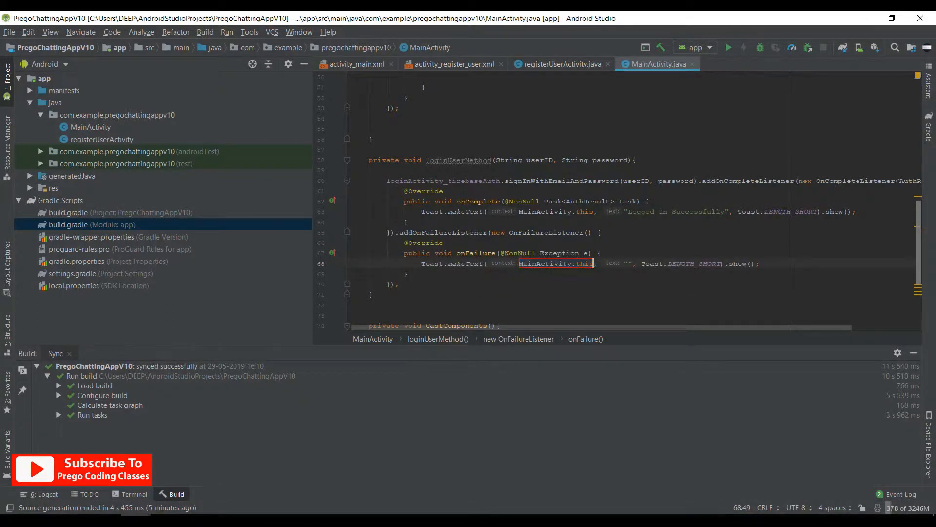
{"action": "type", "text": "e.getMessage("}
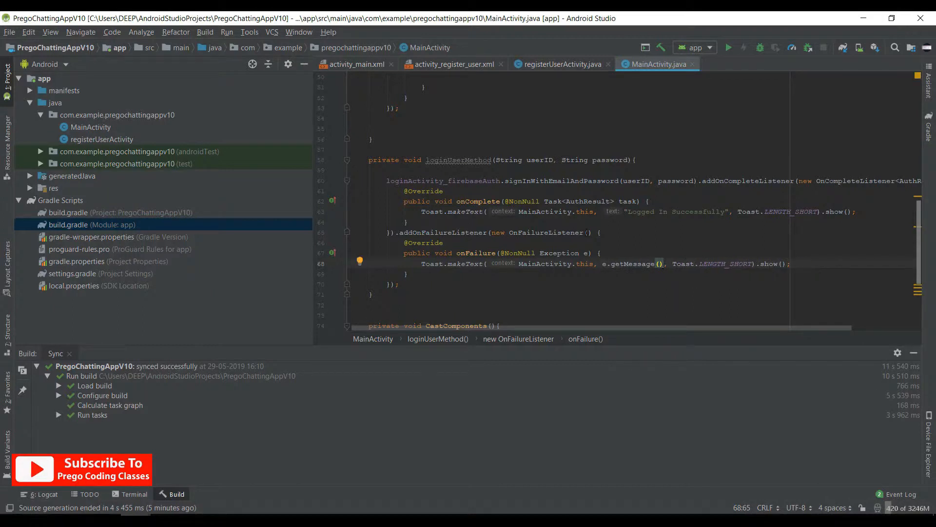
{"action": "scroll", "scroll_direction": "up", "scroll_amount": 3}
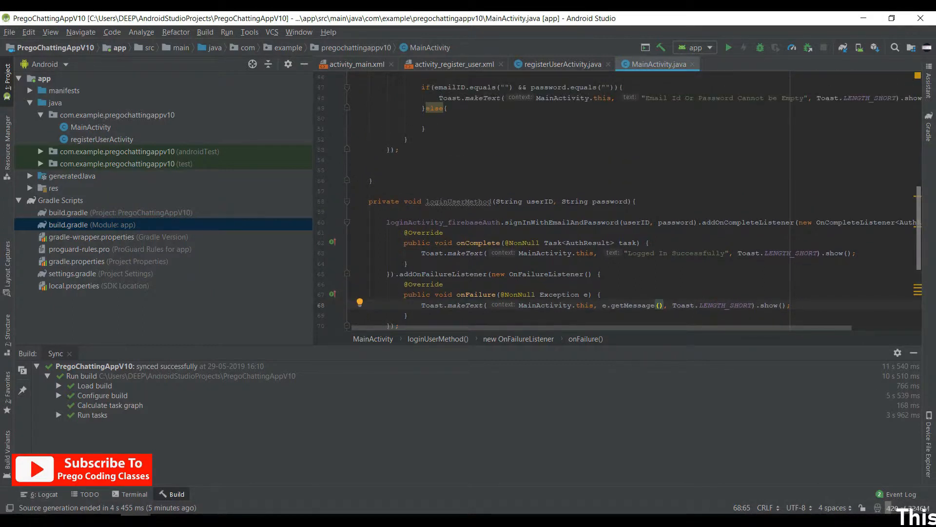
In the else branch call loginUserMethod(emailID, password), then review the file.
{"action": "left_click", "coordinate": [424, 128]}
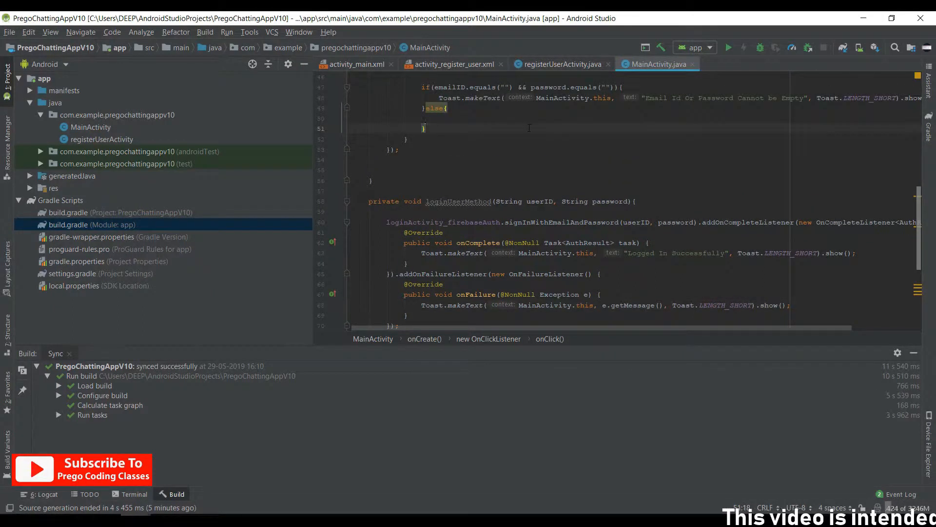
{"action": "type", "text": "lo"}
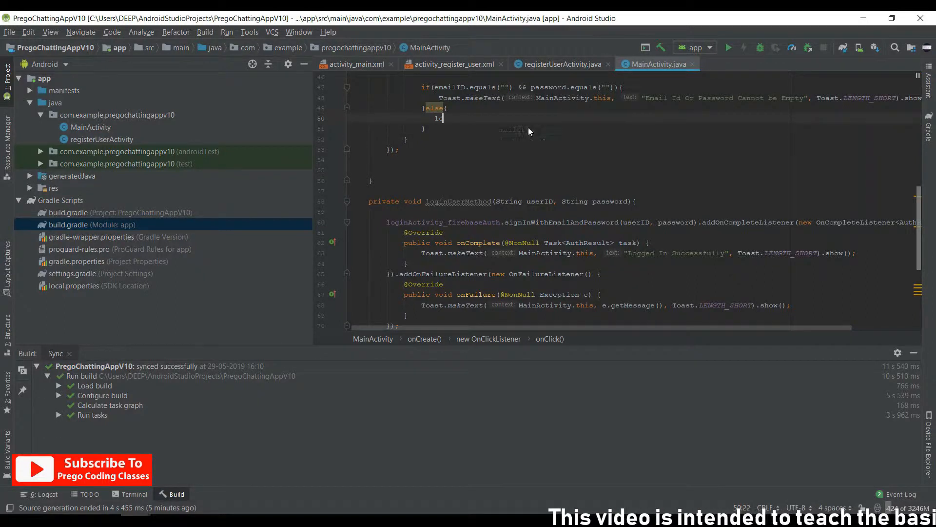
{"action": "type", "text": "oginUserMethod();"}
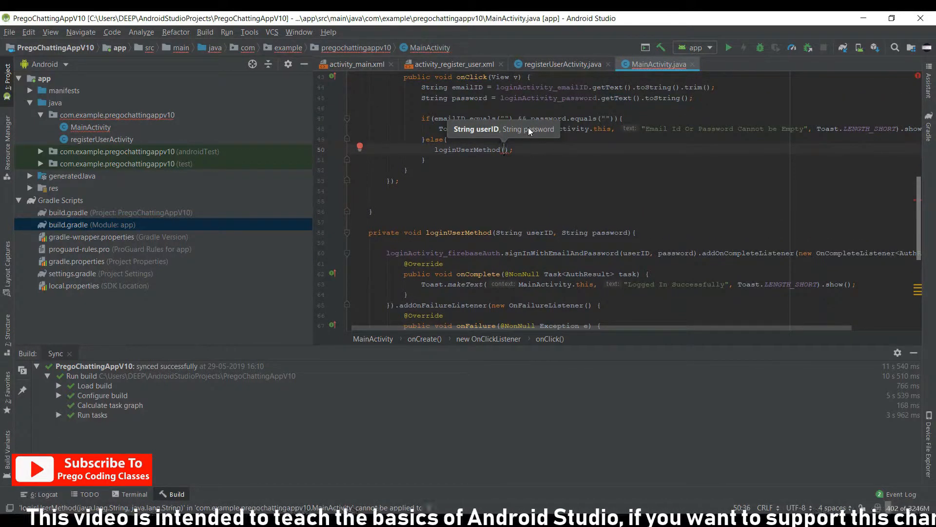
{"action": "type", "text": "emailID"}
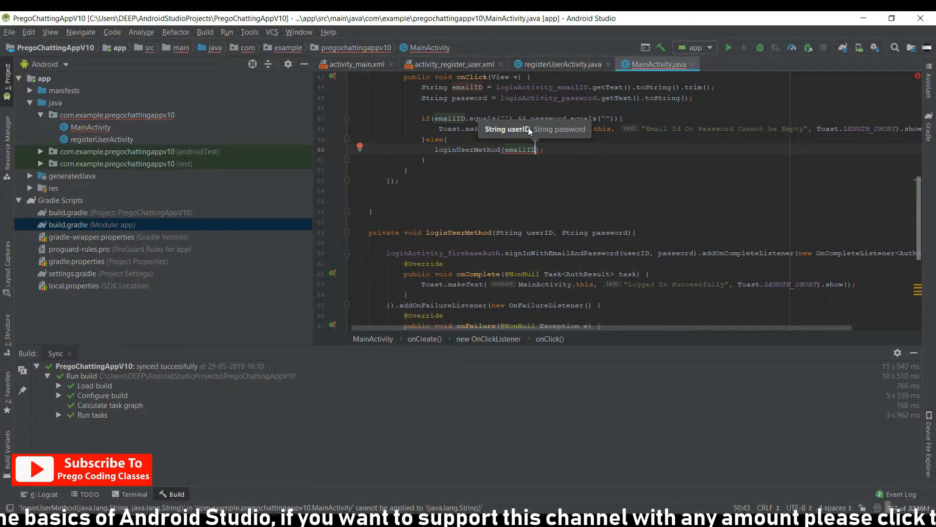
{"action": "type", "text": ", password"}
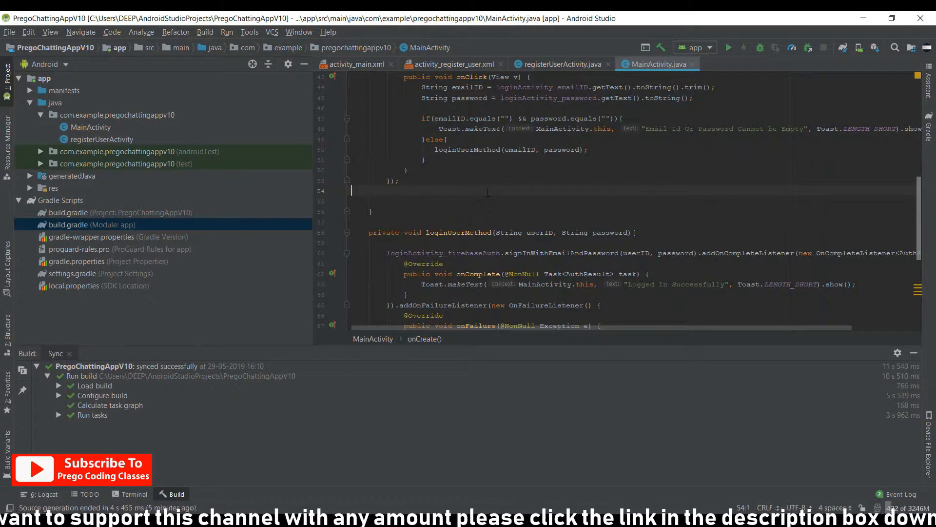
{"action": "scroll", "scroll_direction": "down", "scroll_amount": 3}
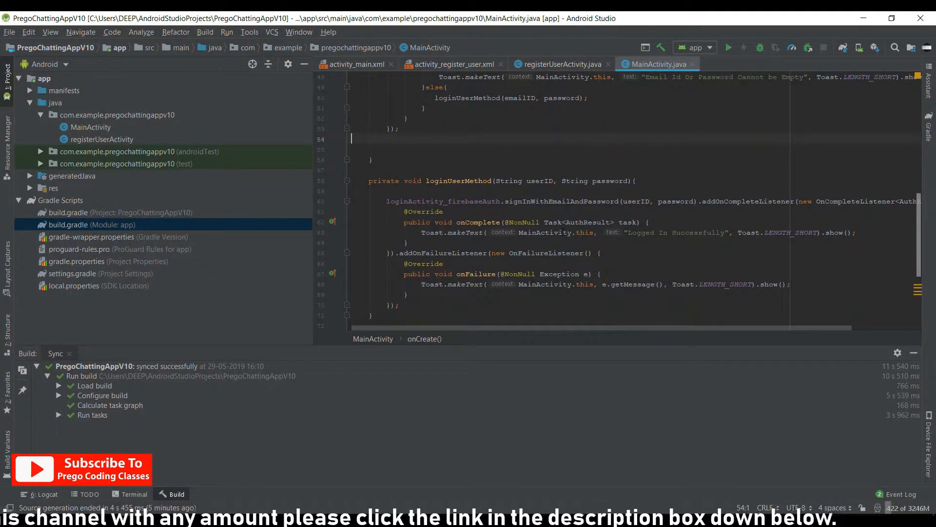
{"action": "scroll", "scroll_direction": "down", "scroll_amount": 3}
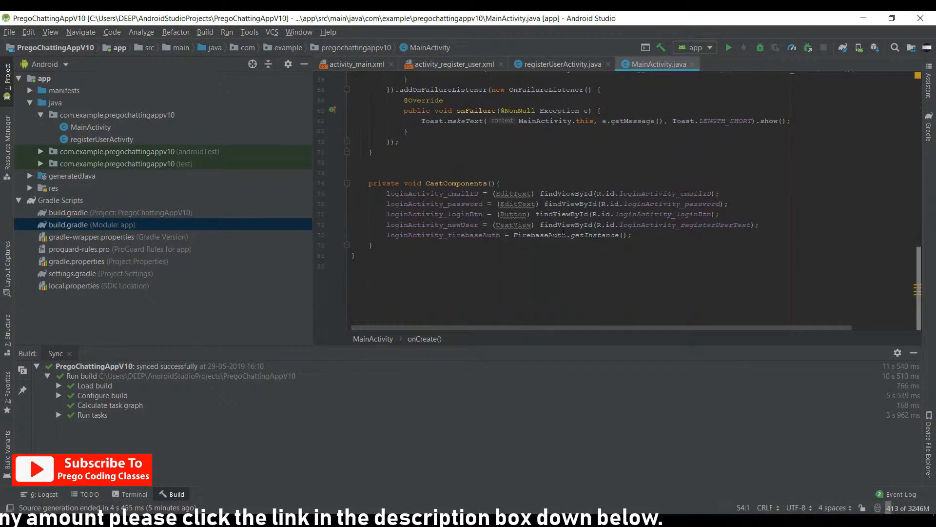
{"action": "scroll", "scroll_direction": "up", "scroll_amount": 3}
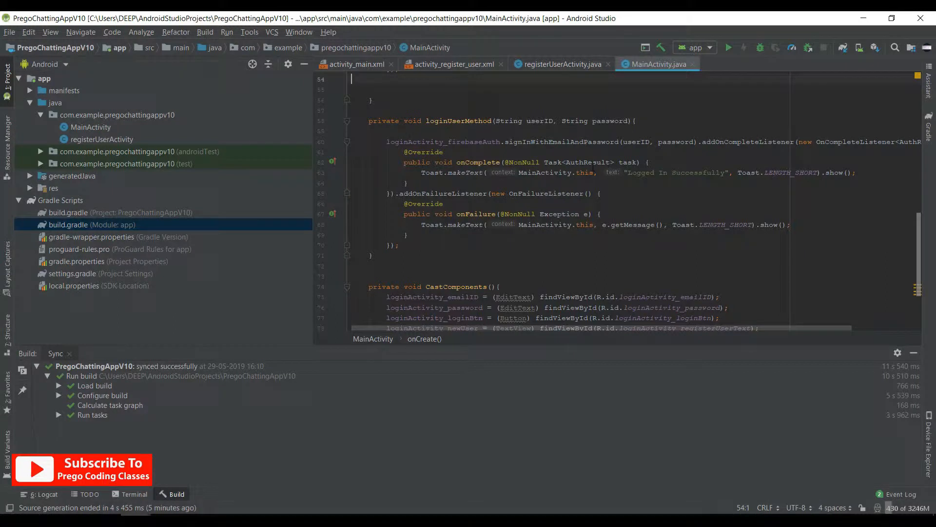
{"action": "left_click", "coordinate": [692, 172]}
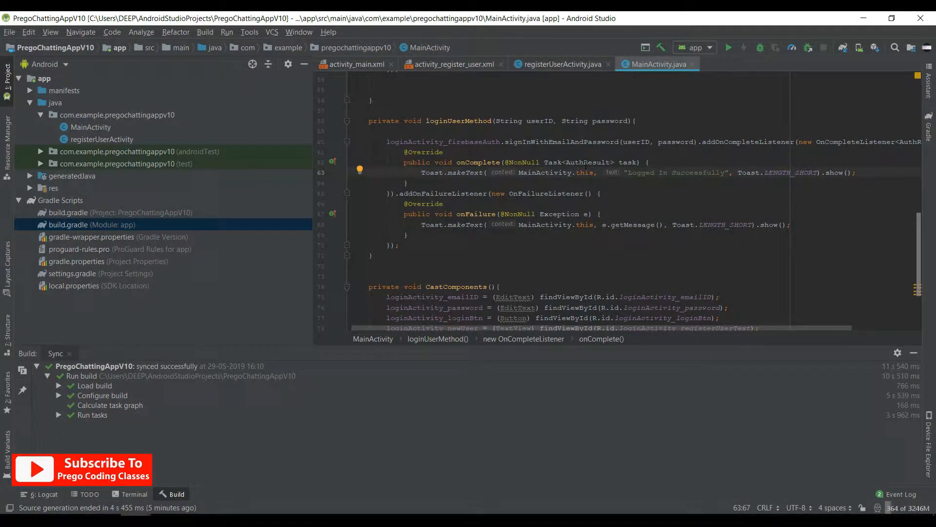
Review registerUserActivity.java's form-view and Firebase fields and the CastComponents findViewById and getInstance initialisation.
{"action": "left_click", "coordinate": [560, 64]}
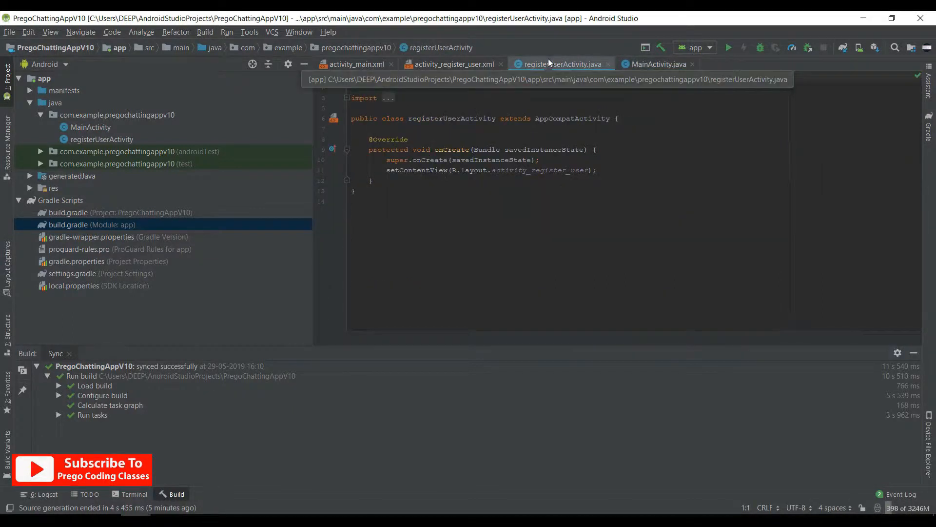
{"action": "left_click", "coordinate": [619, 118]}
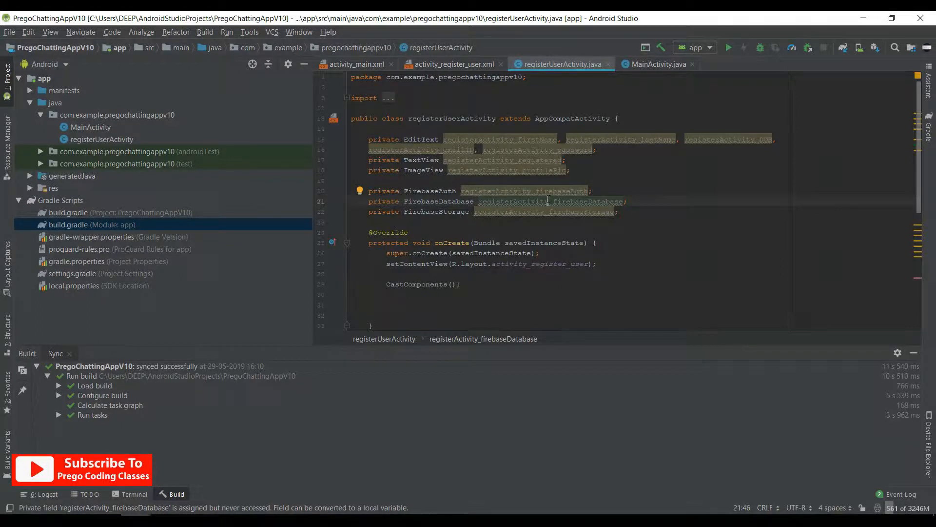
{"action": "scroll", "scroll_direction": "down", "scroll_amount": 3}
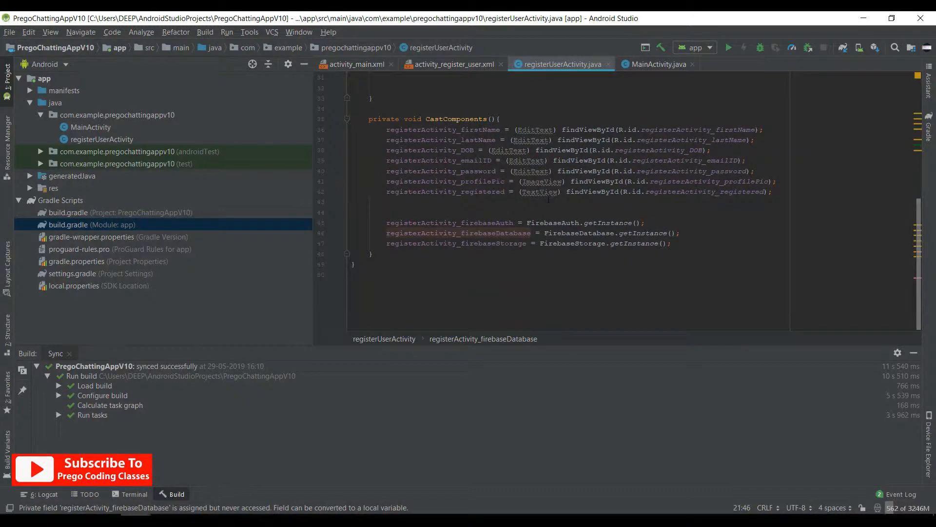
{"action": "scroll", "scroll_direction": "up", "scroll_amount": 3}
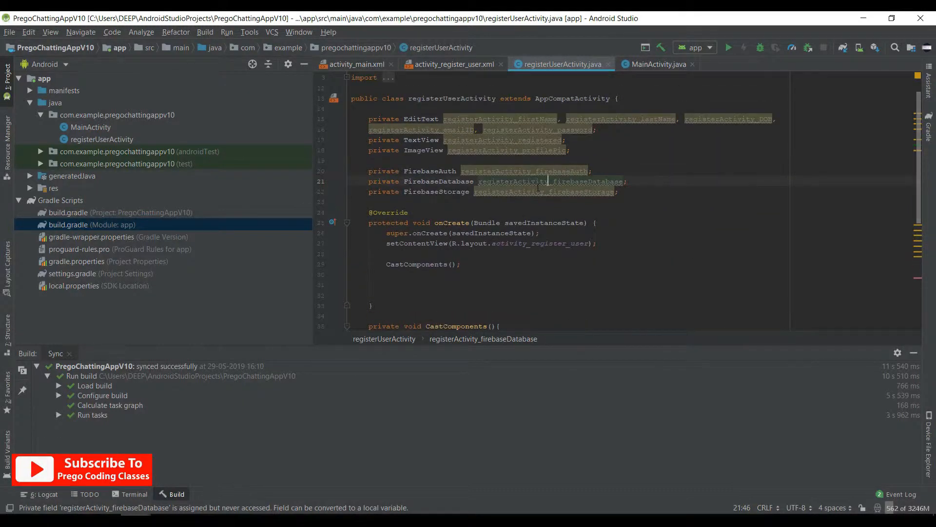